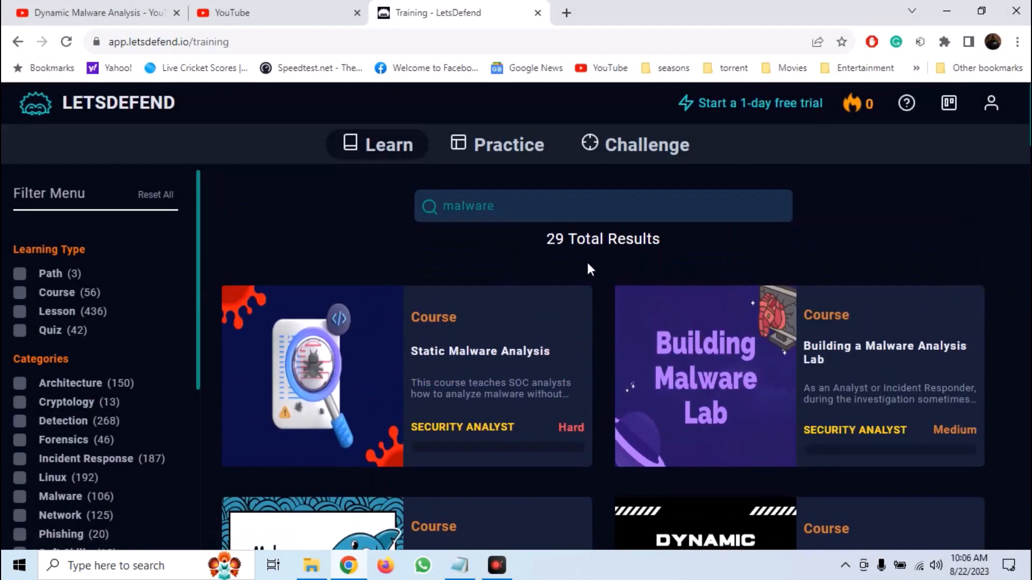
mouse_move(248, 189)
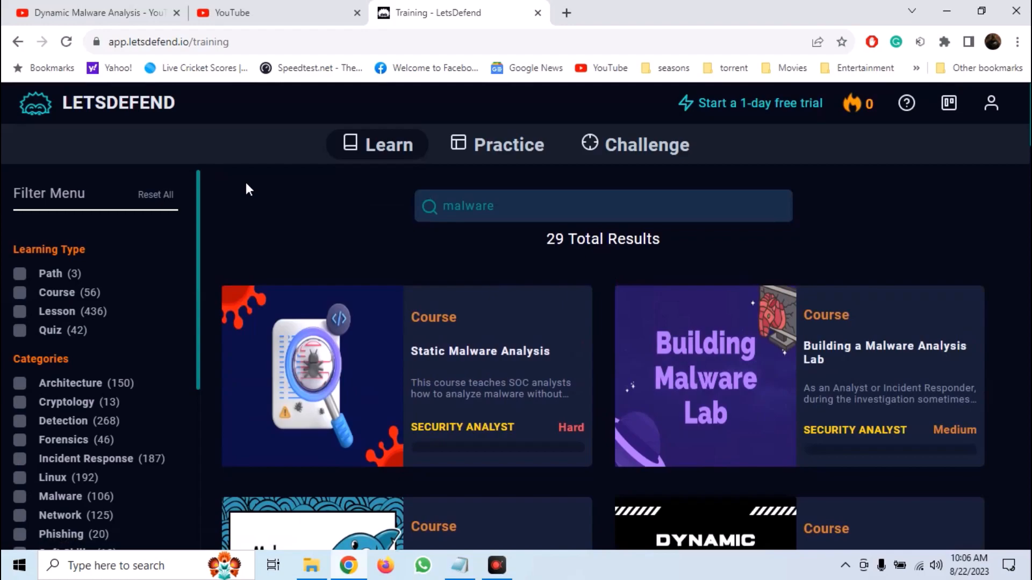
mouse_move(862, 125)
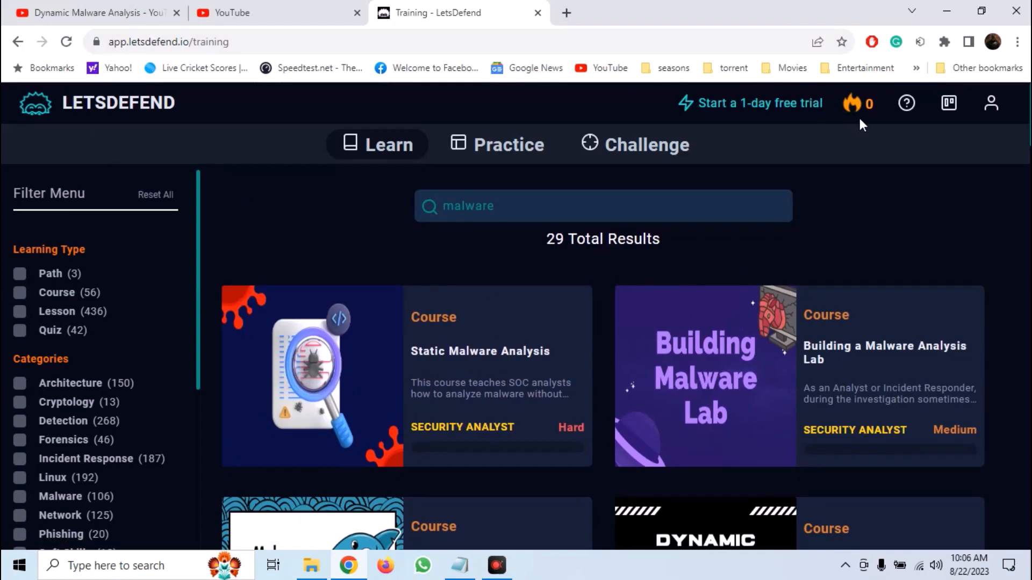
- Open the Dynamic Malware Analysis course and its Example #1 lesson from the search results
scroll(down, 3)
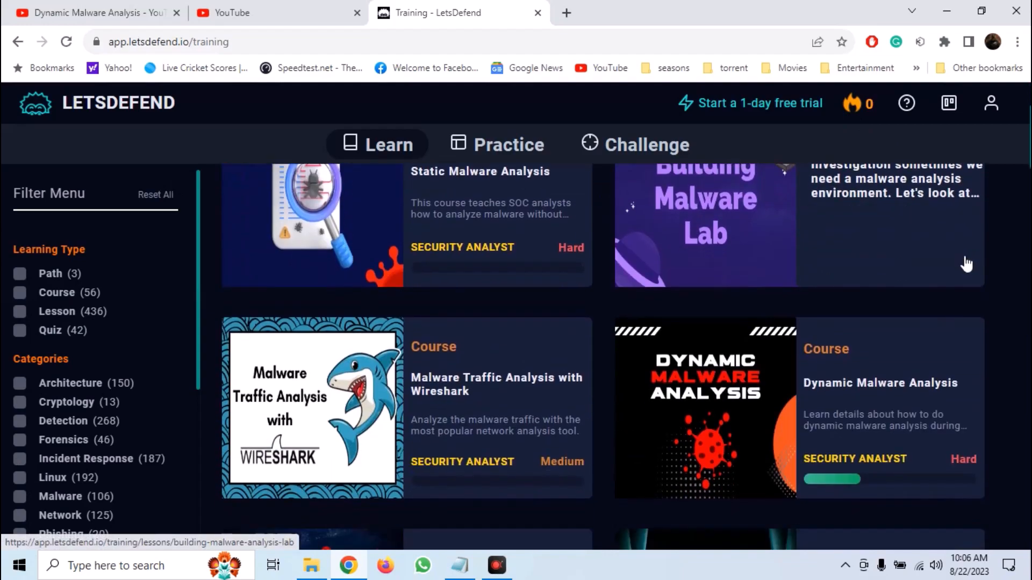
scroll(down, 3)
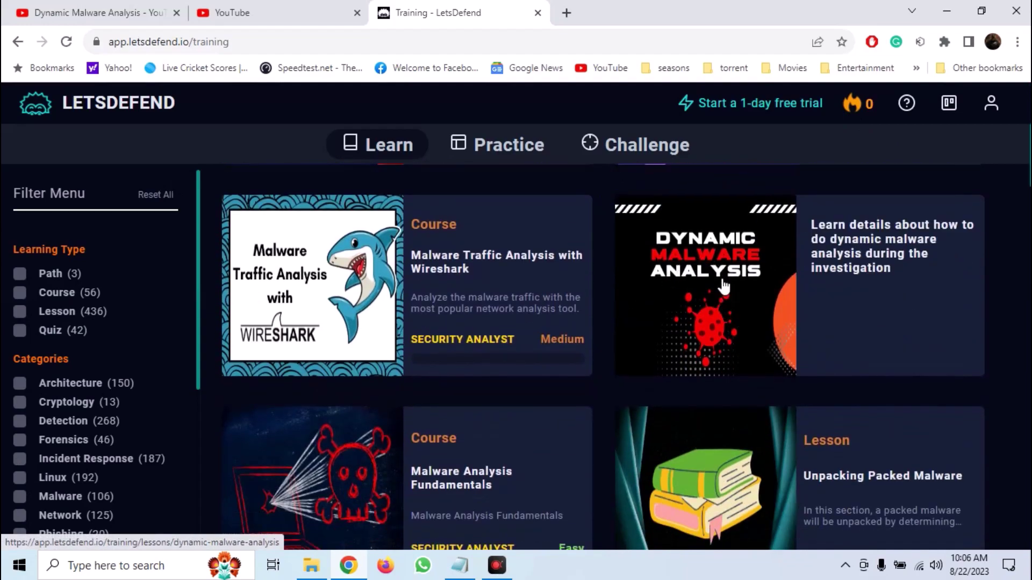
click(724, 285)
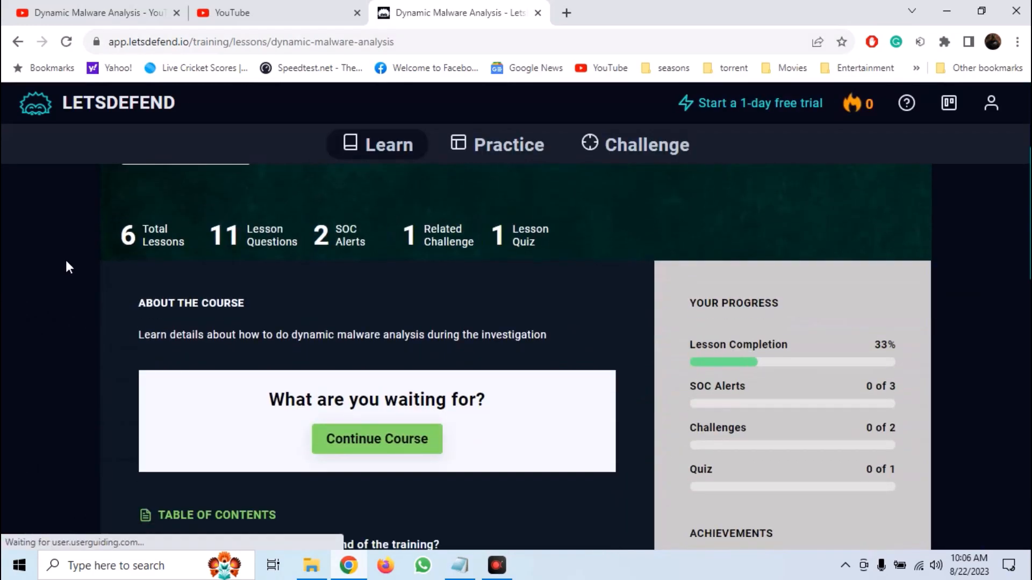
scroll(down, 3)
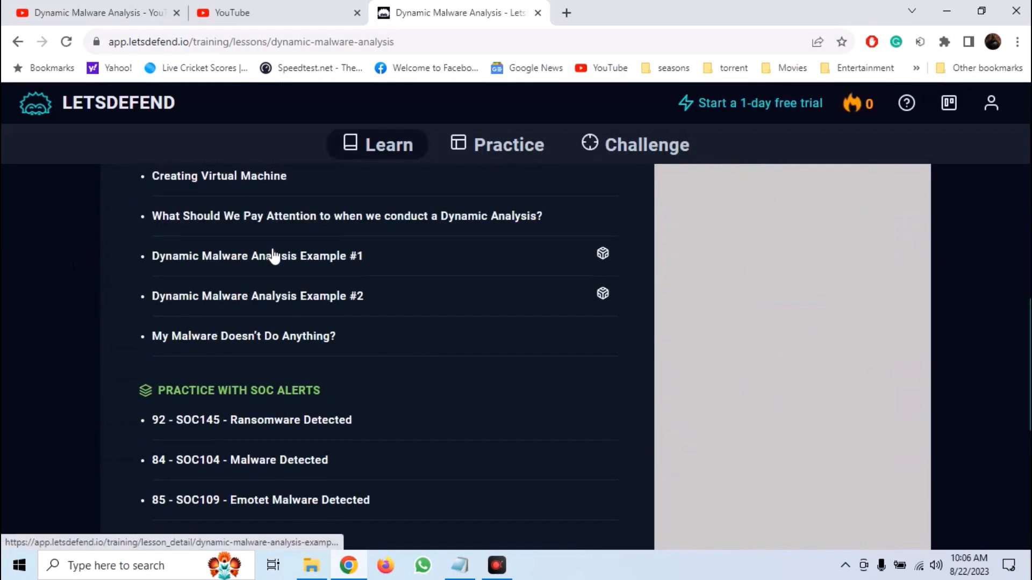
click(258, 256)
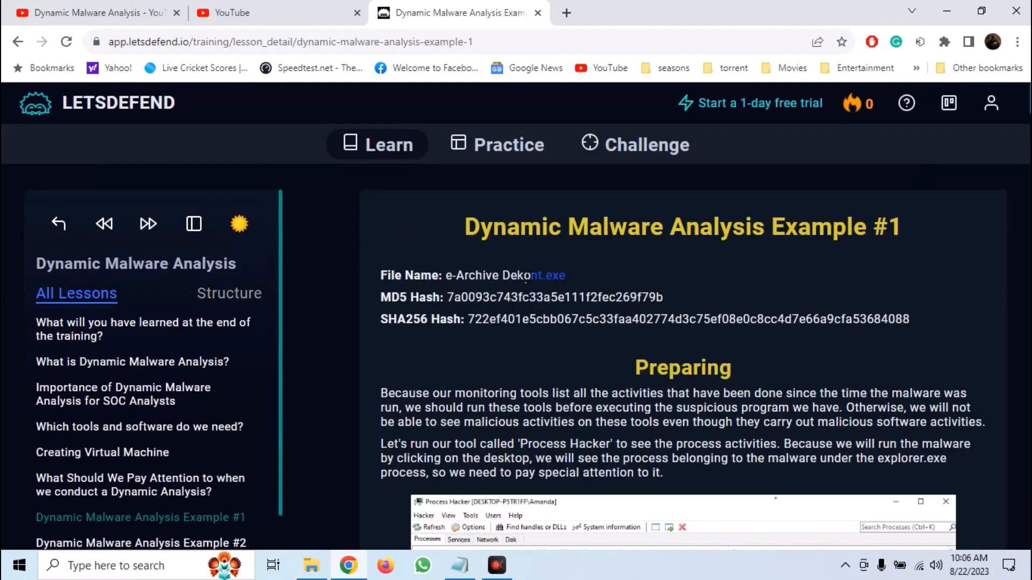
- Connect to the lab virtual machine from the lesson's Lab Environment section
double_click(505, 275)
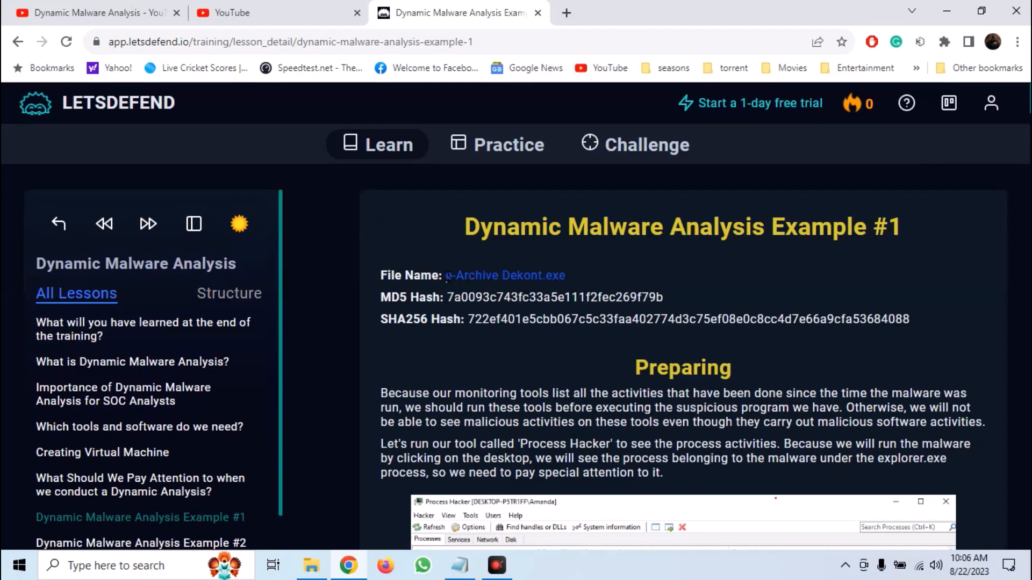
scroll(down, 3)
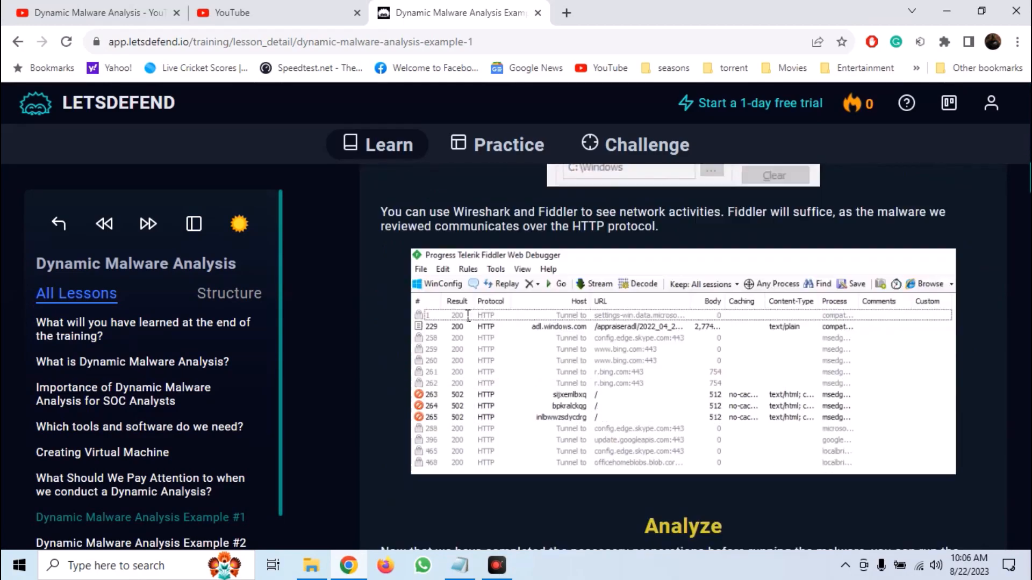
scroll(down, 3)
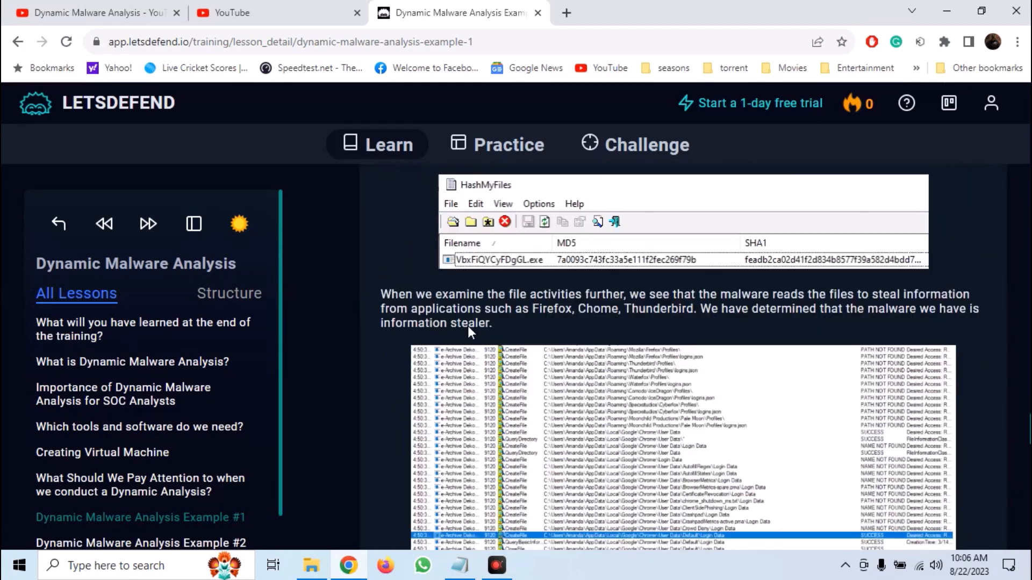
scroll(down, 3)
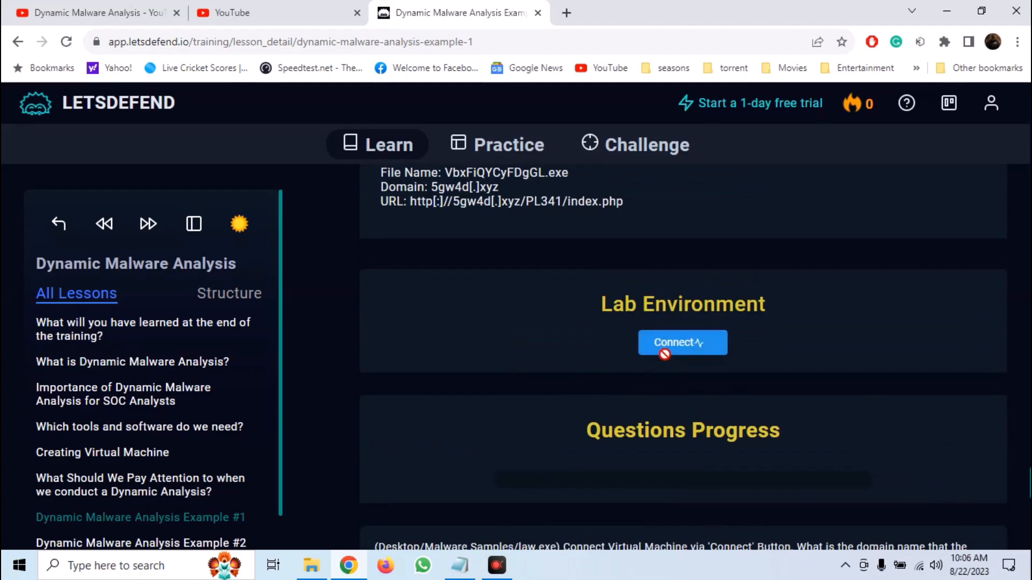
click(682, 343)
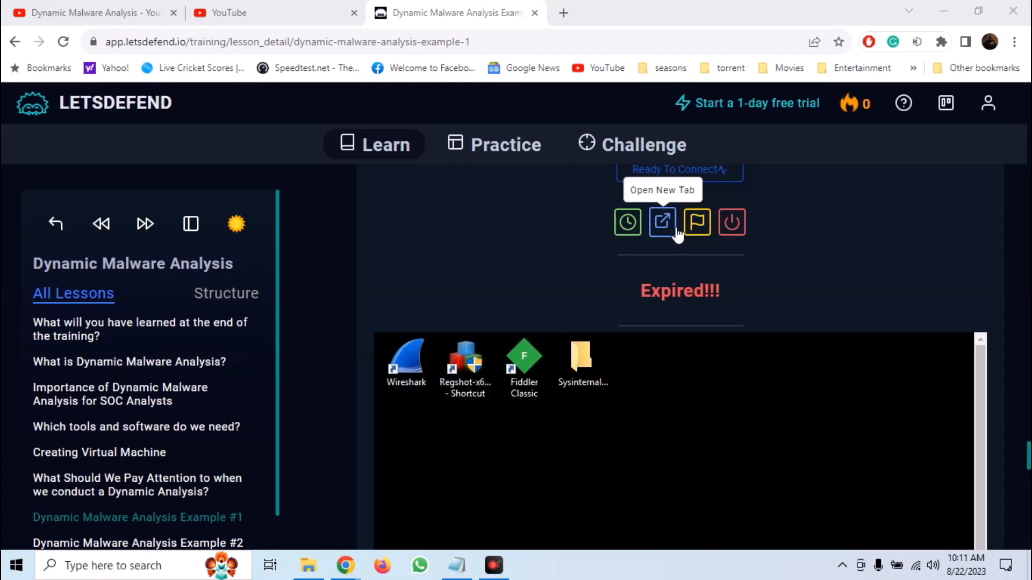
mouse_move(630, 227)
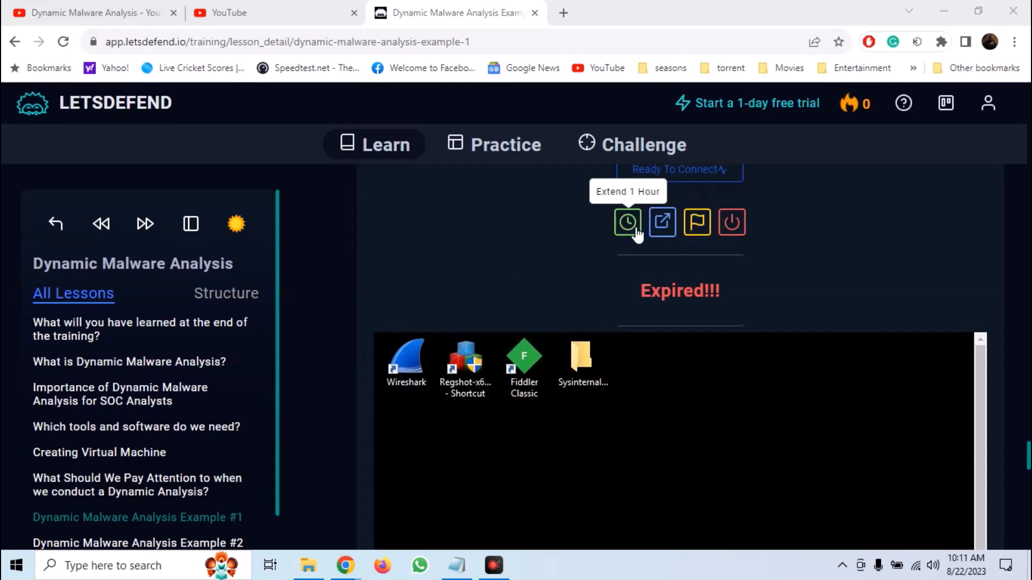
- Extend the lab session, peek into the Malware Samples folder, and browse Process Hacker's process list
click(662, 222)
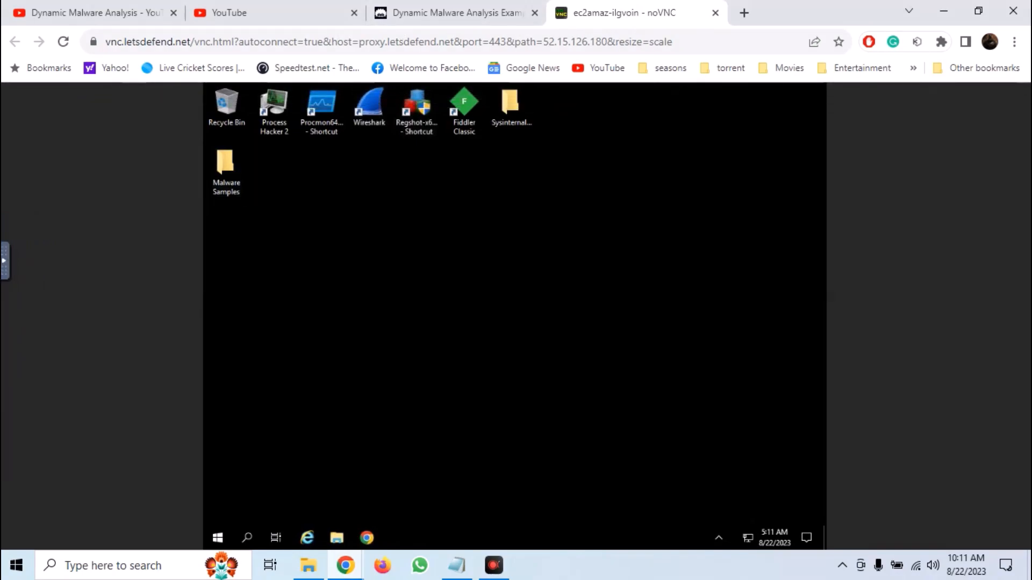
click(225, 167)
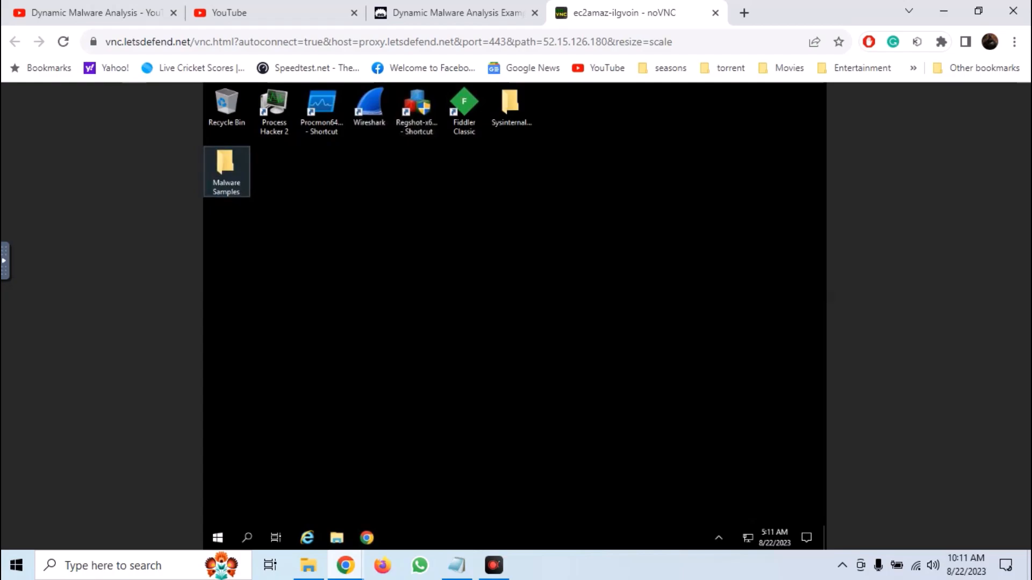
double_click(226, 168)
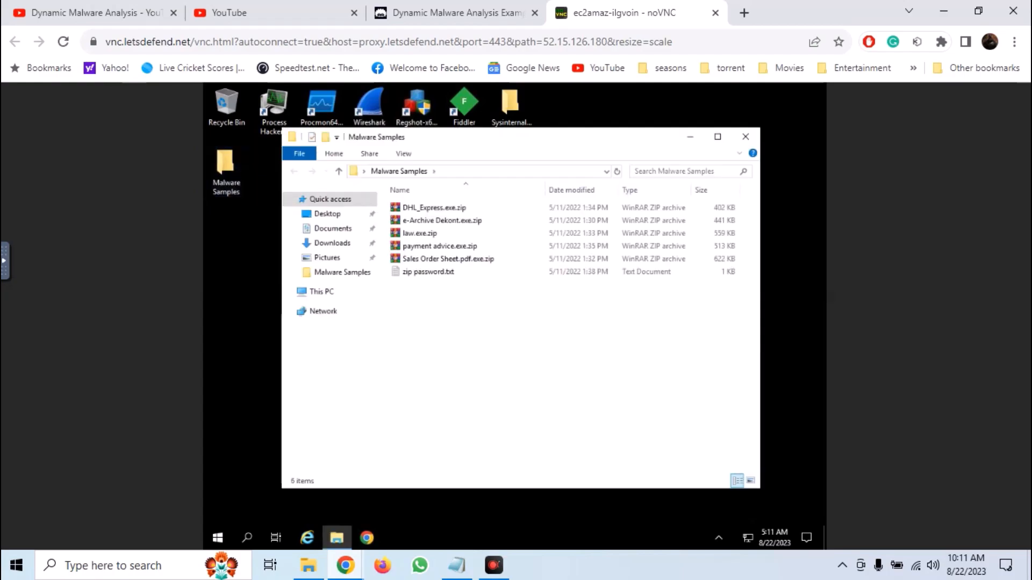
click(442, 220)
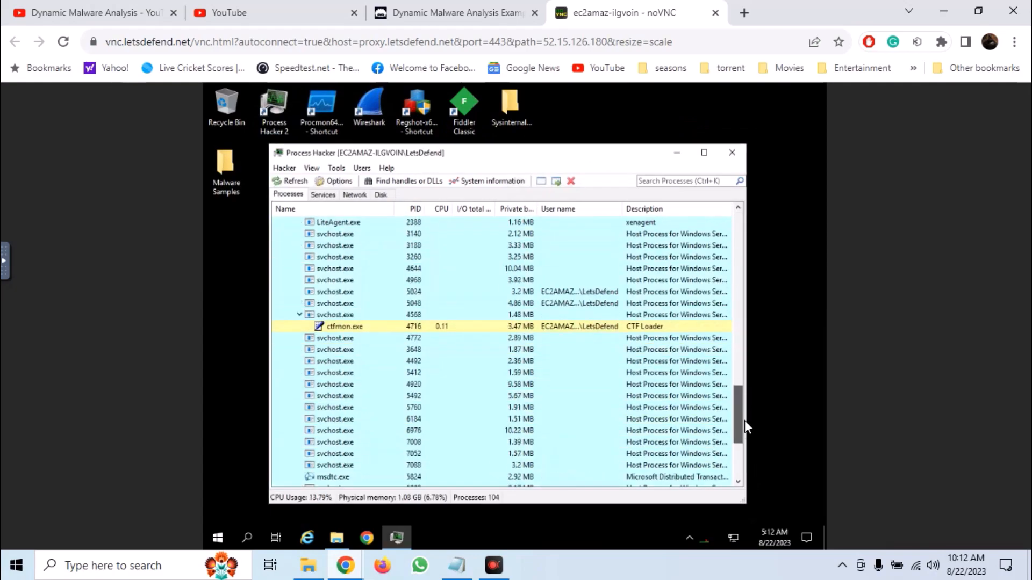
scroll(down, 3)
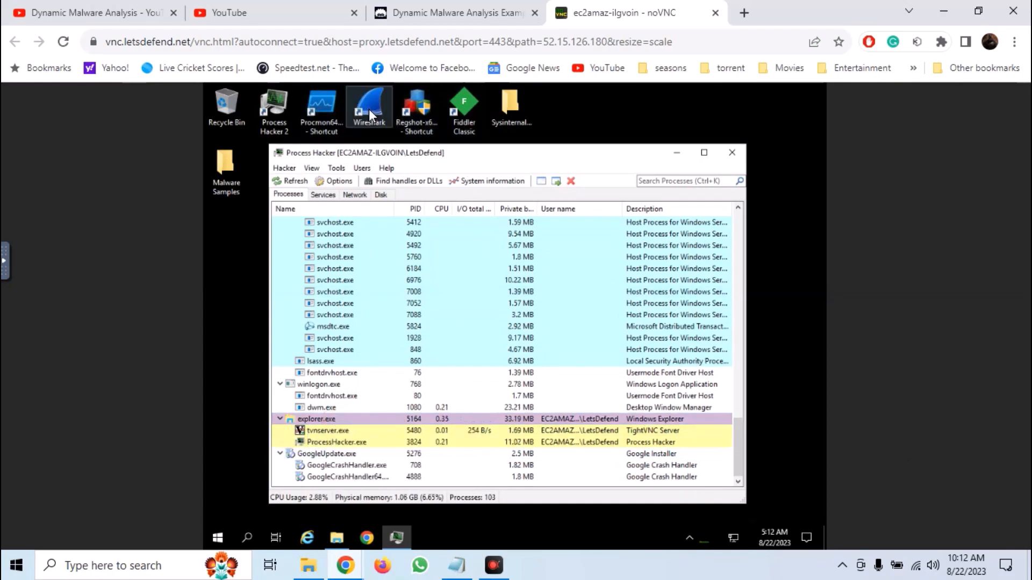
- Launch Wireshark capturing on the Ethernet interface, skipping the update, then launch Fiddler Classic
double_click(369, 105)
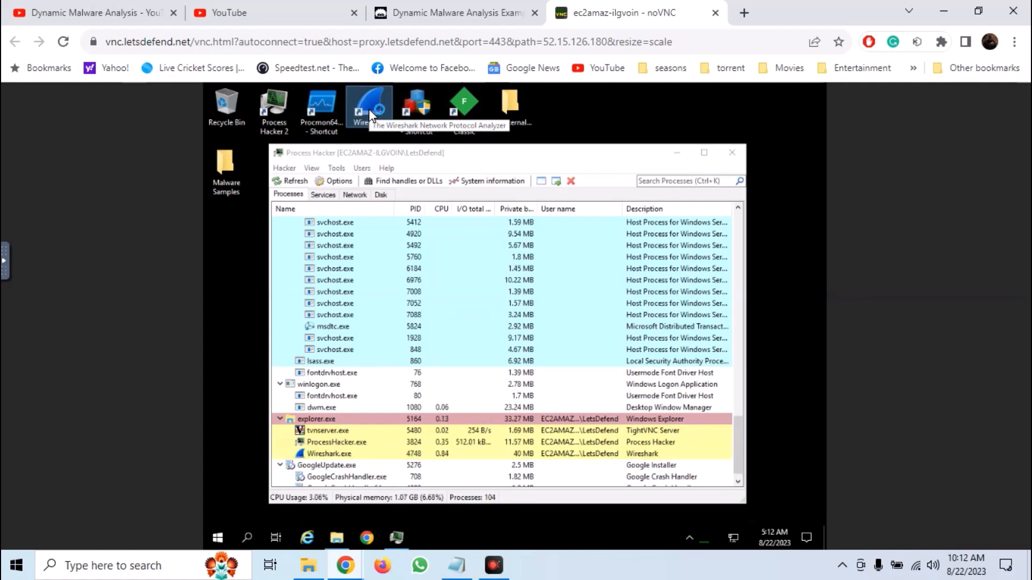
double_click(369, 101)
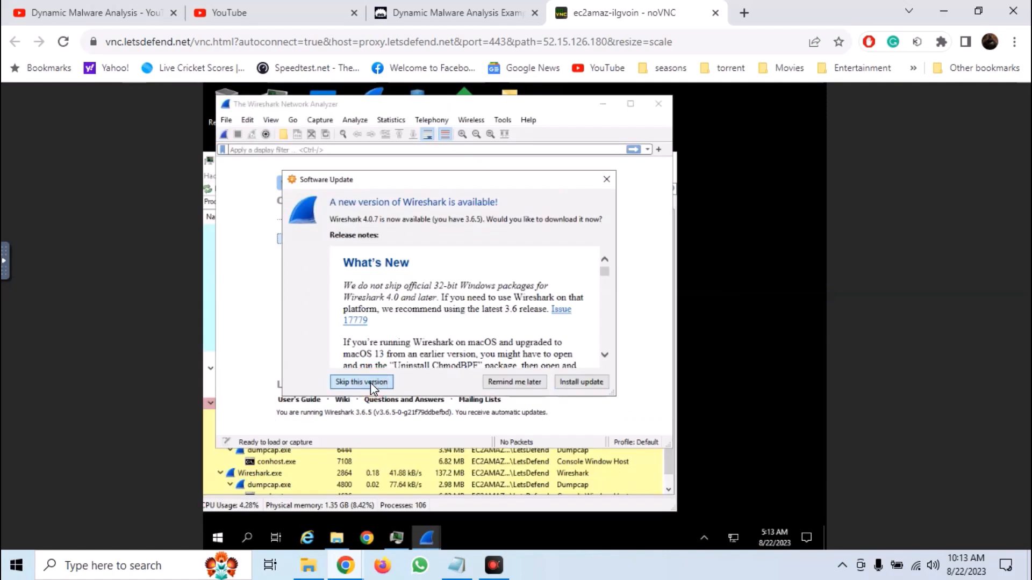
click(361, 382)
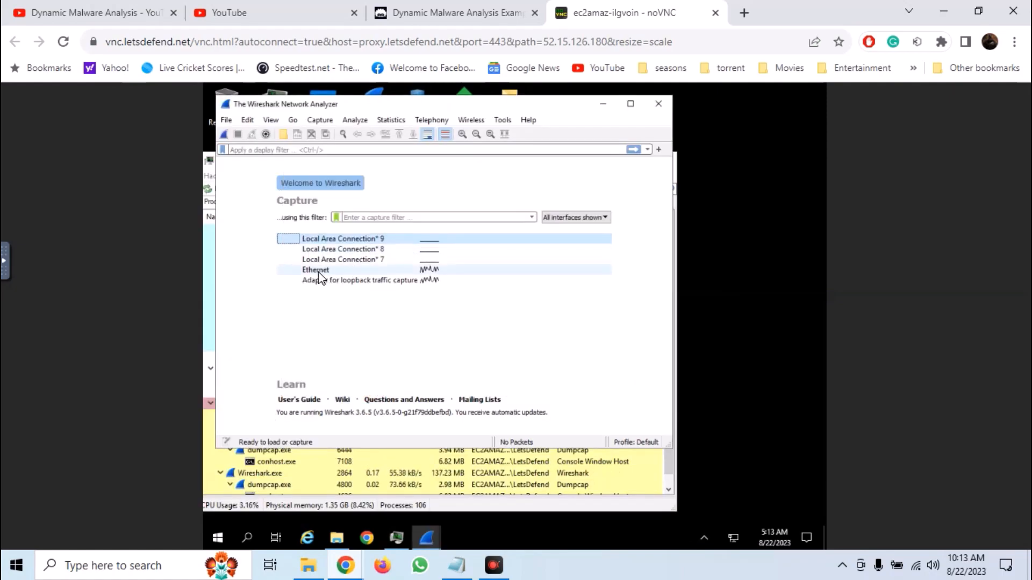
double_click(315, 269)
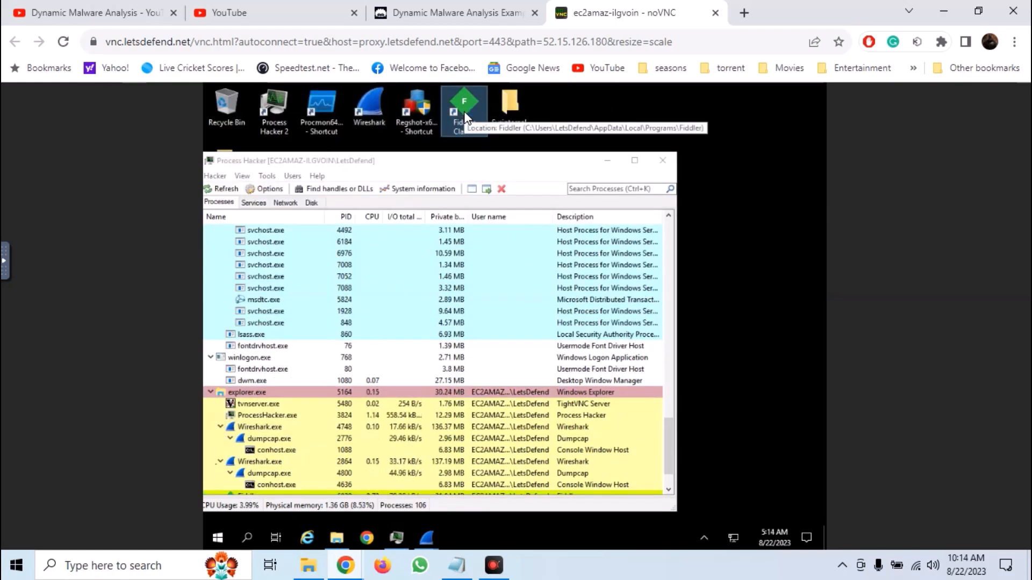
double_click(463, 106)
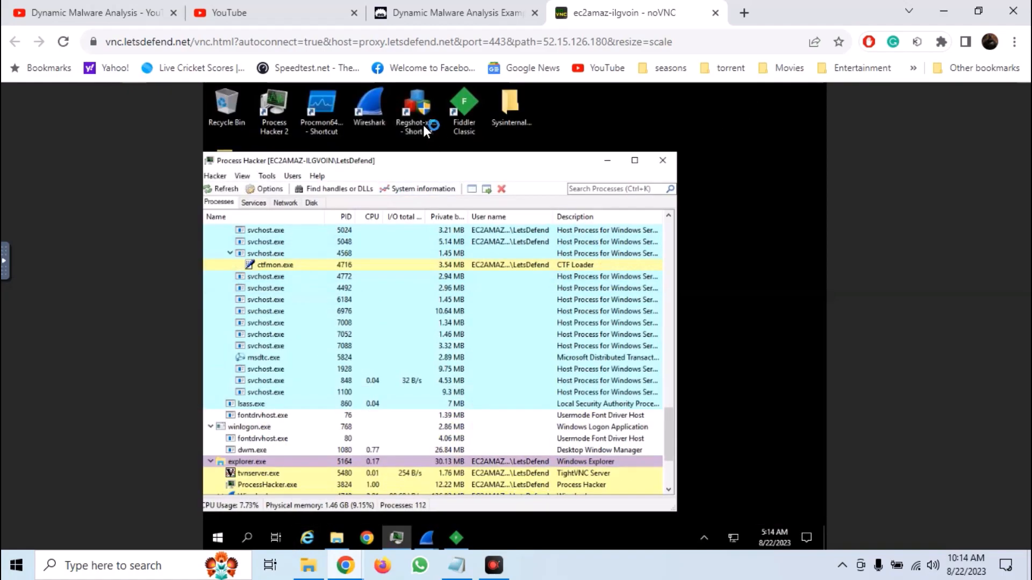
- Run Regshot as admin, add c: to scanned dirs, take the 1st shot and minimize it
double_click(412, 102)
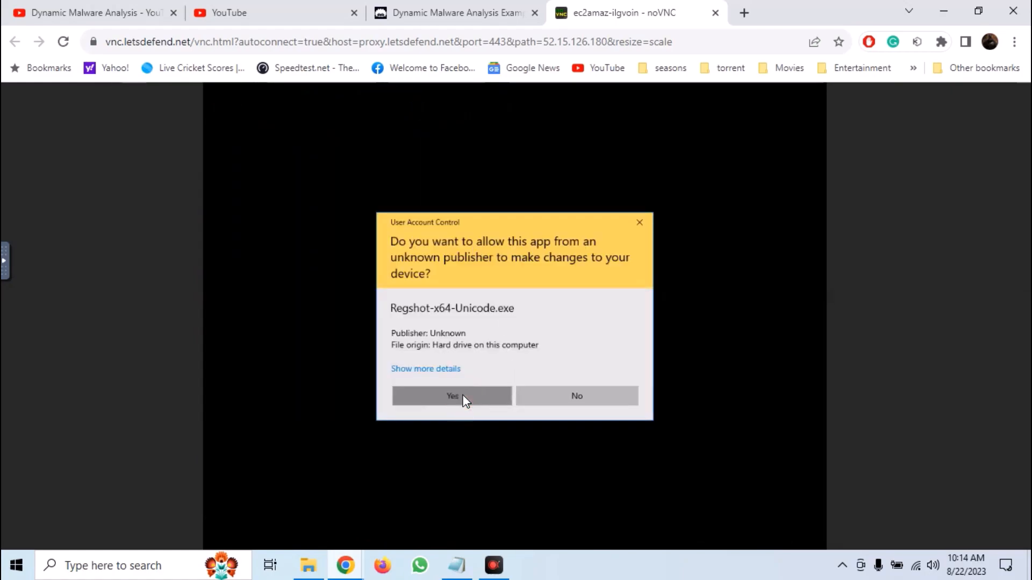
click(452, 396)
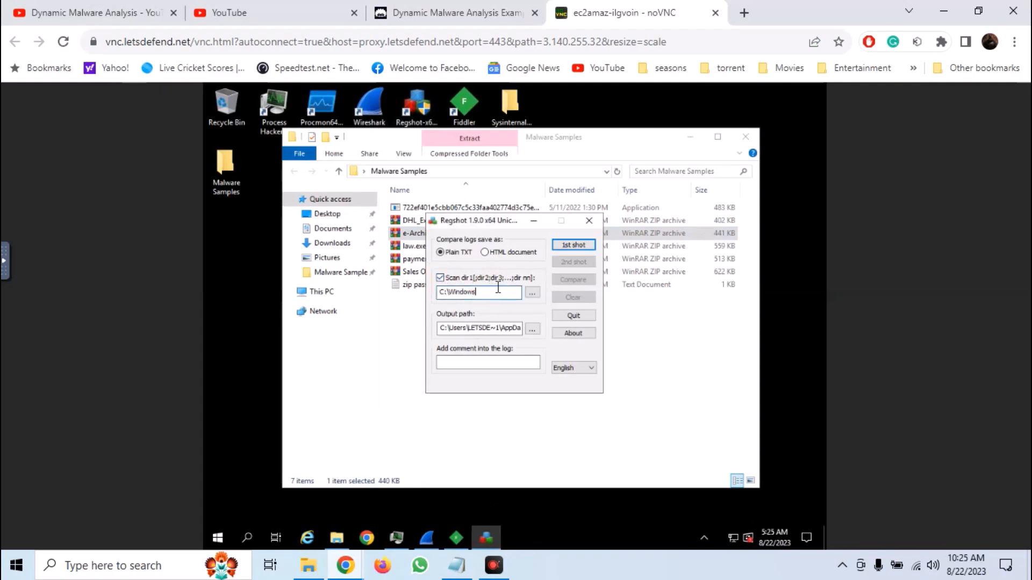
text(;c:\)
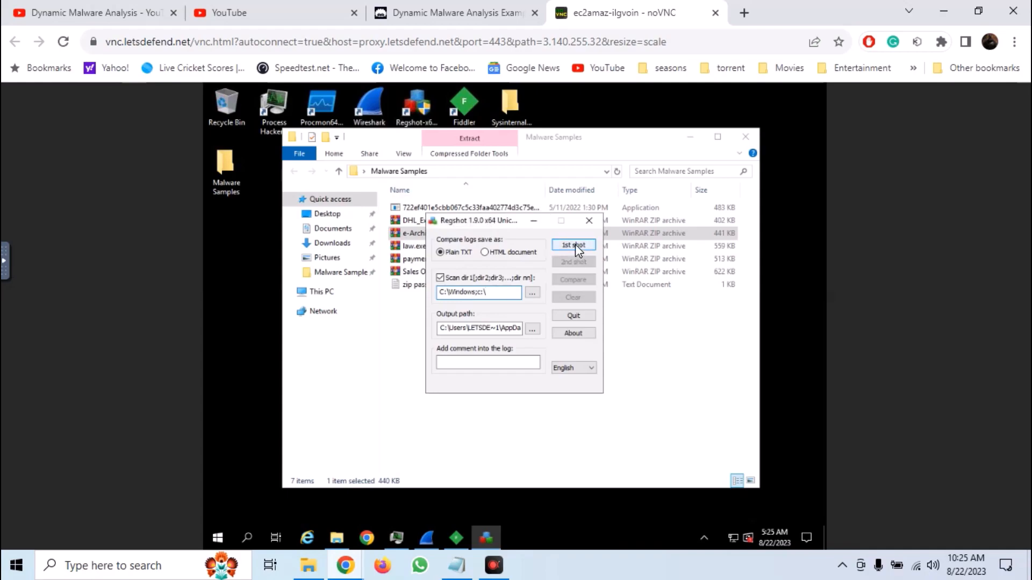
click(574, 245)
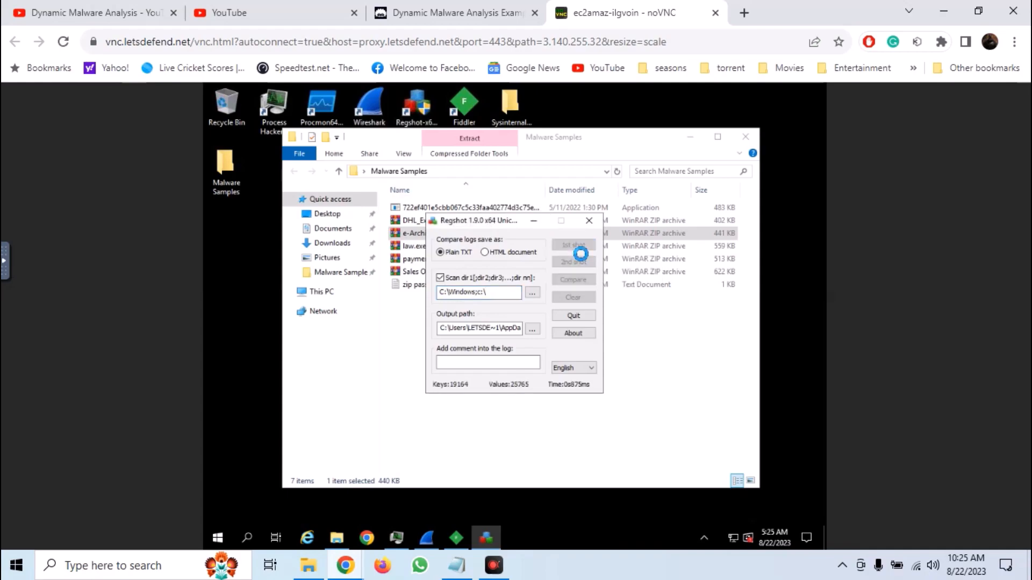
click(574, 262)
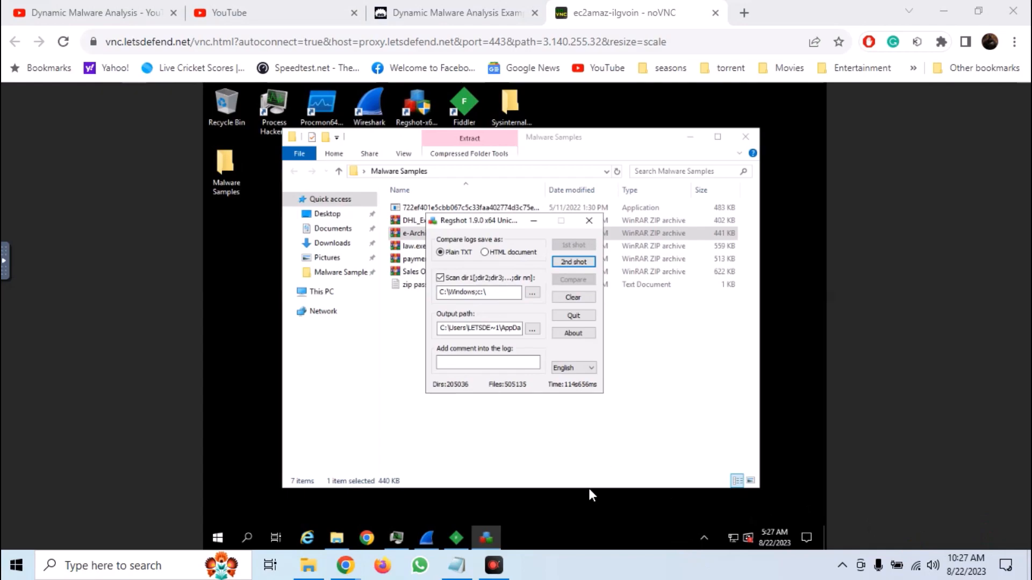
mouse_move(536, 225)
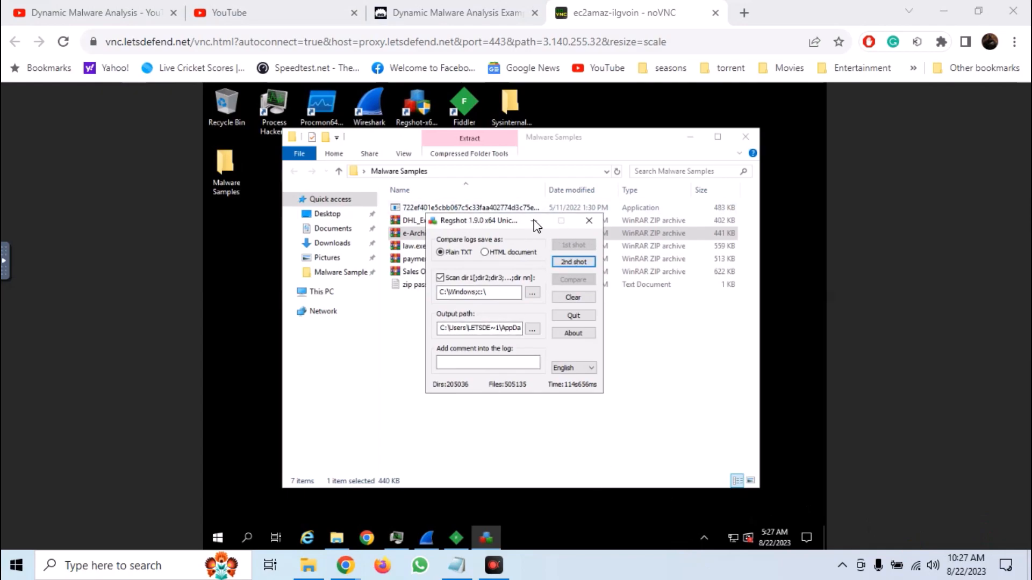
click(589, 221)
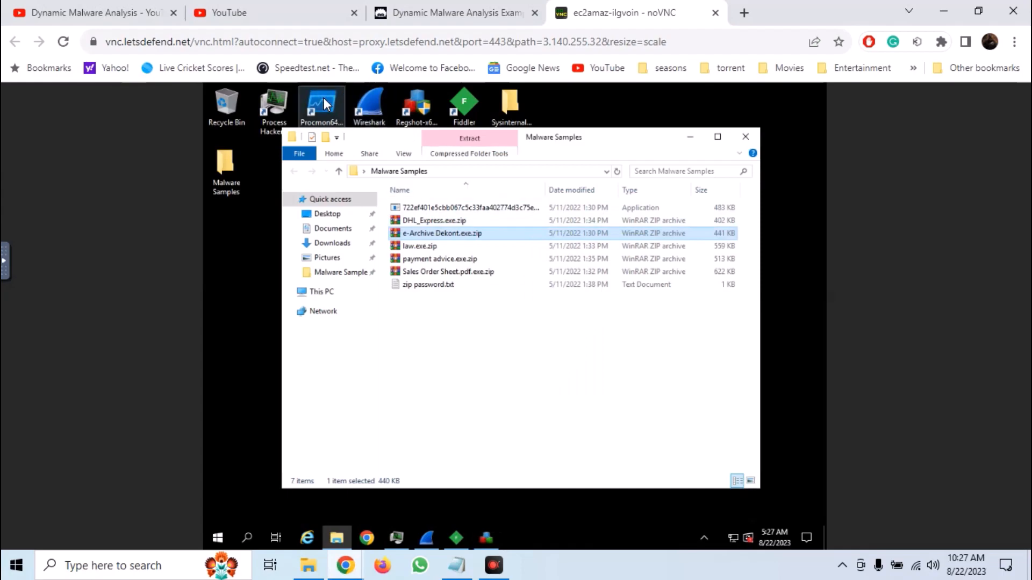
- Launch Procmon64 as administrator and approve the UAC prompt
right_click(322, 102)
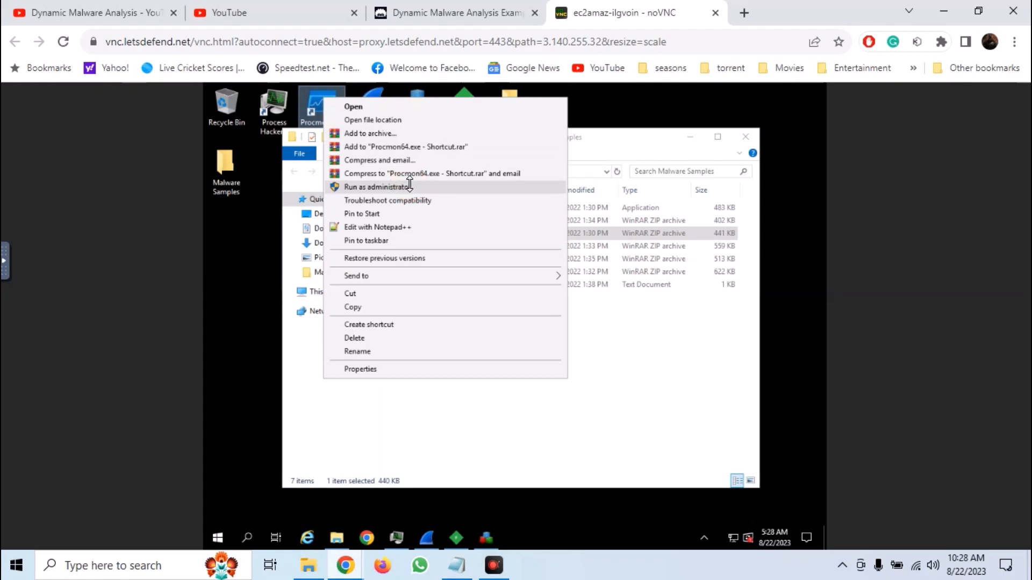
click(382, 187)
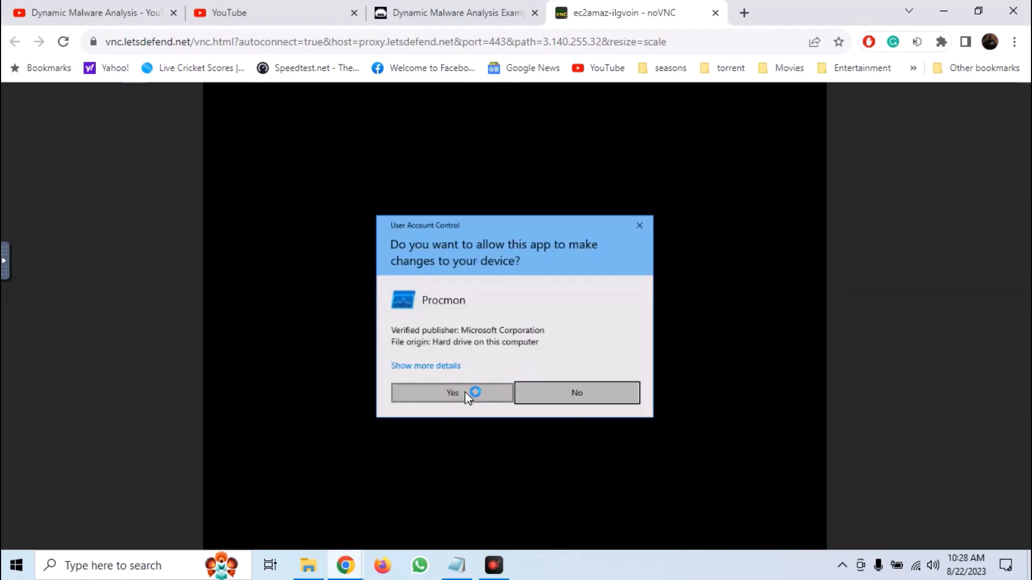
click(451, 393)
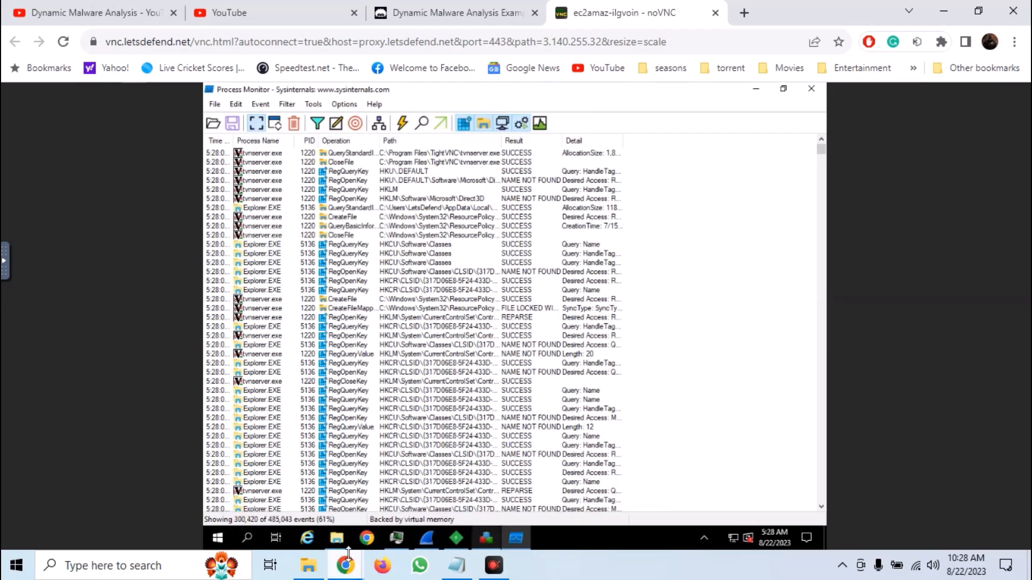
- Execute the 722ef401… sample elevated and locate its process in Process Hacker
click(337, 538)
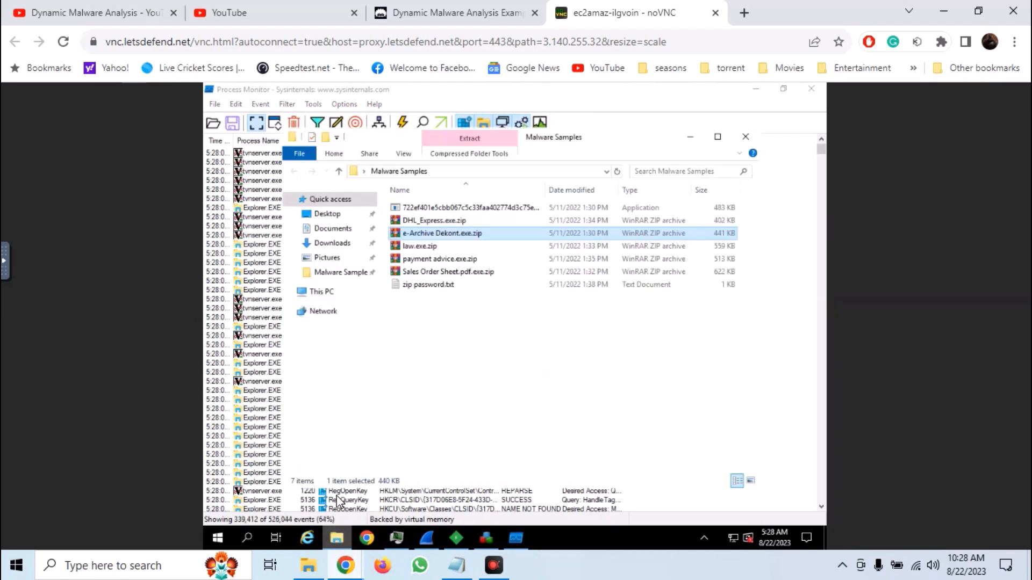
right_click(463, 208)
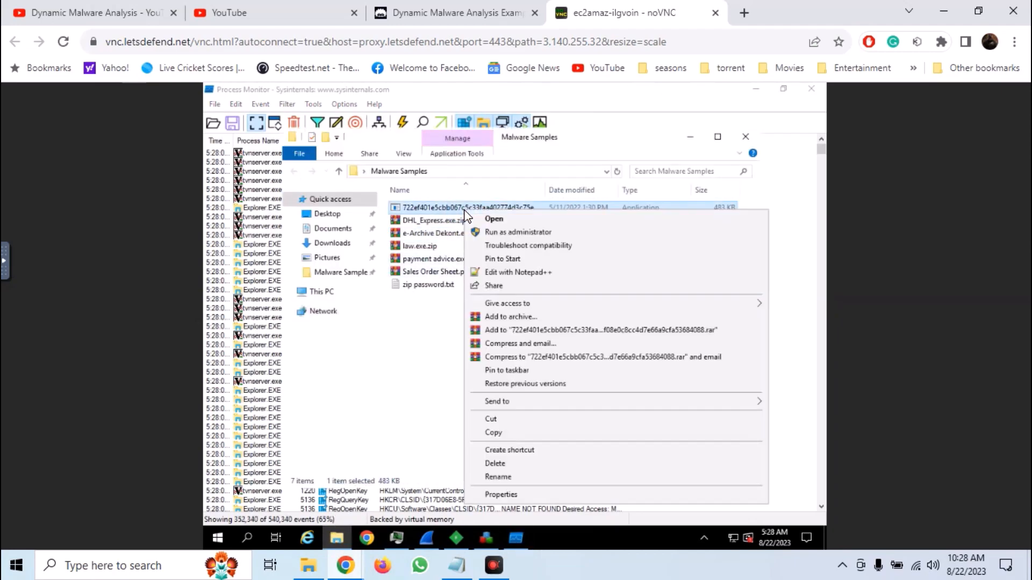
click(496, 239)
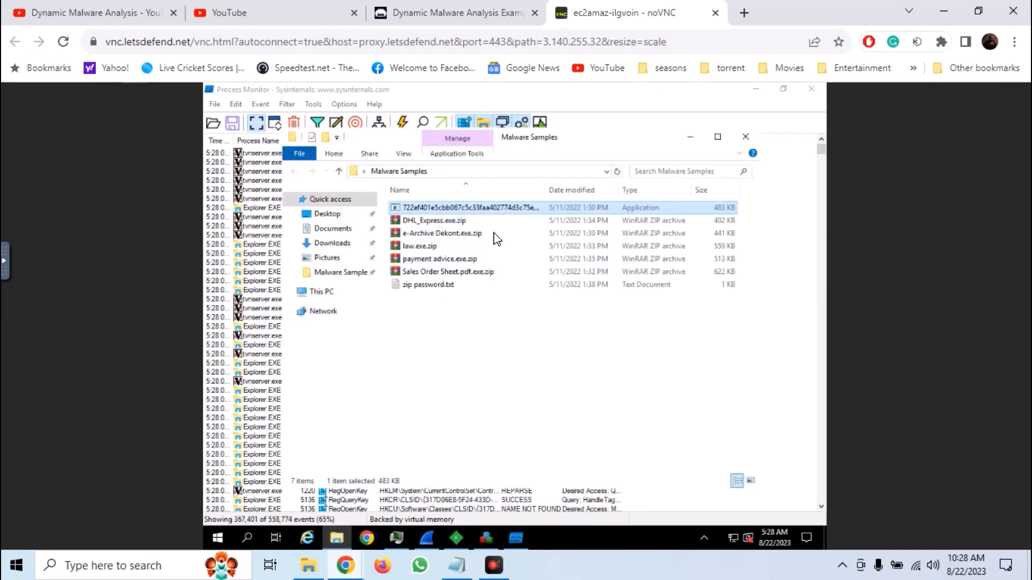
double_click(469, 208)
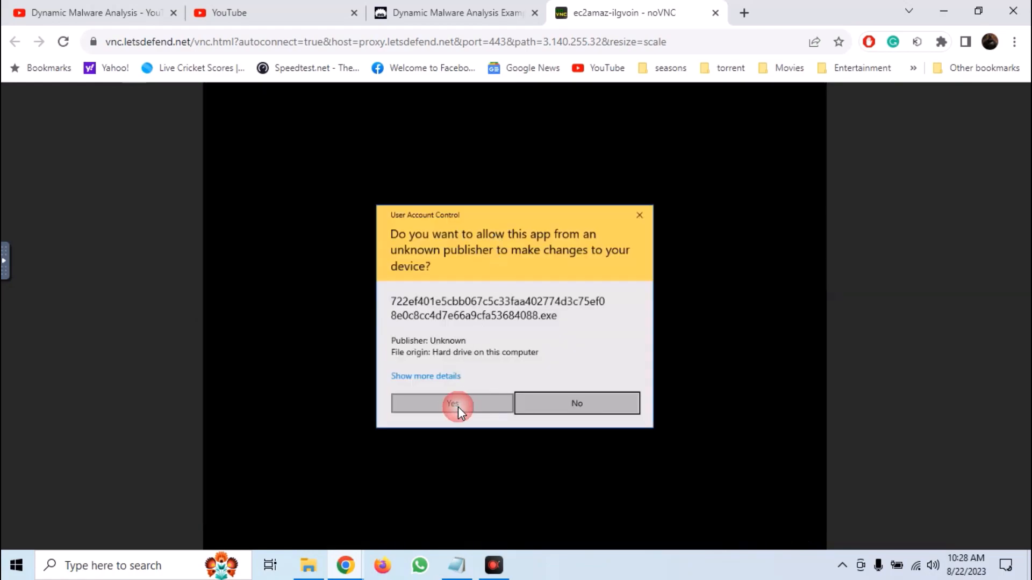
click(452, 403)
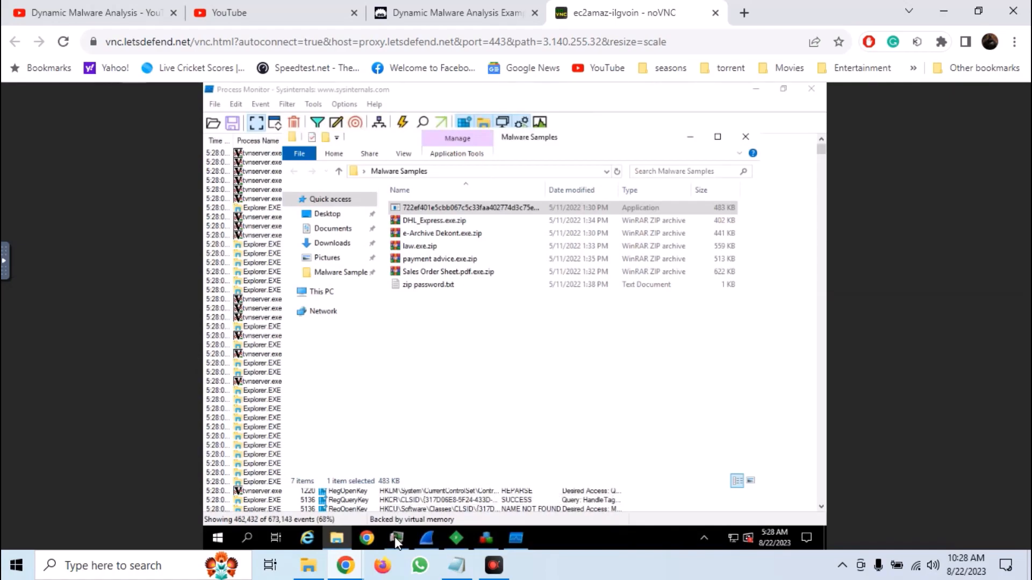
click(396, 537)
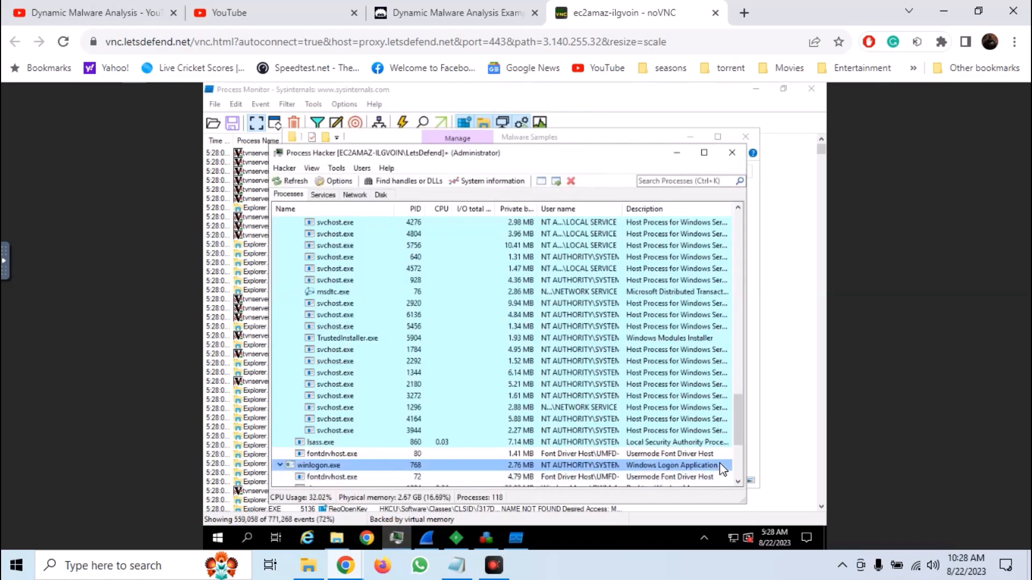
scroll(down, 3)
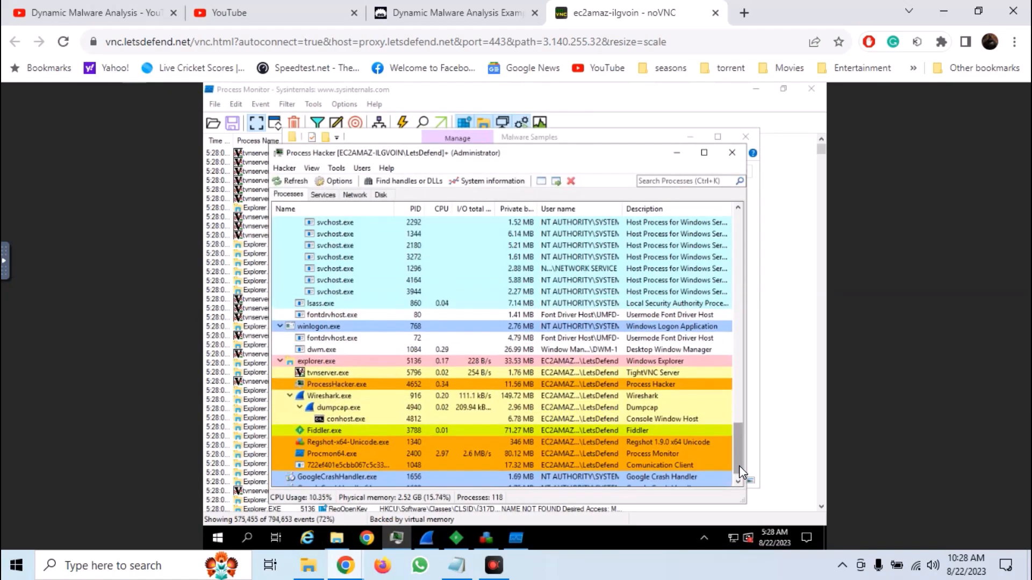
mouse_move(350, 454)
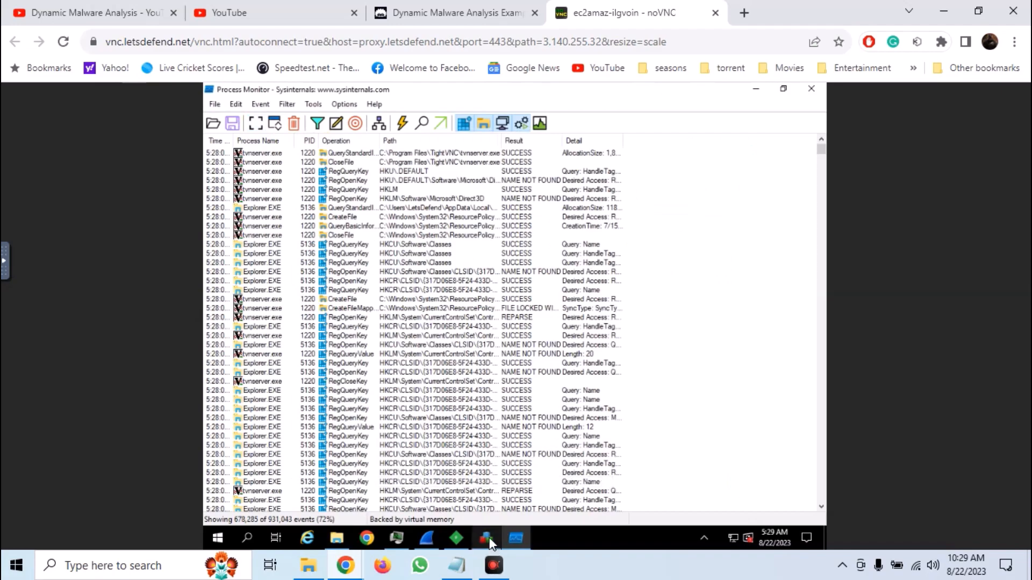
- Take Regshot's 2nd shot, stop the Wireshark capture and switch to Fiddler
click(486, 537)
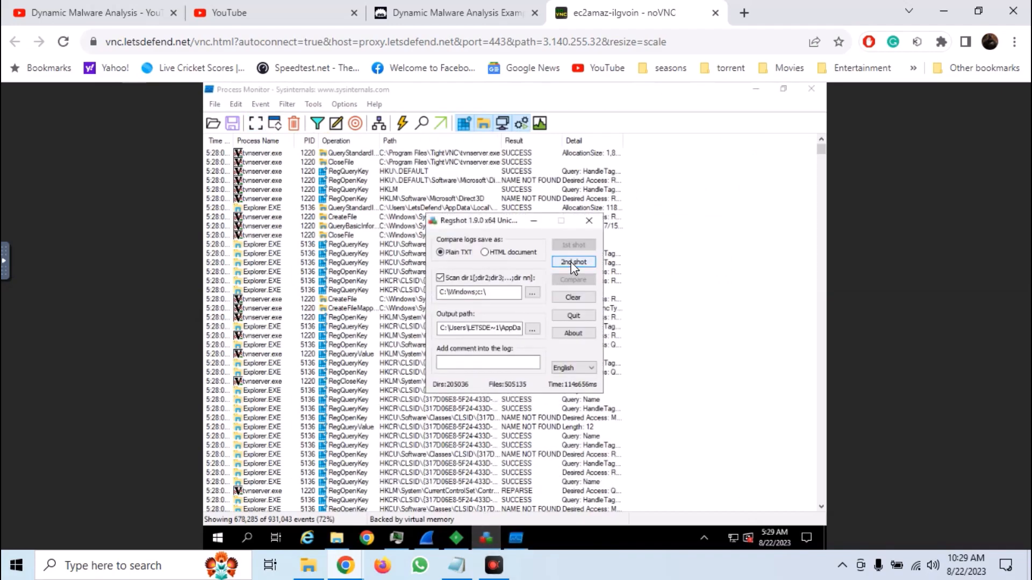
click(574, 261)
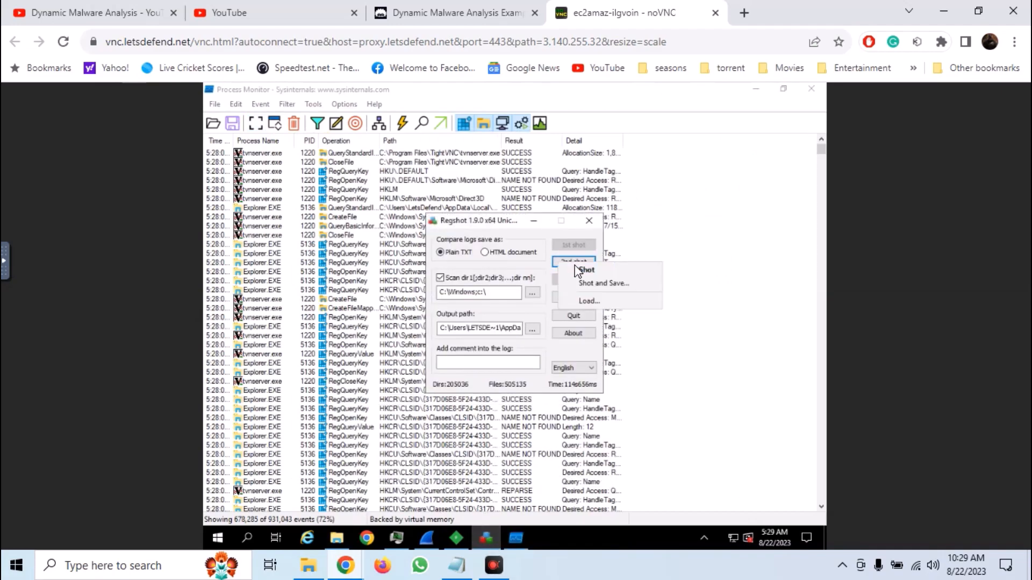
click(586, 269)
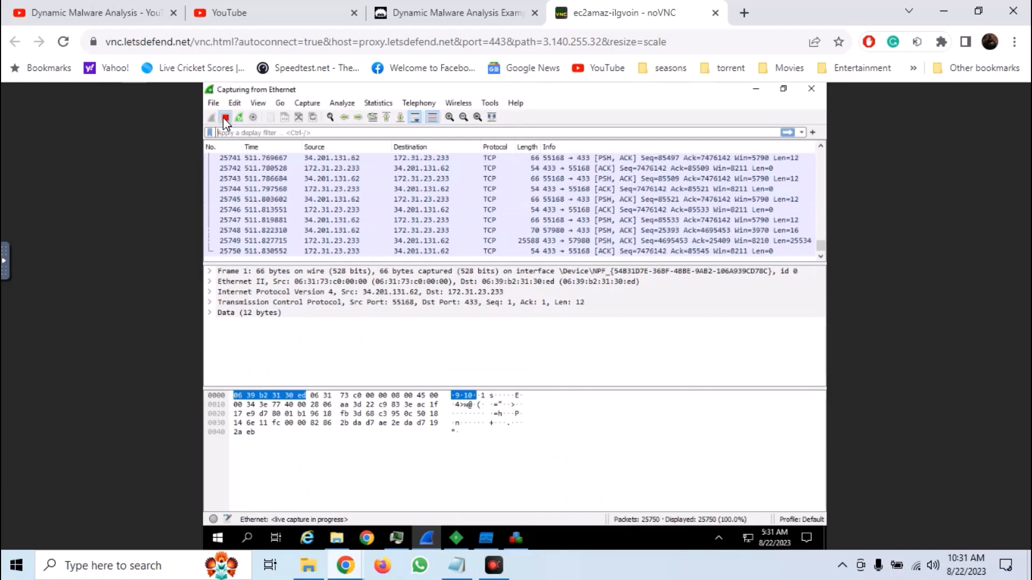
click(224, 117)
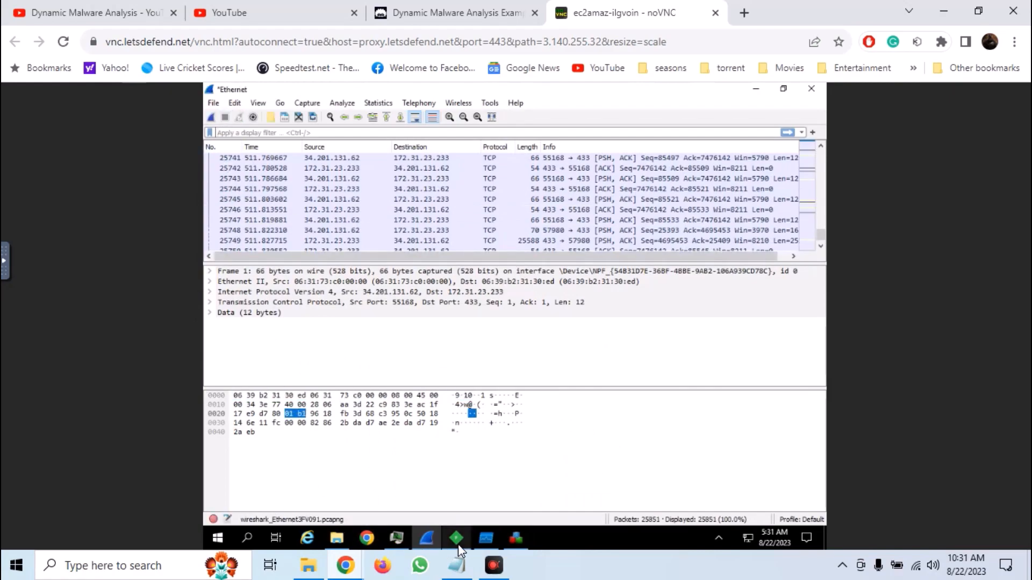
click(455, 537)
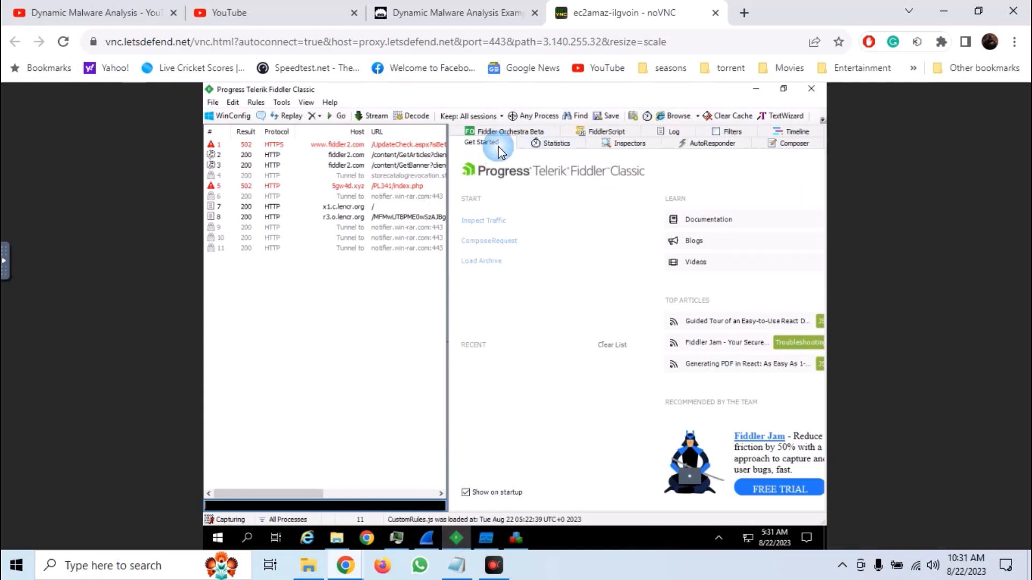
mouse_move(395, 188)
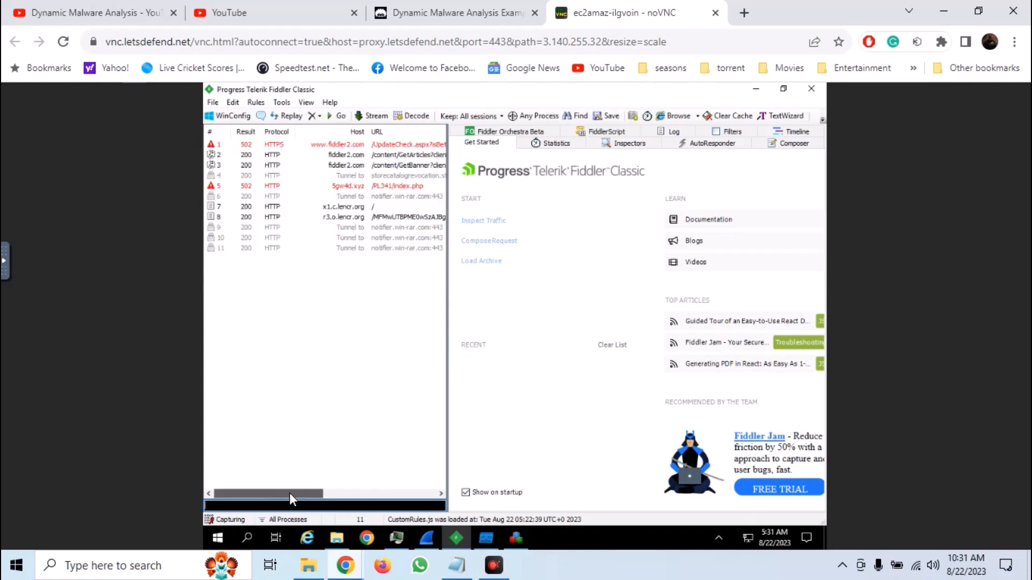
- Inspect the Fiddler session to 5gw4d.xyz/PL341/index.php showing a 502 DNS lookup failure
click(337, 185)
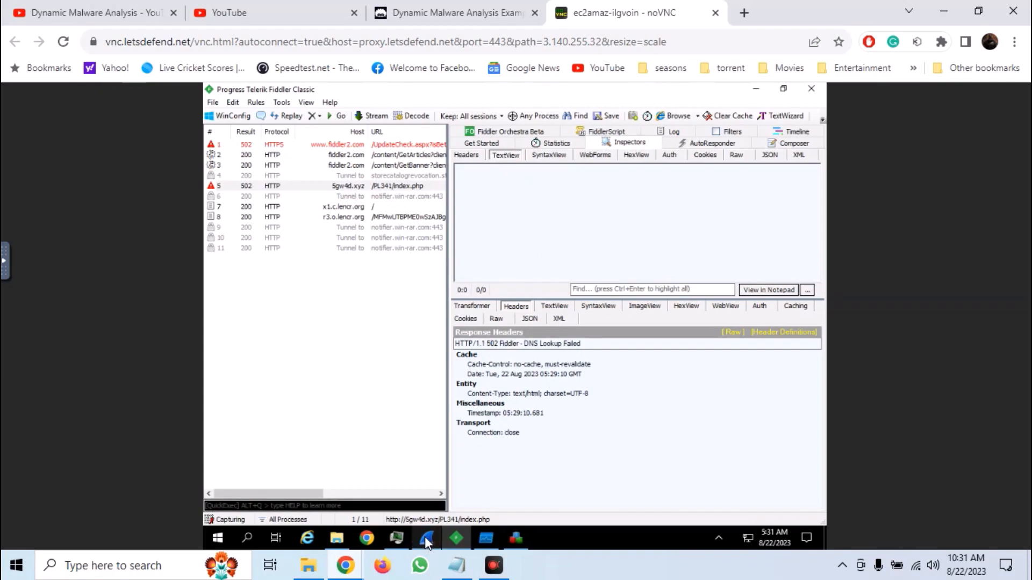
- Filter Wireshark to dns and expand the Domain Name System Queries for 5gw4d.xyz
click(426, 539)
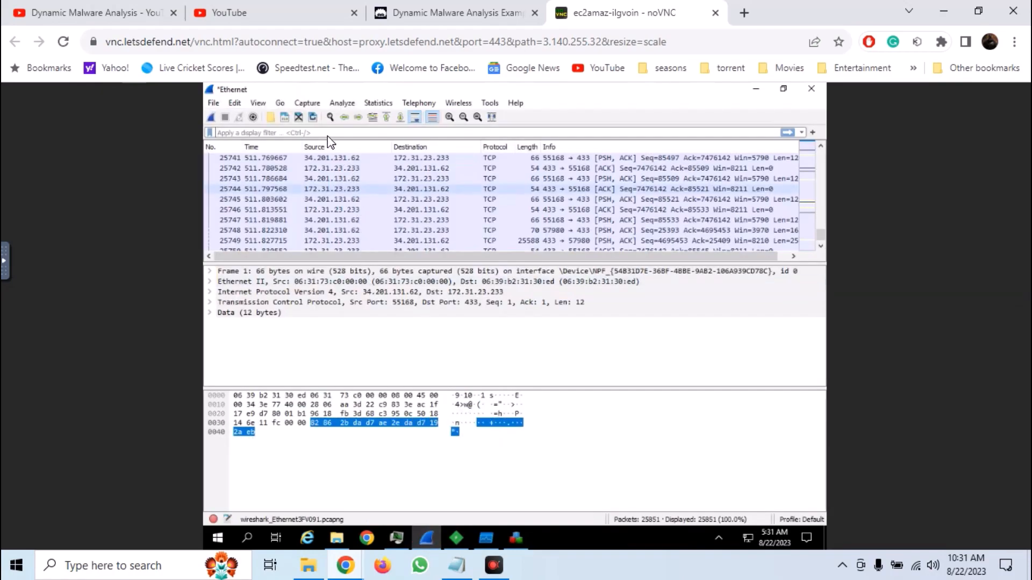
text(d)
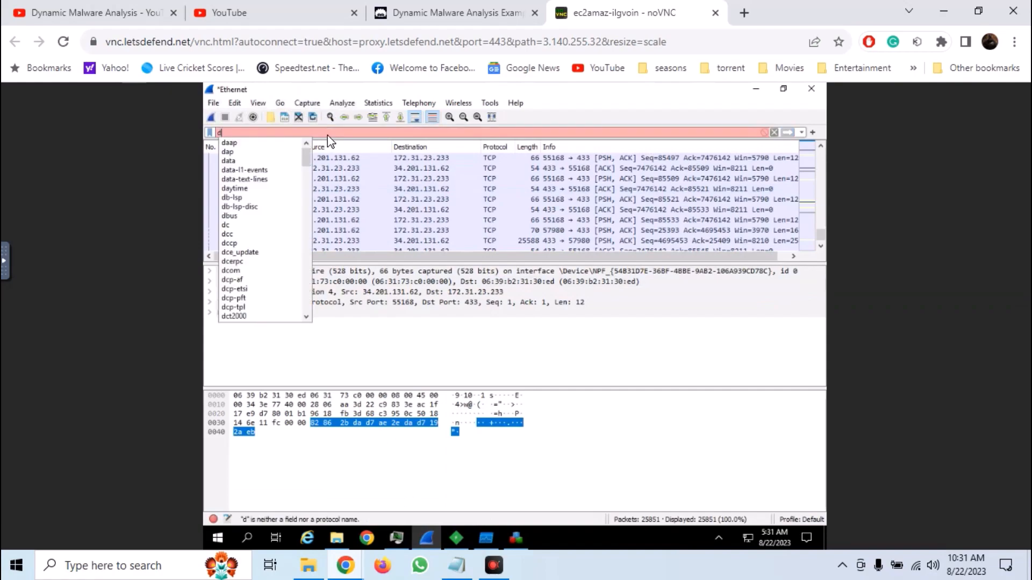
text(dns)
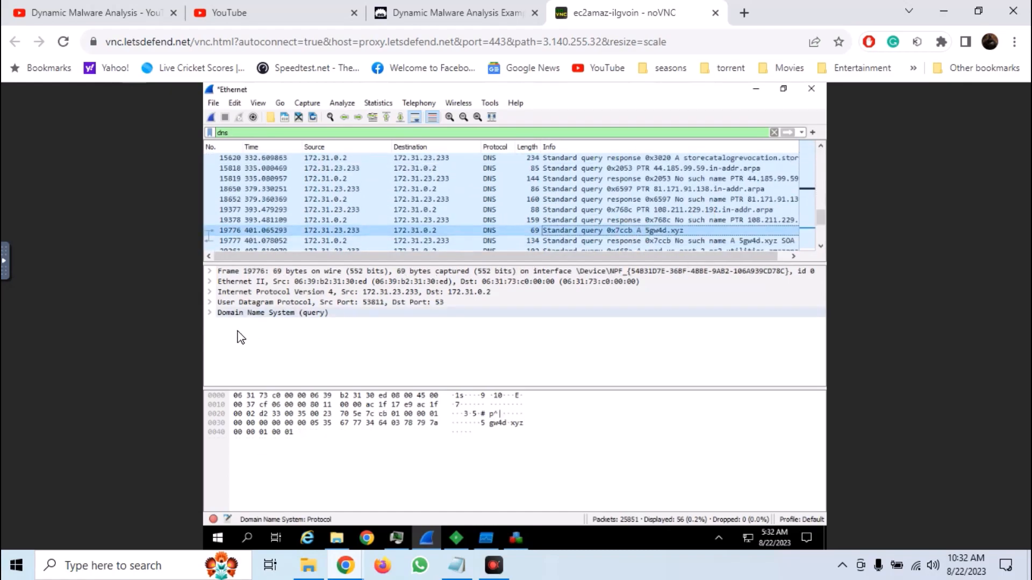
click(209, 313)
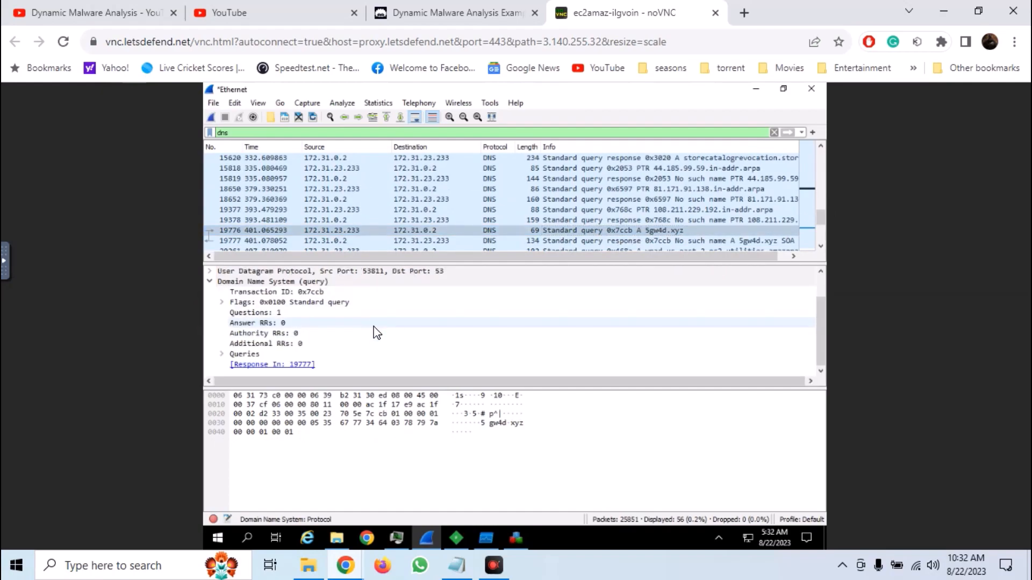
click(256, 313)
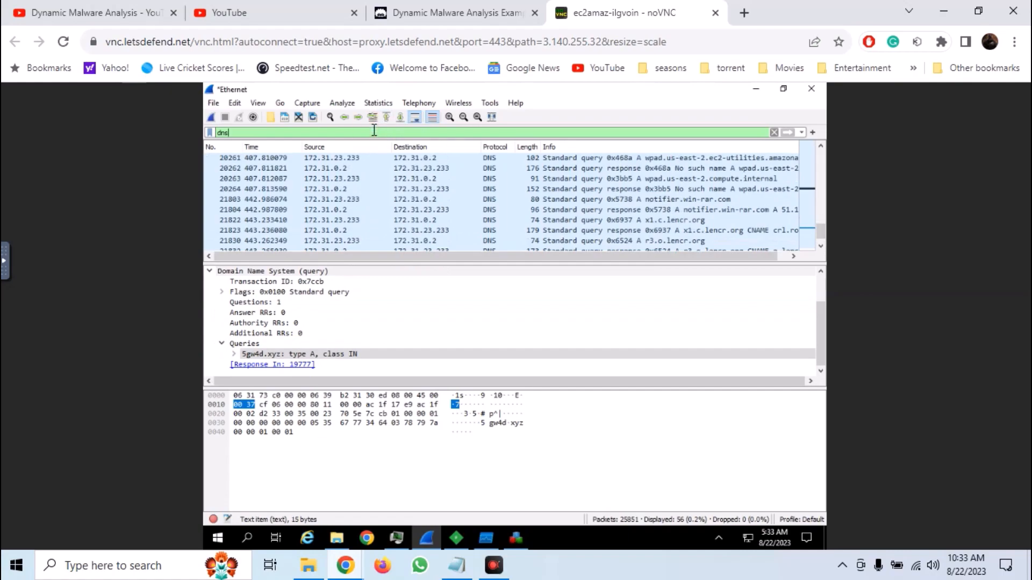
- Filter the capture for SMTP (none found), then narrow it to HTTP packets
text(s)
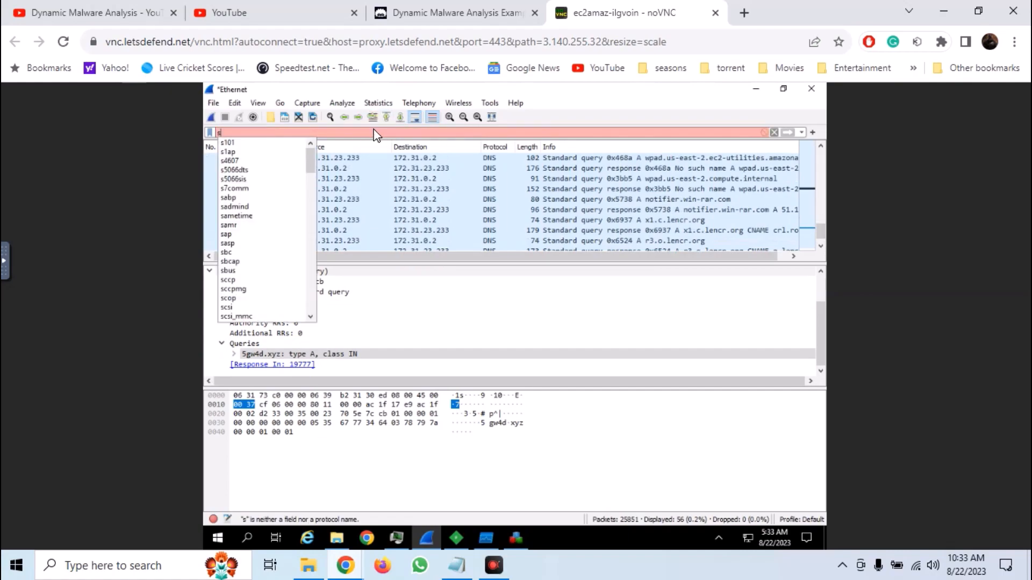
text(smtp)
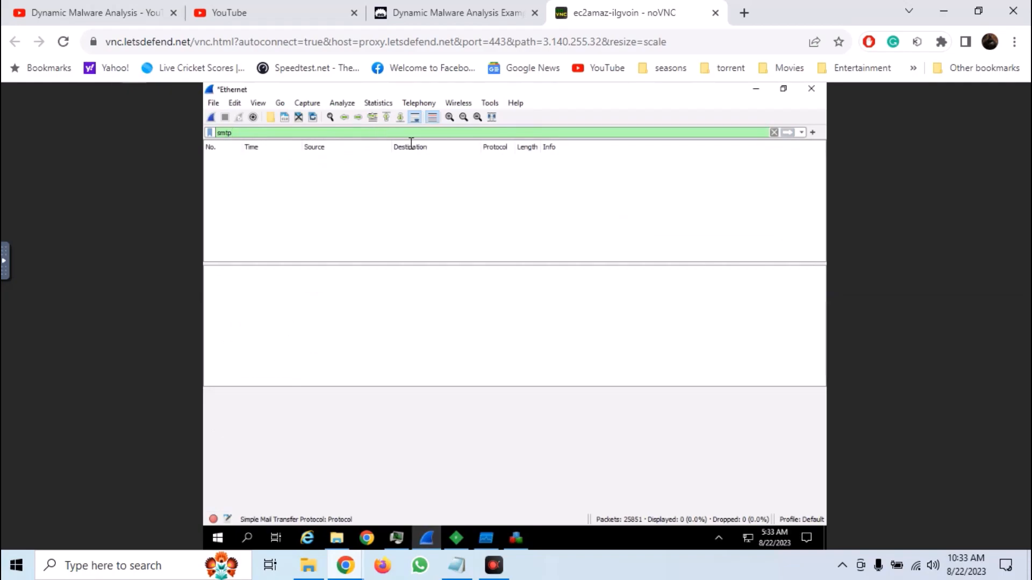
mouse_move(815, 251)
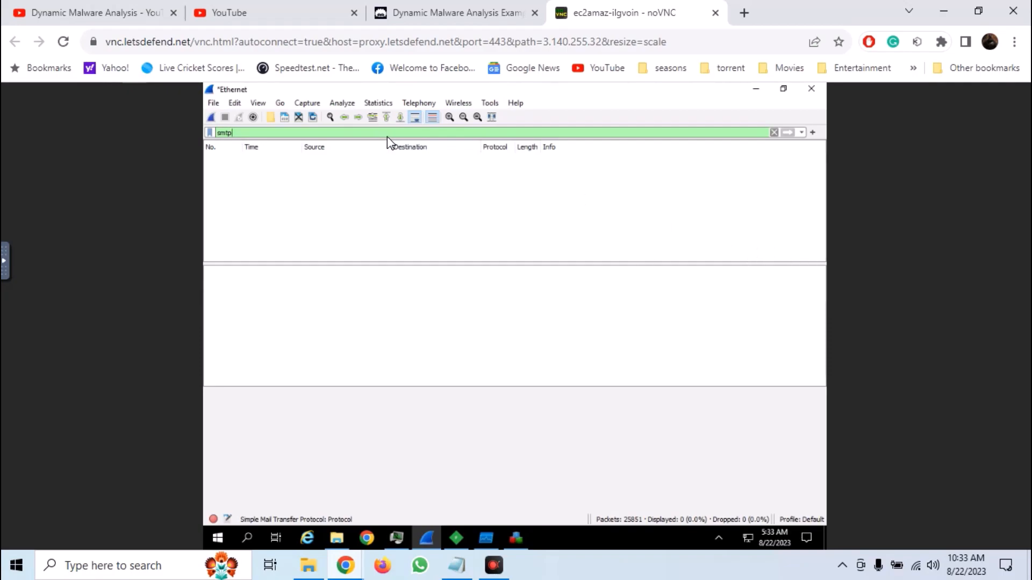
text(ht)
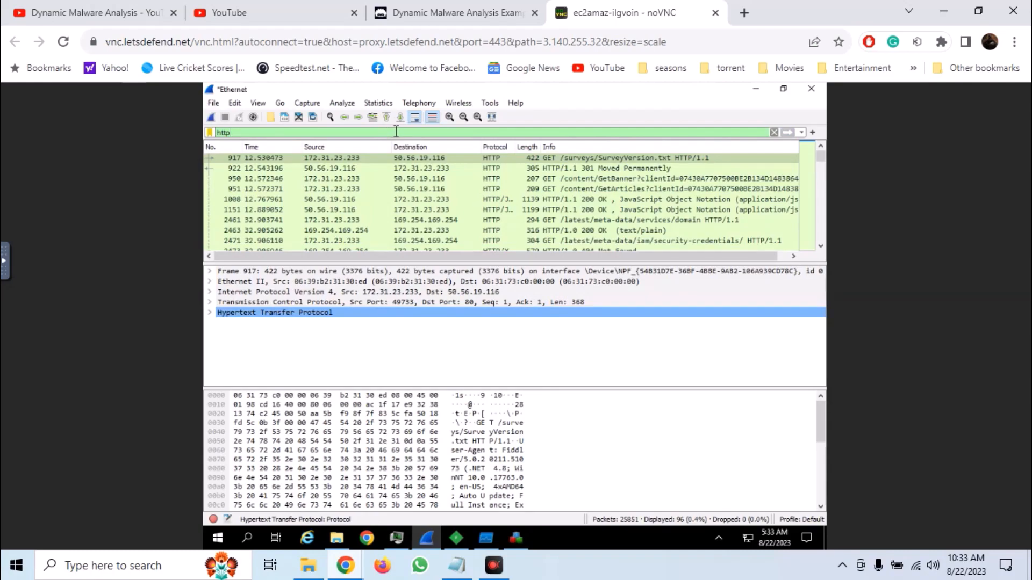
mouse_move(824, 163)
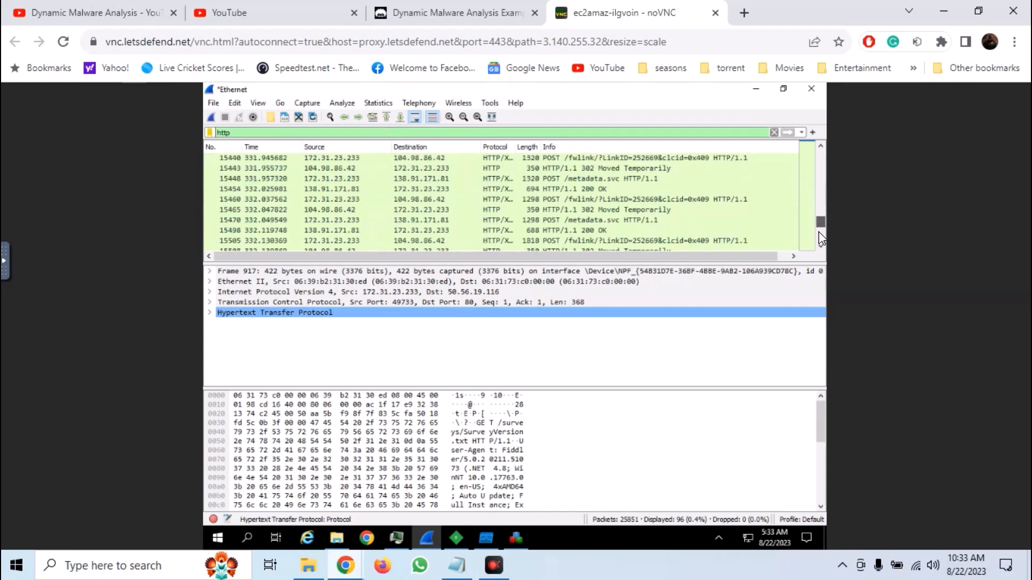
scroll(down, 3)
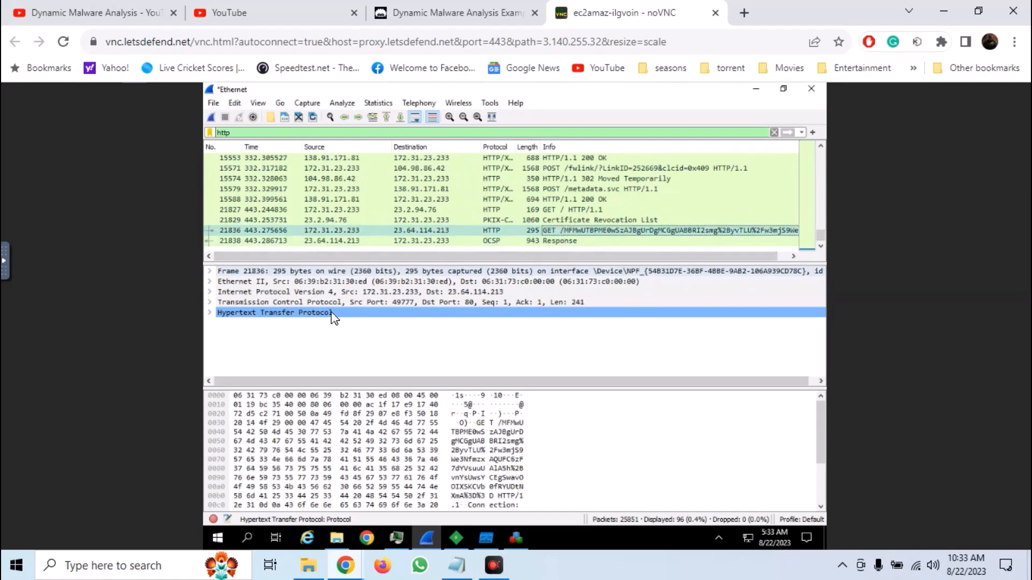
- Expand the GET request's Hypertext Transfer Protocol details and return to Process Monitor
click(209, 311)
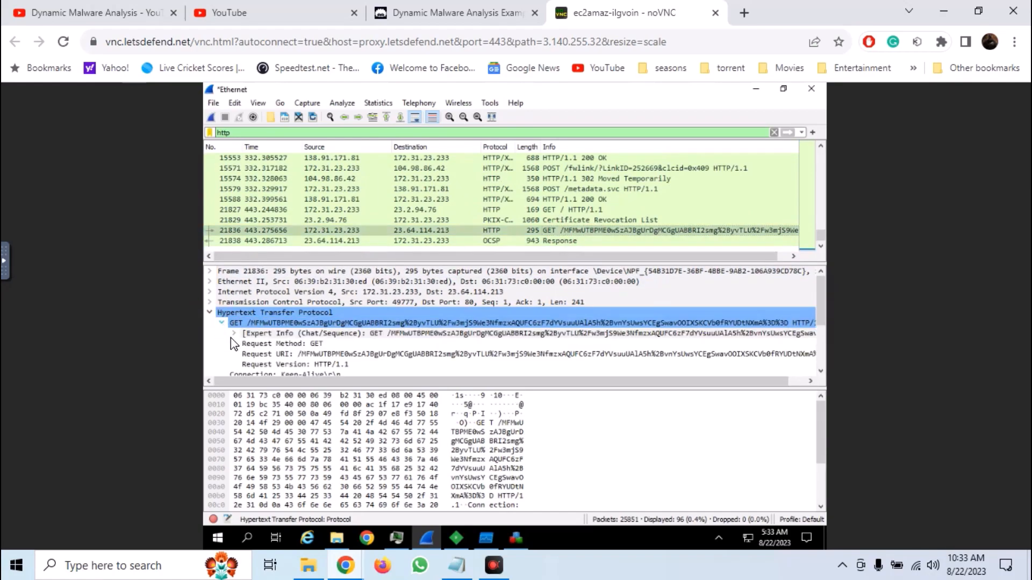
click(295, 364)
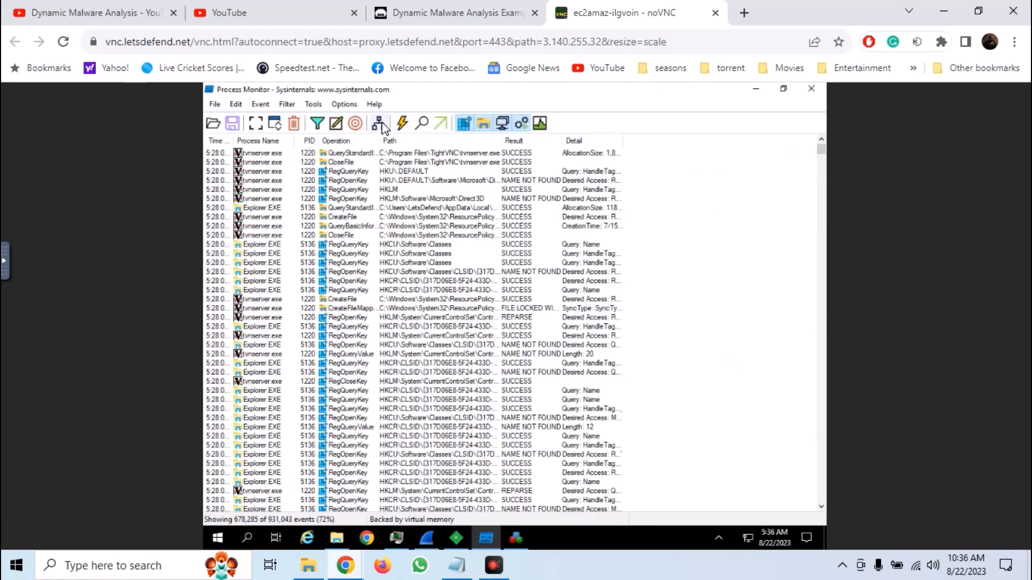
- Show the process tree and review the sample's powershell.exe and conhost.exe children
click(379, 122)
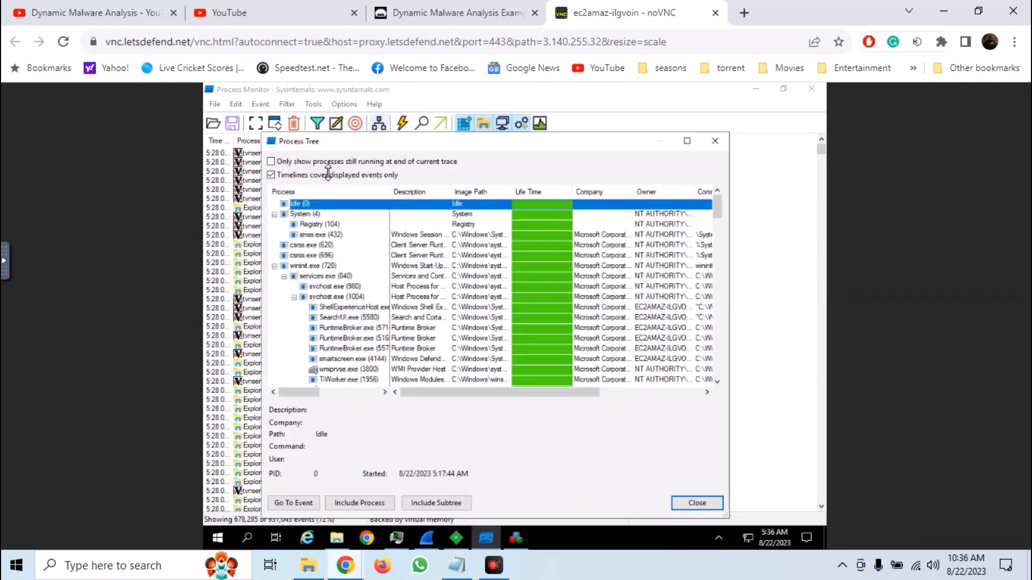
scroll(down, 3)
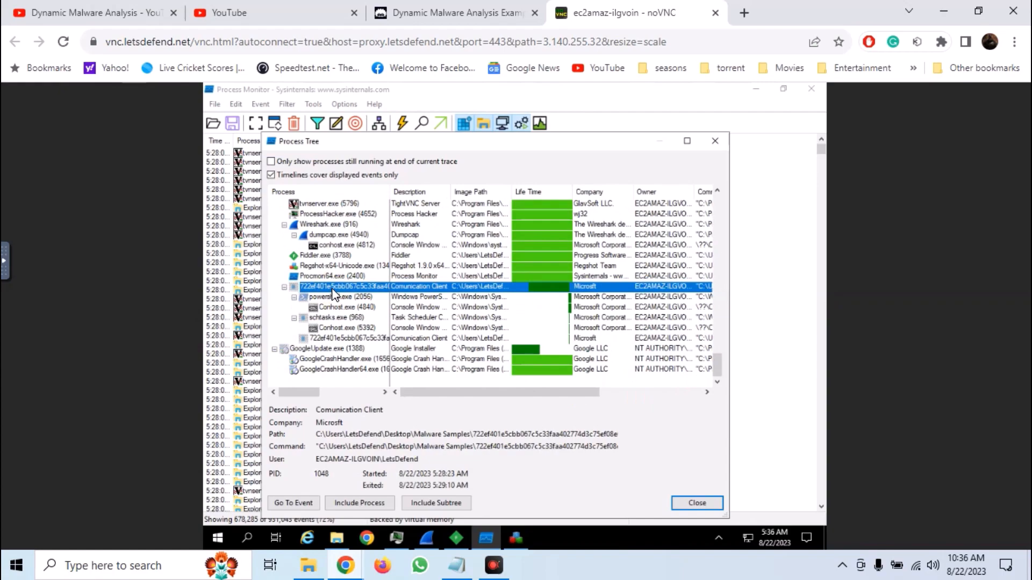
mouse_move(342, 303)
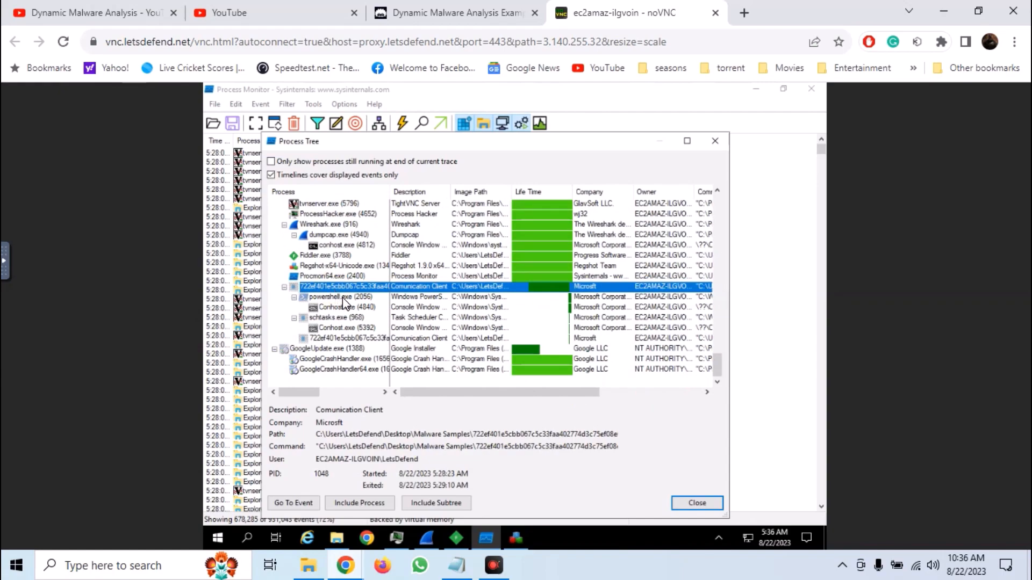
click(339, 296)
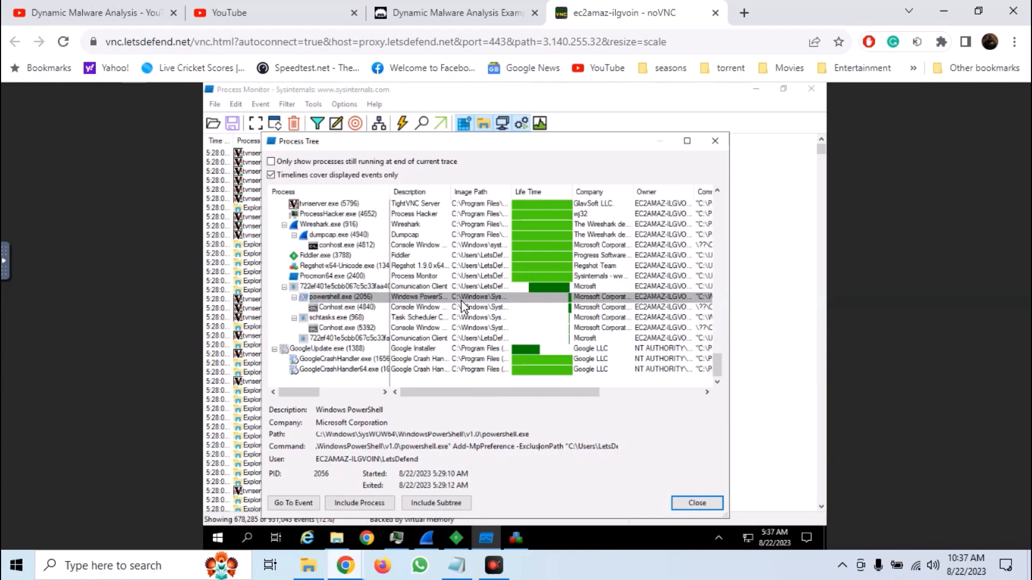
click(338, 307)
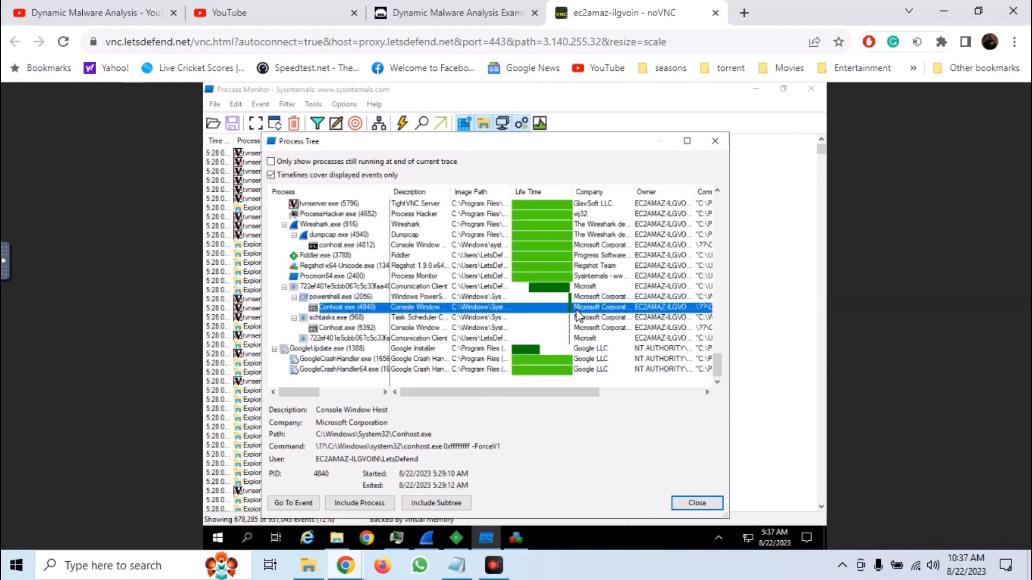
mouse_move(414, 312)
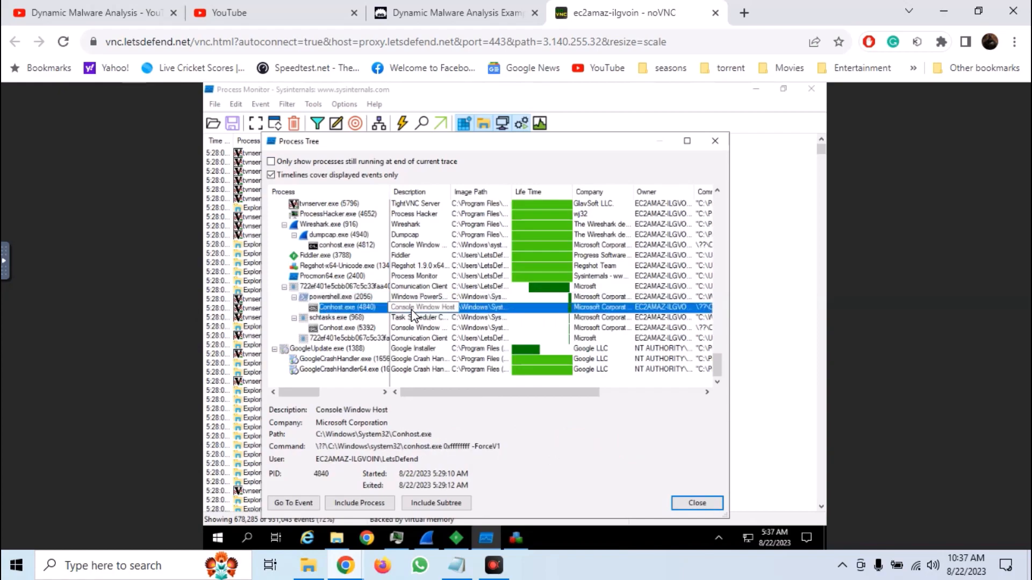
- Review the PowerShell Add-MpPreference exclusion and schtasks.exe task creation command lines
click(342, 297)
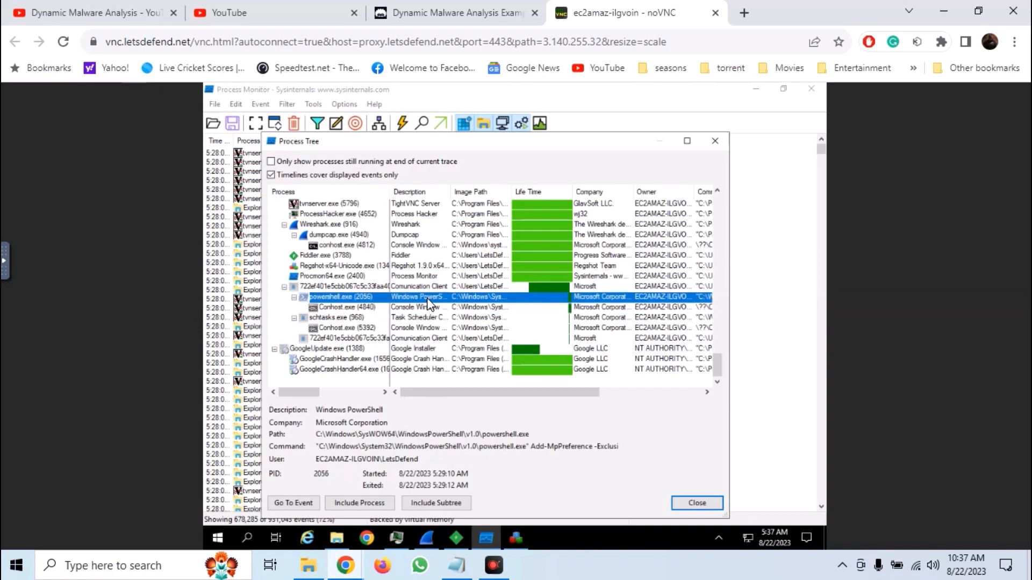
mouse_move(432, 318)
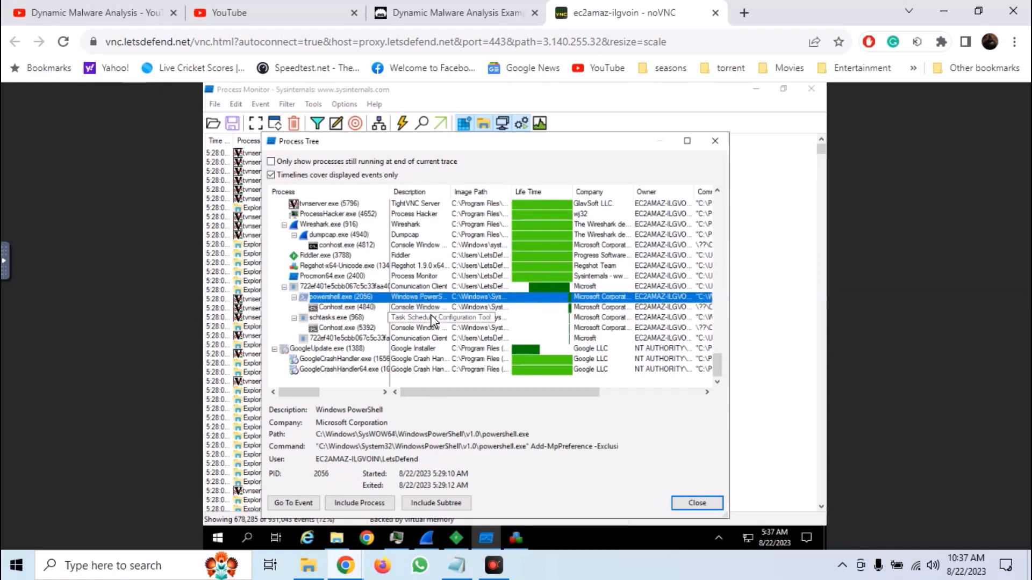
click(335, 317)
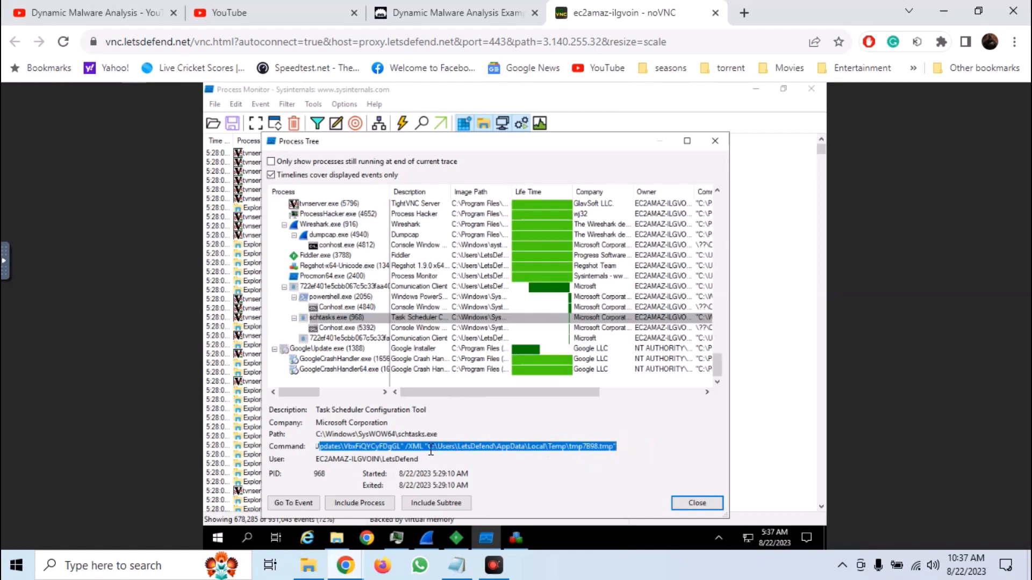
click(496, 446)
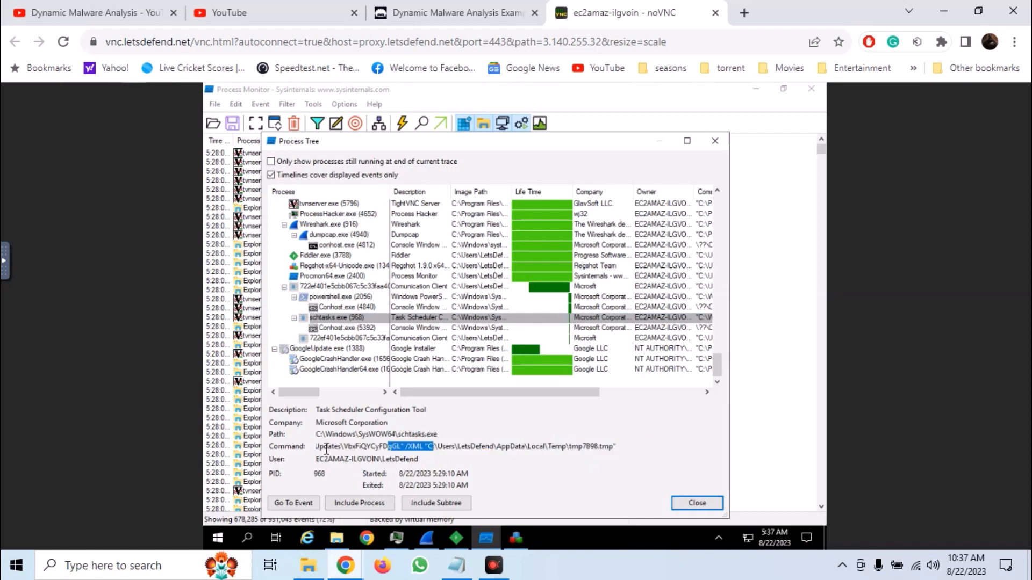
click(347, 328)
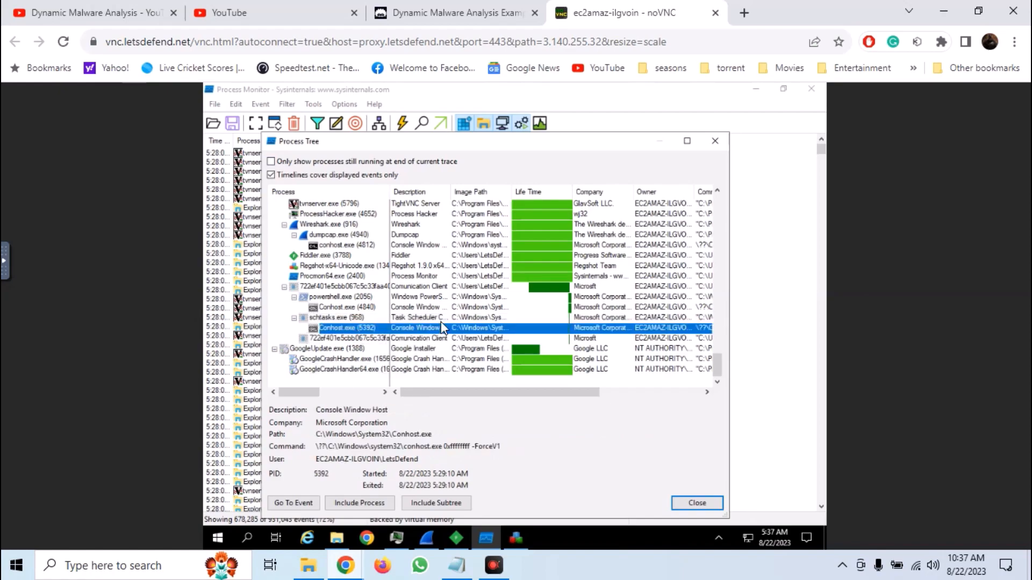
- Add the 722ef401… sample process to the Include filter, then search for Task Scheduler
right_click(328, 285)
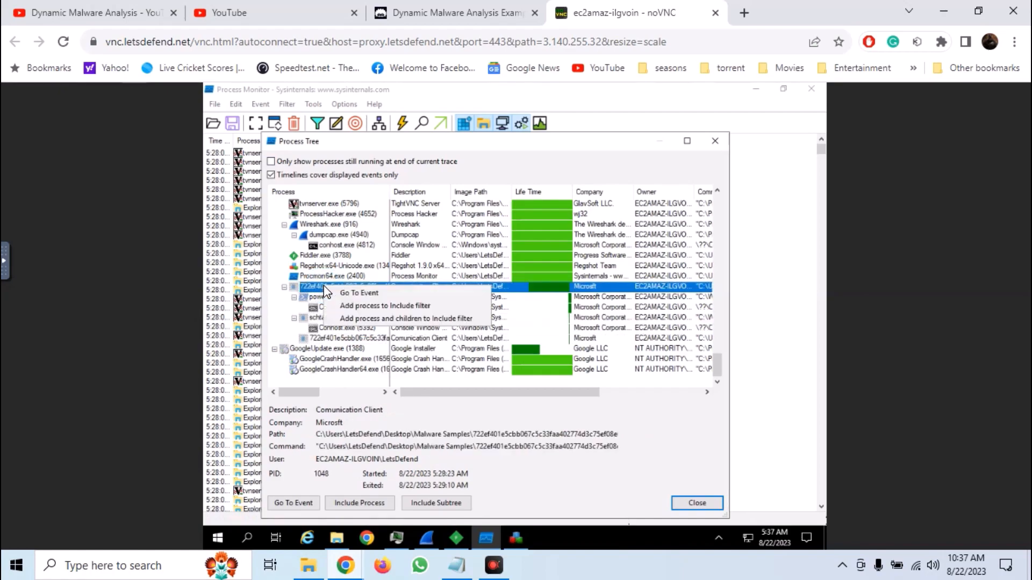
mouse_move(385, 305)
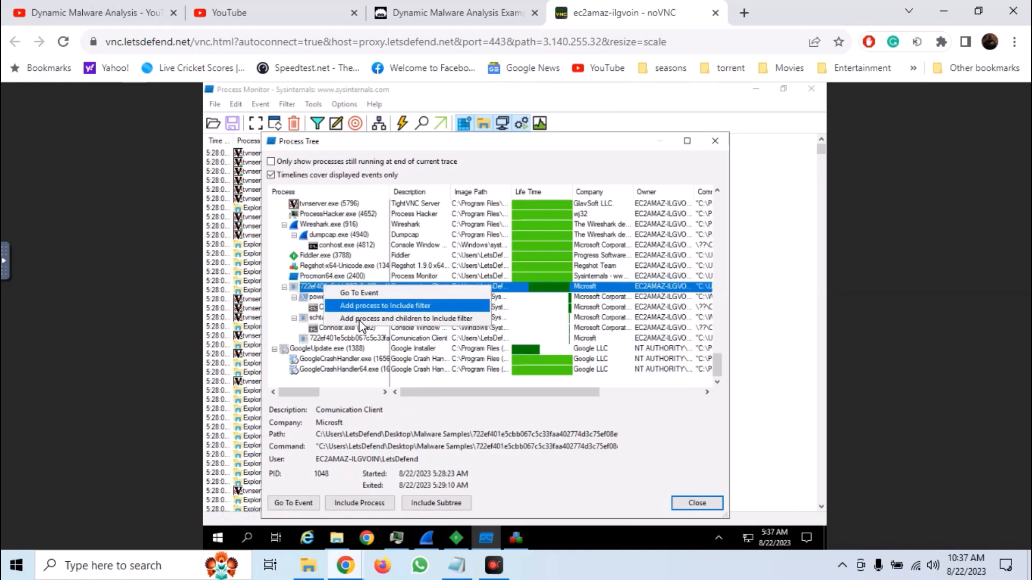
click(386, 305)
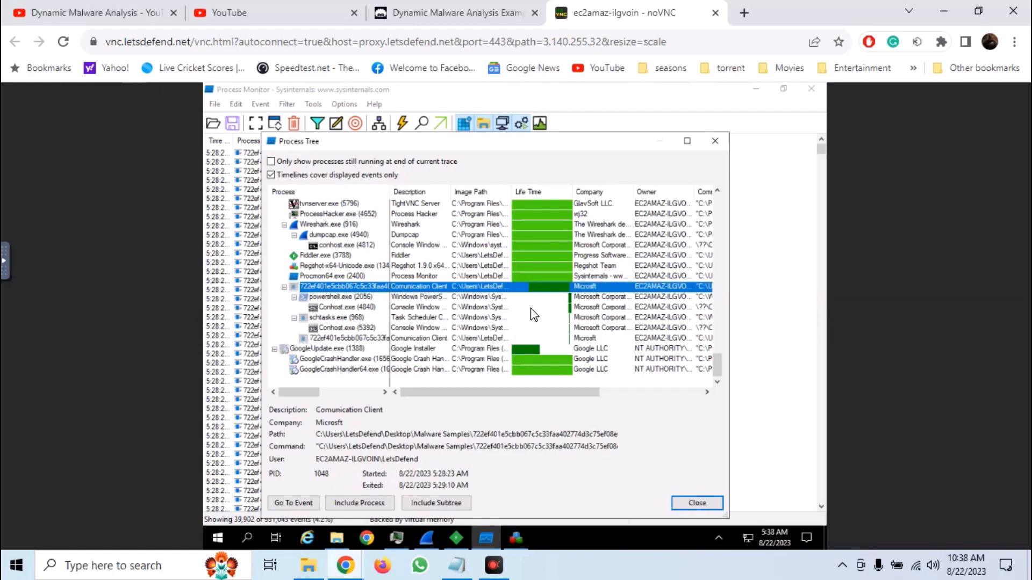
click(330, 317)
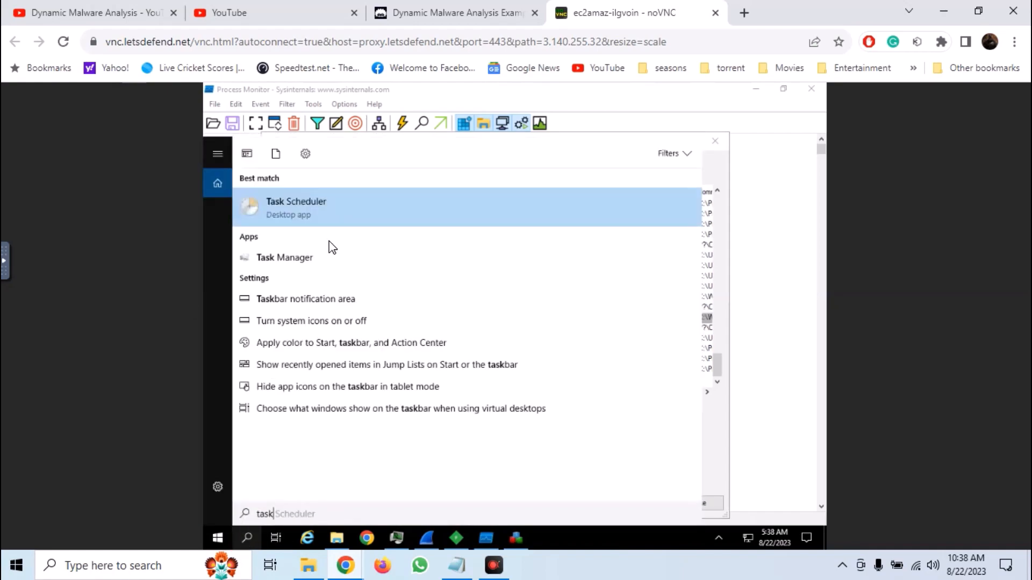
- View the VbxFiQYCyFDgGL task in Updates: logon trigger and AppData\Roaming executable action
click(295, 208)
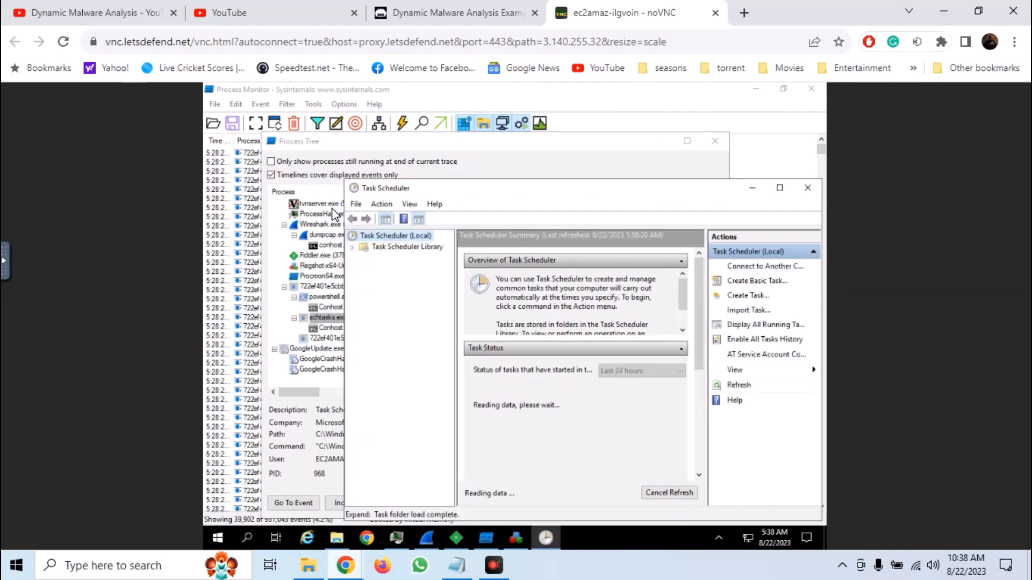
click(396, 268)
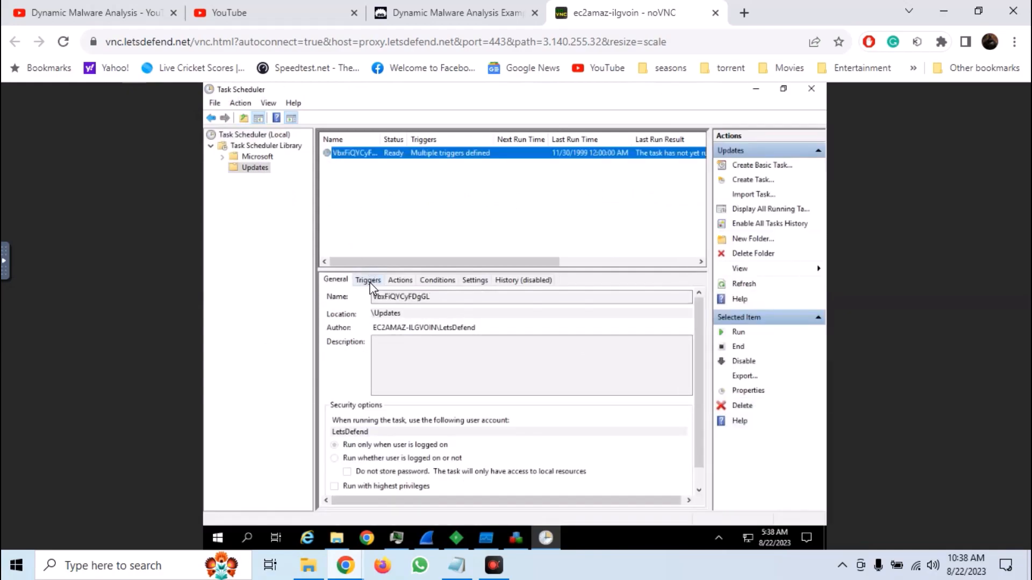
click(368, 280)
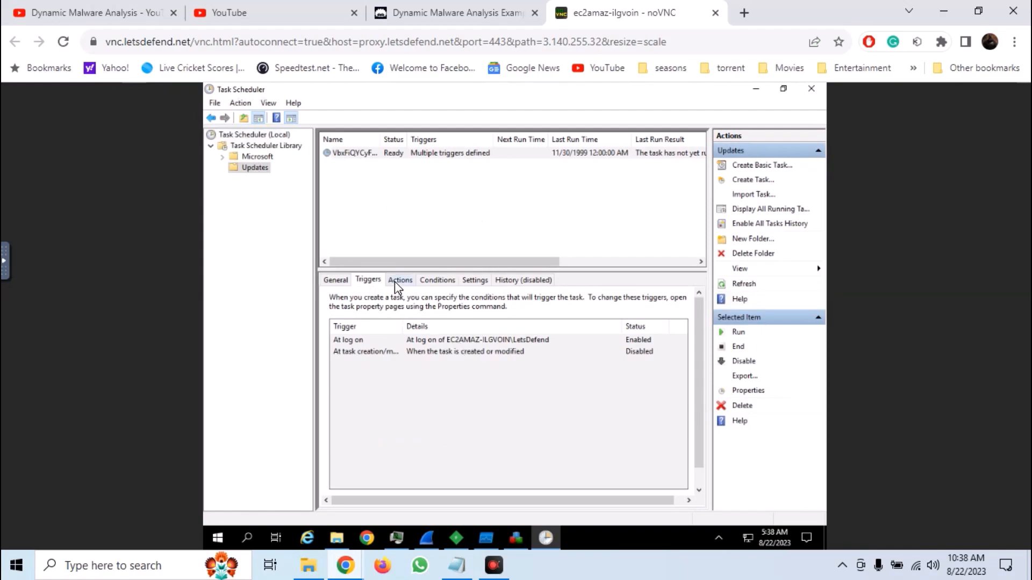
click(399, 279)
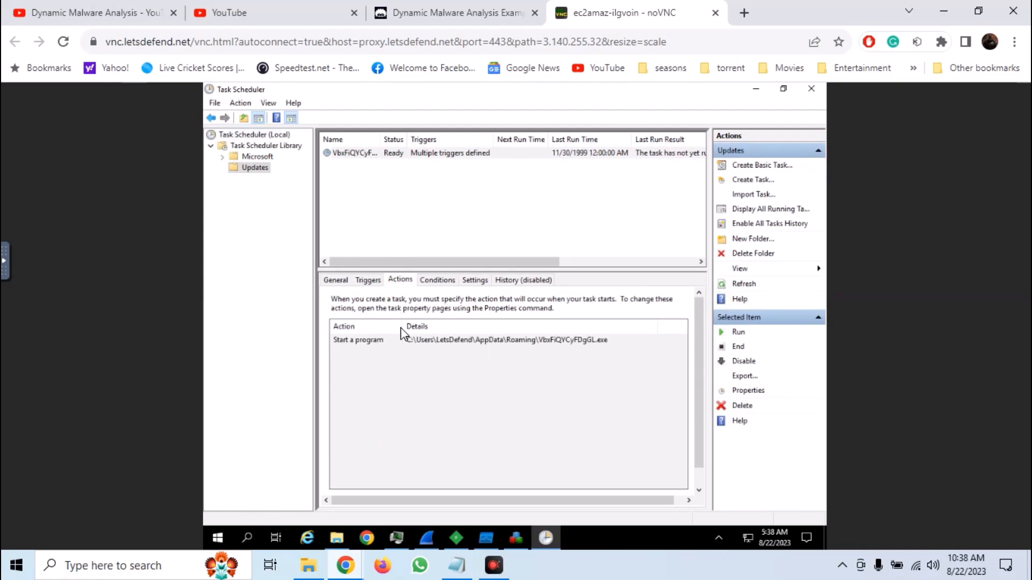
mouse_move(592, 346)
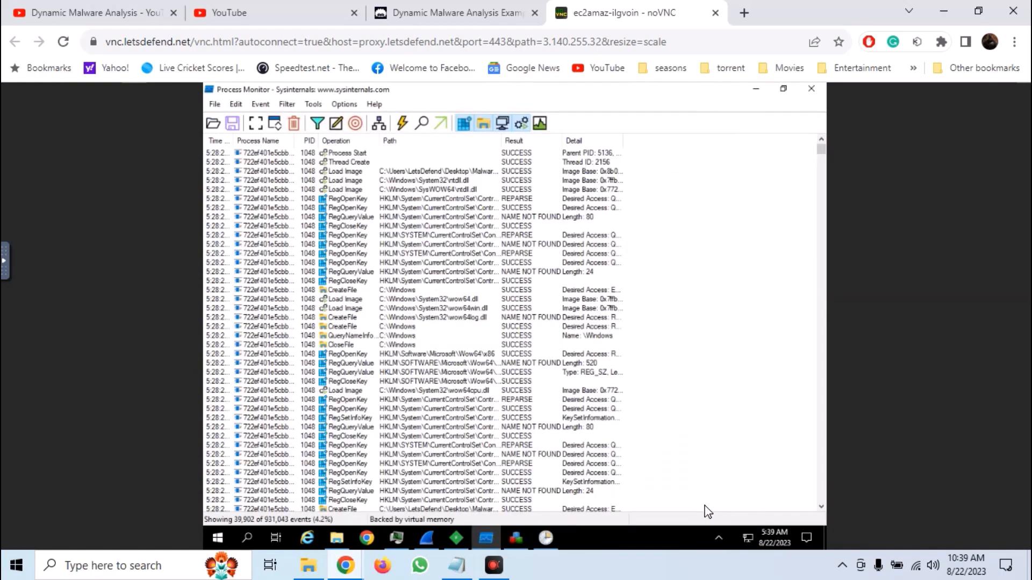
mouse_move(502, 122)
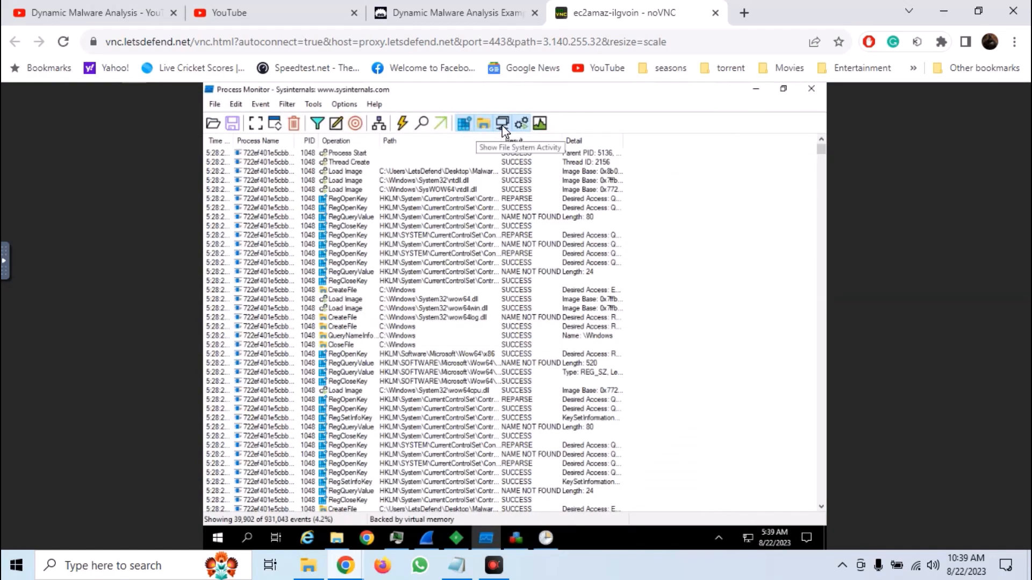
- Isolate the sample's network events and inspect the TCP Connect row's full address
click(462, 123)
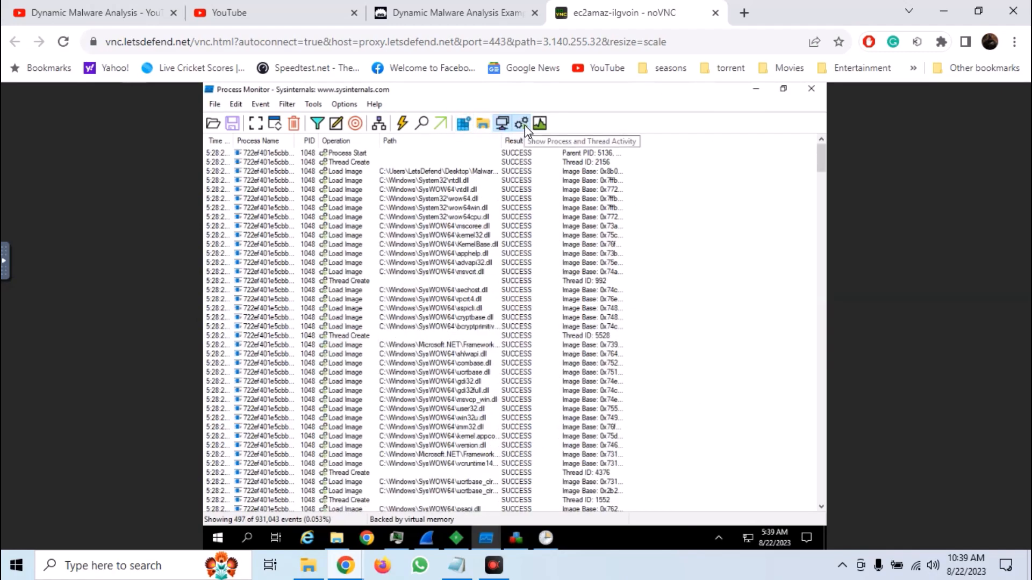
click(500, 122)
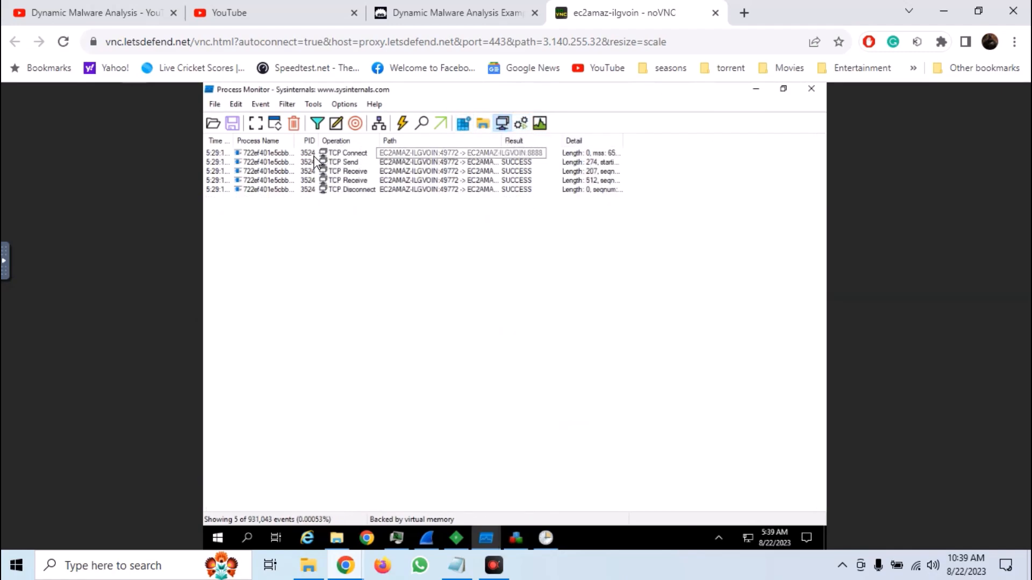
click(351, 152)
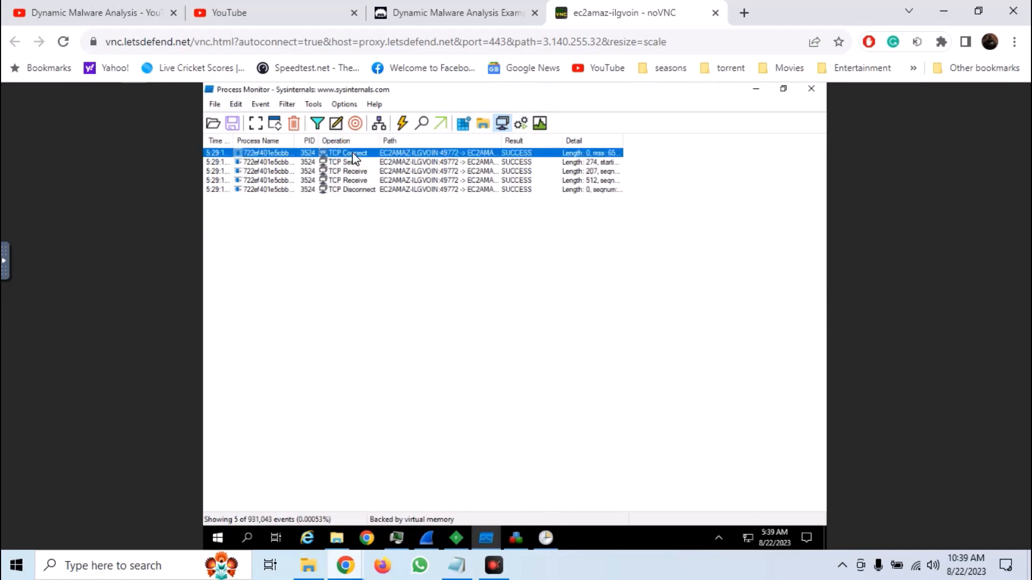
mouse_move(365, 172)
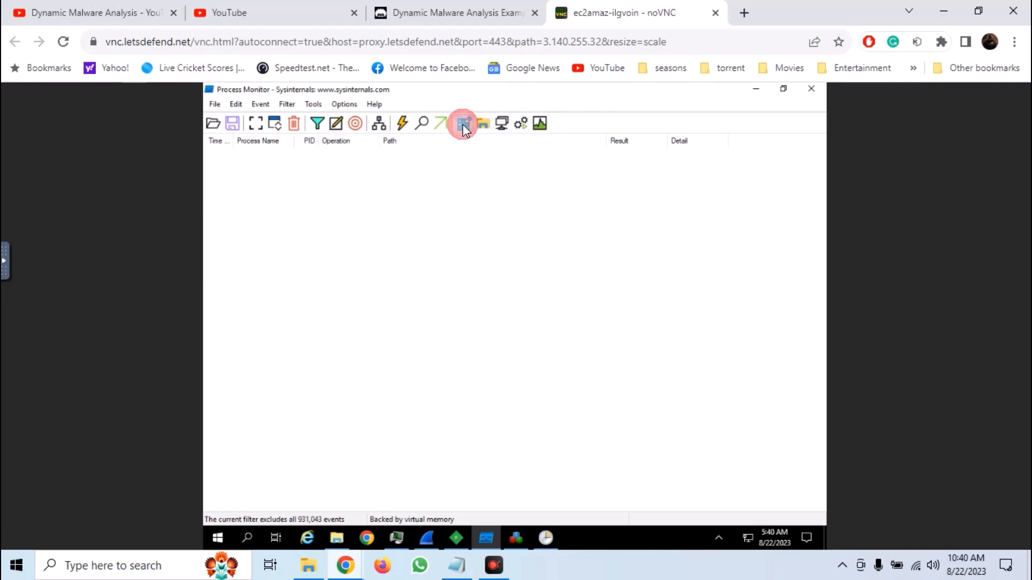
- Switch to the process's registry activity and scroll through the registry events
click(462, 122)
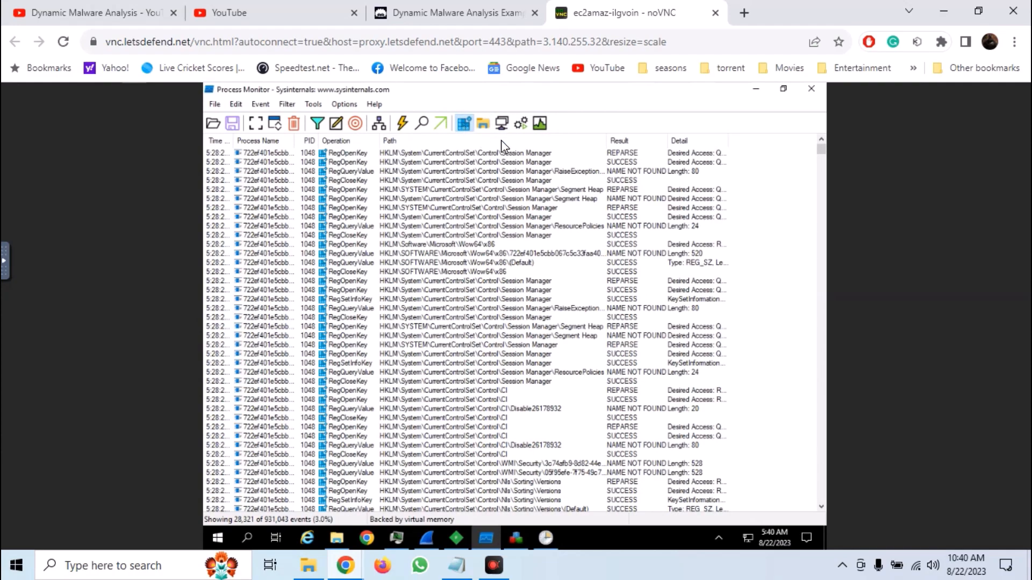
scroll(down, 3)
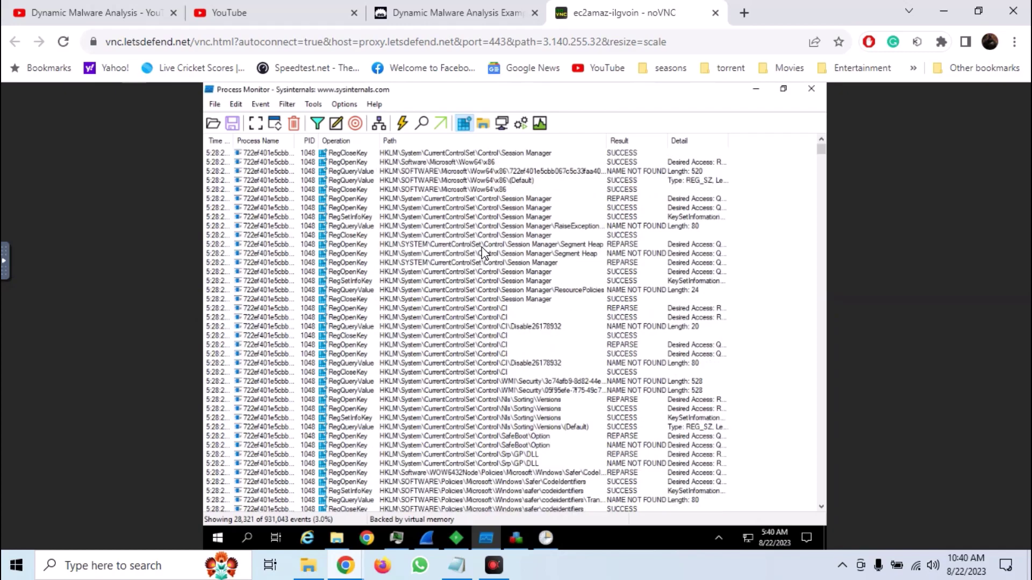
scroll(down, 3)
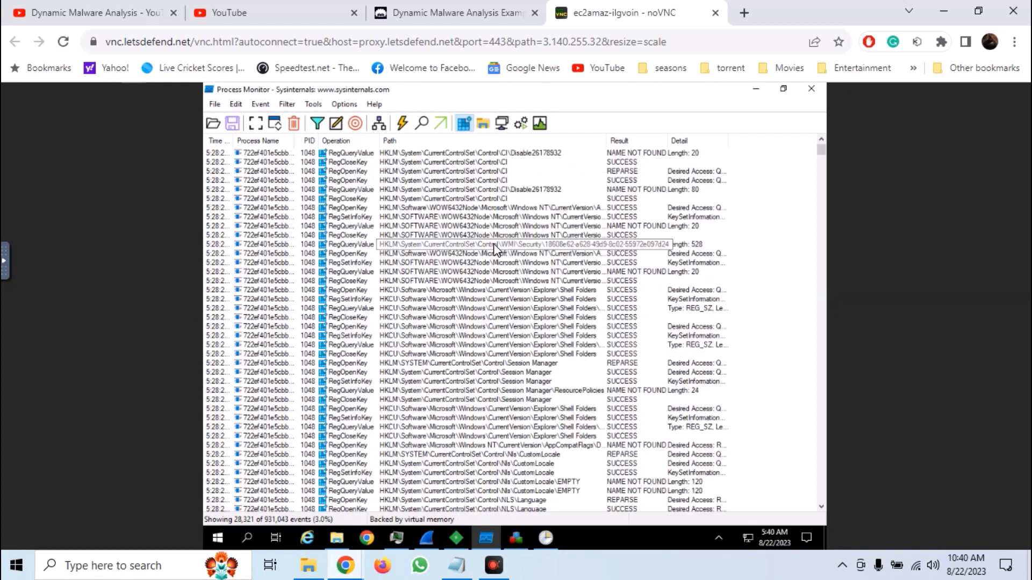
scroll(down, 3)
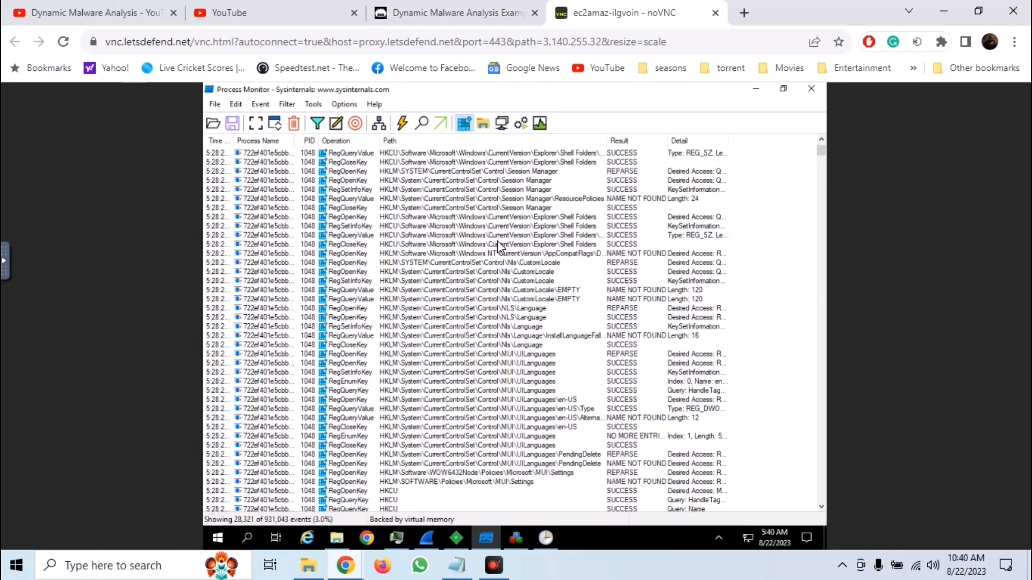
scroll(down, 3)
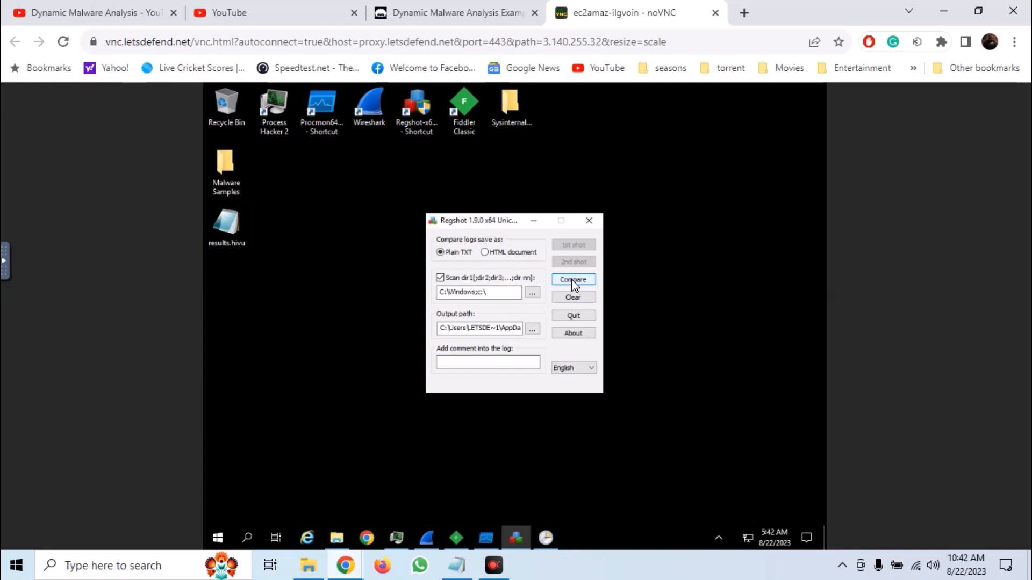
- Compare the Regshot snapshots and locate VbxFiQYCyFDgGL.exe under AppData\Roaming in Files added
click(571, 280)
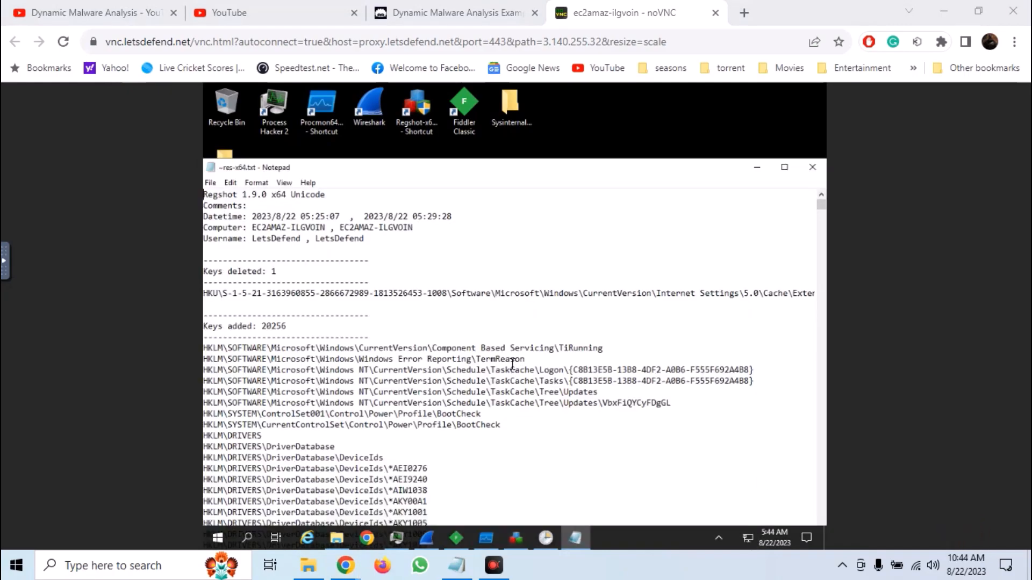
scroll(down, 3)
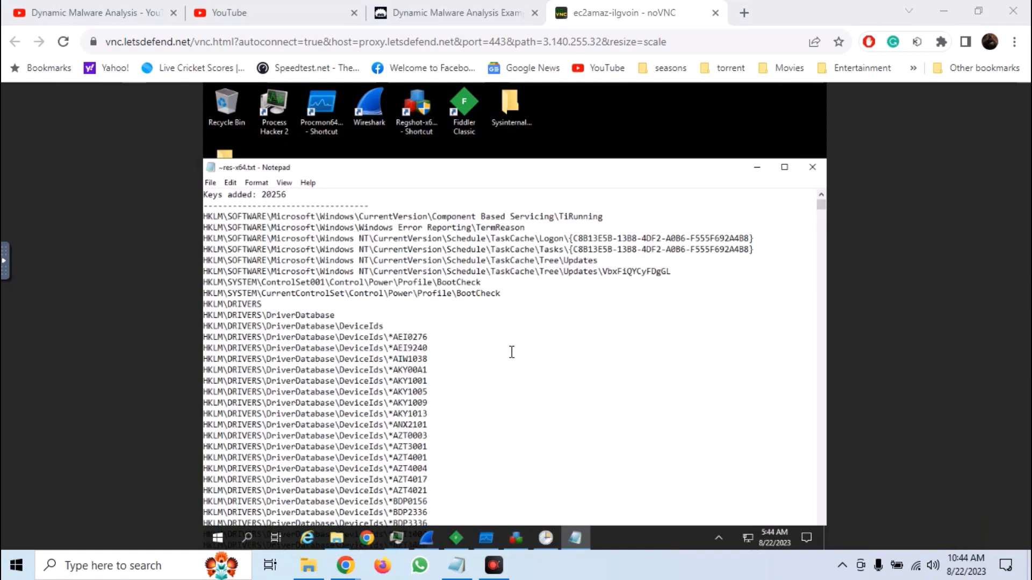
scroll(down, 3)
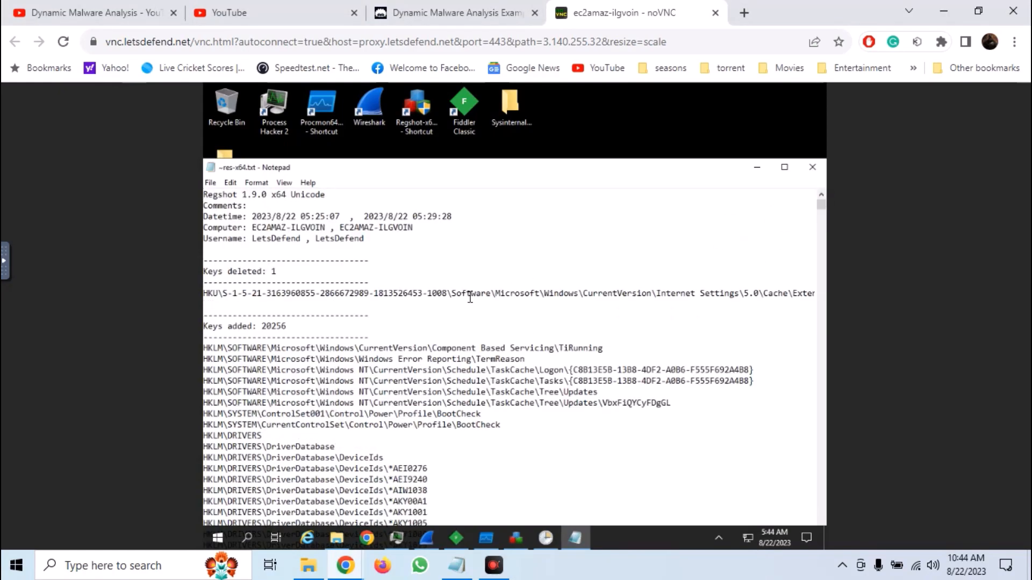
scroll(down, 3)
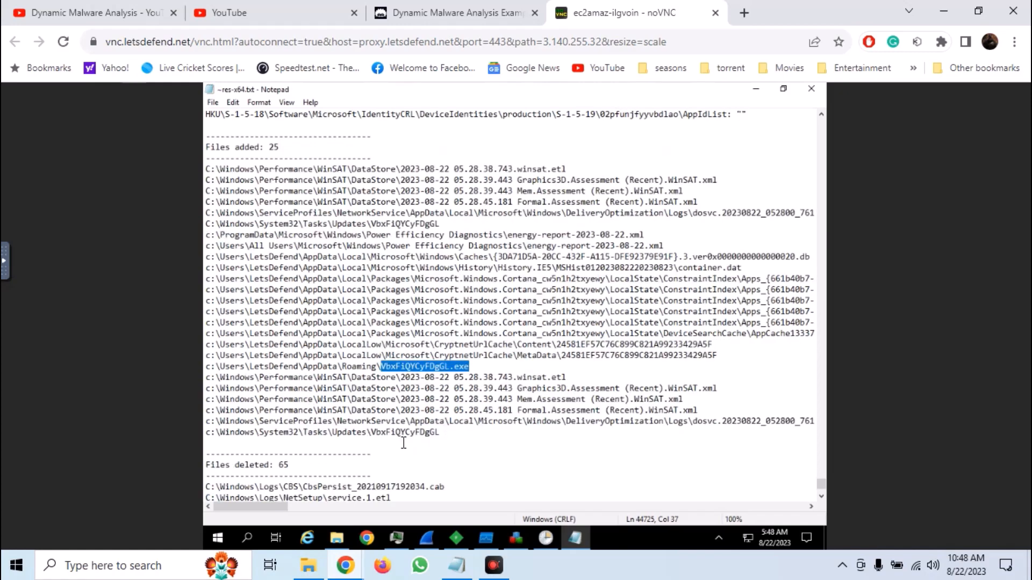
- Highlight the dropped file name in the Result list and scroll through the Artifacts hashes
click(453, 13)
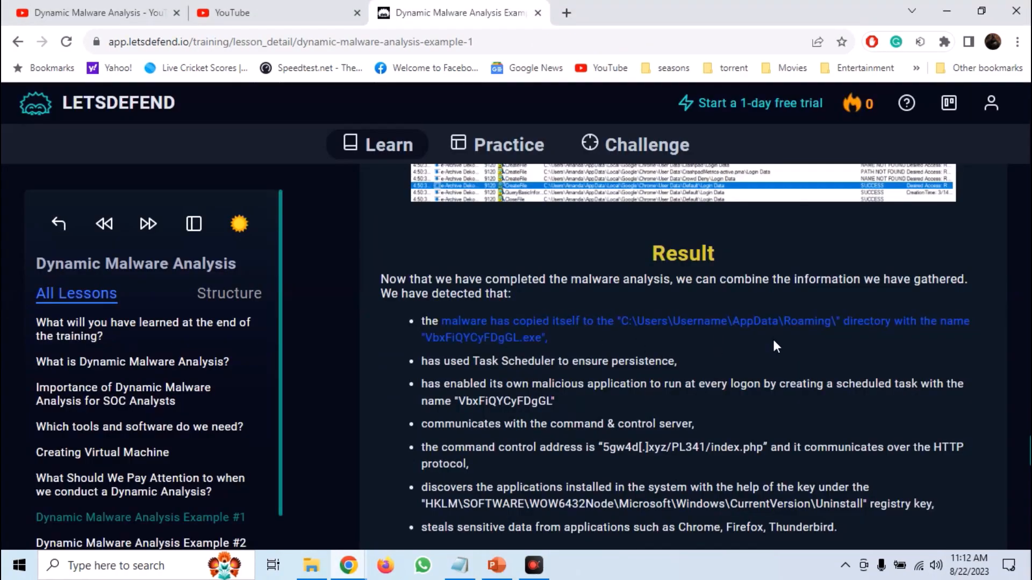
mouse_move(793, 321)
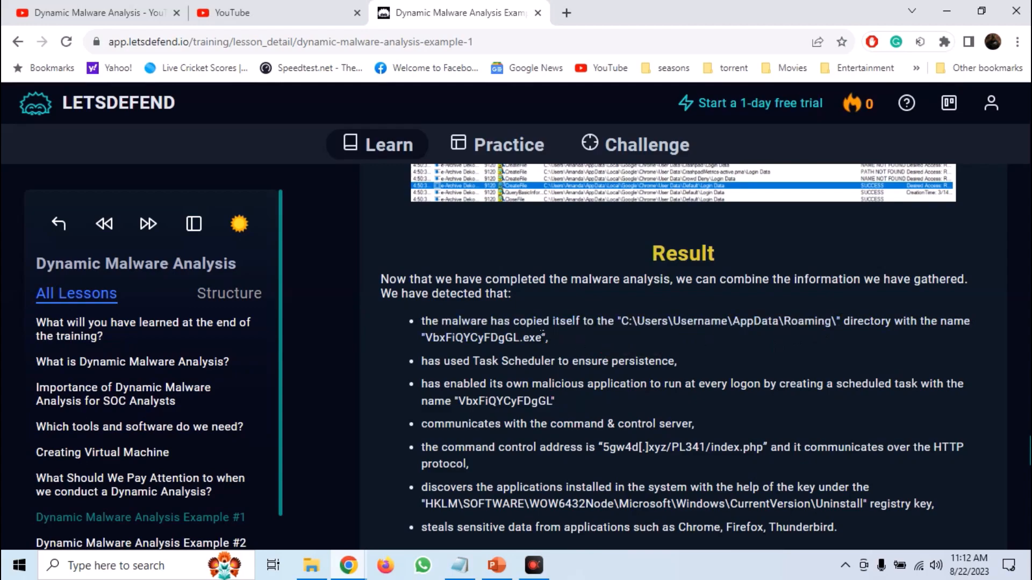
double_click(481, 338)
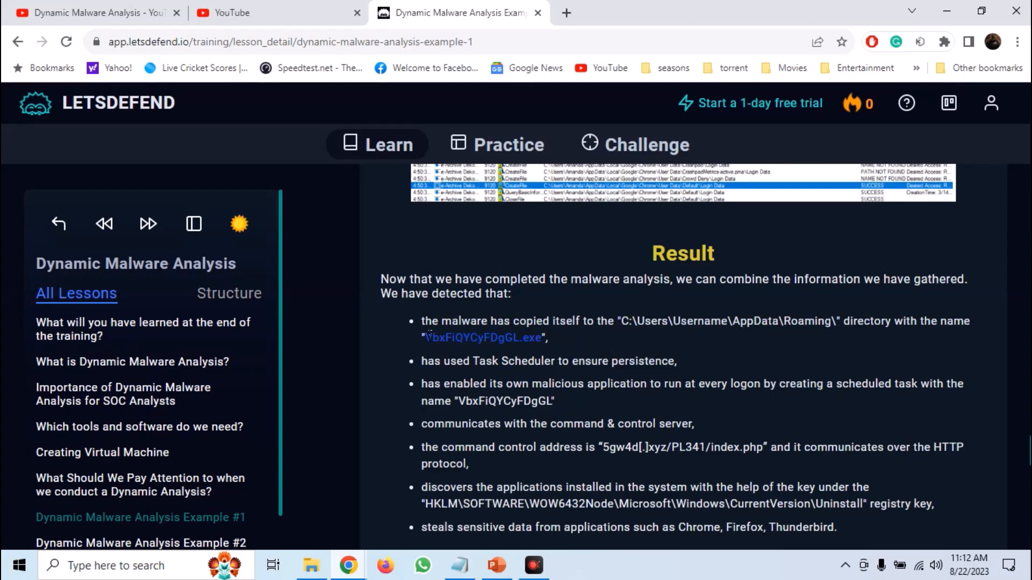
scroll(down, 3)
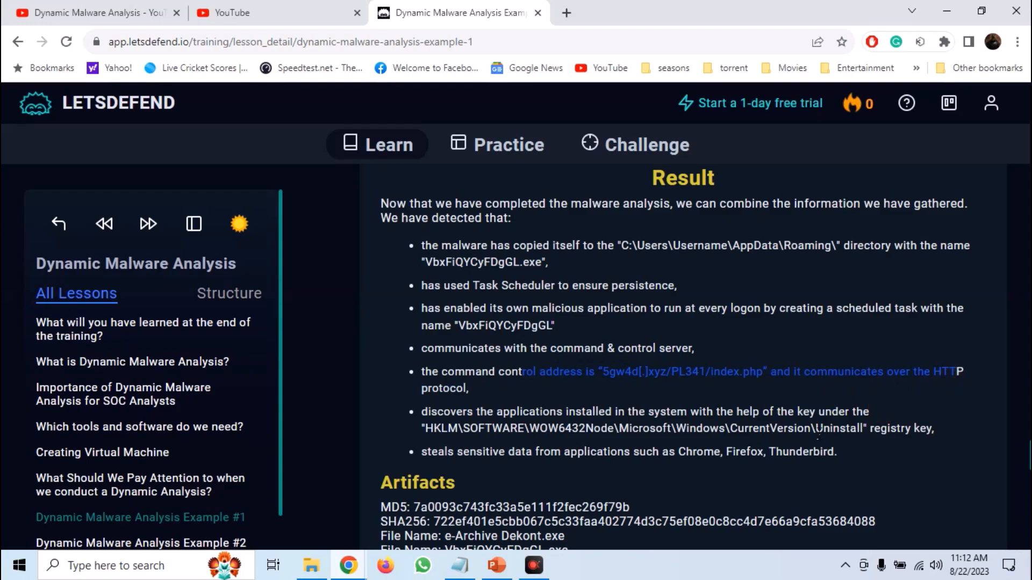
scroll(down, 3)
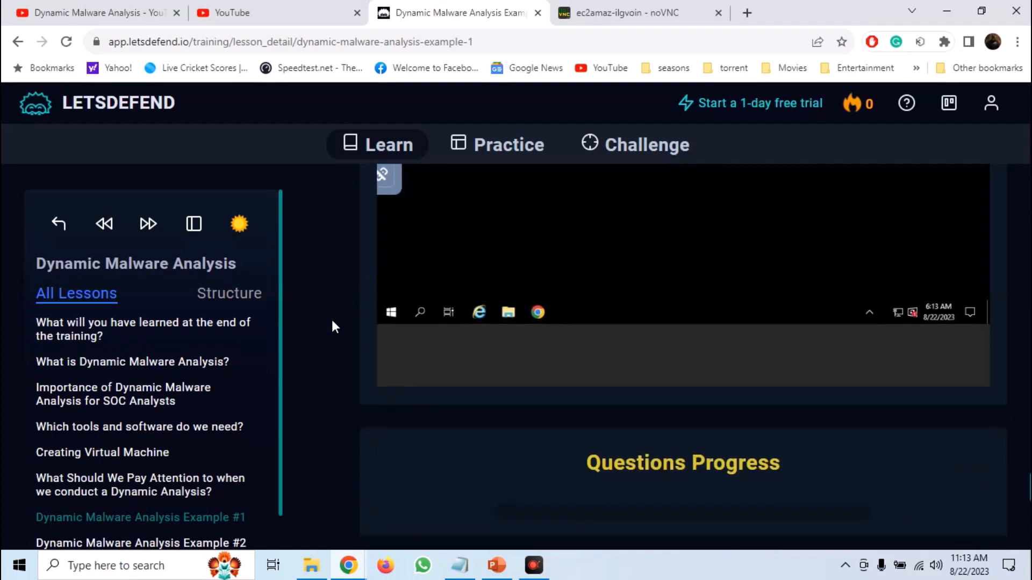
- Read the domain, port, AppData executable and registry key questions, then go to the noVNC VM
scroll(down, 3)
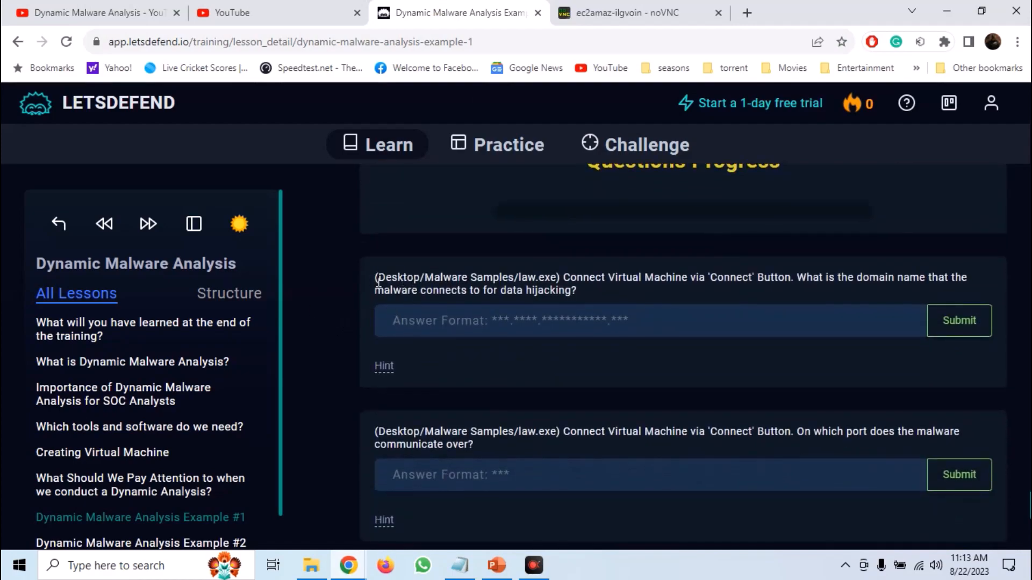
double_click(466, 277)
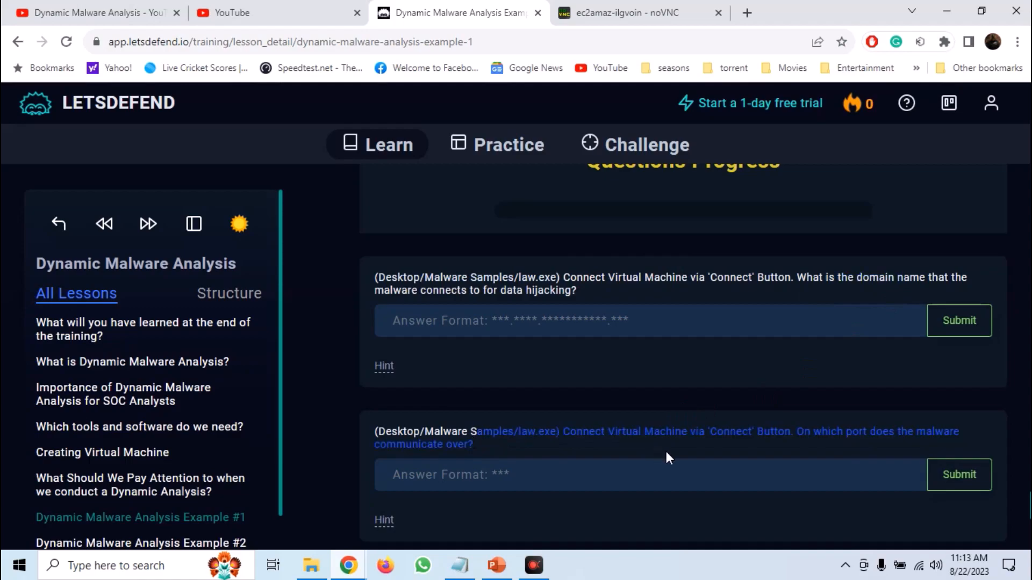
scroll(down, 3)
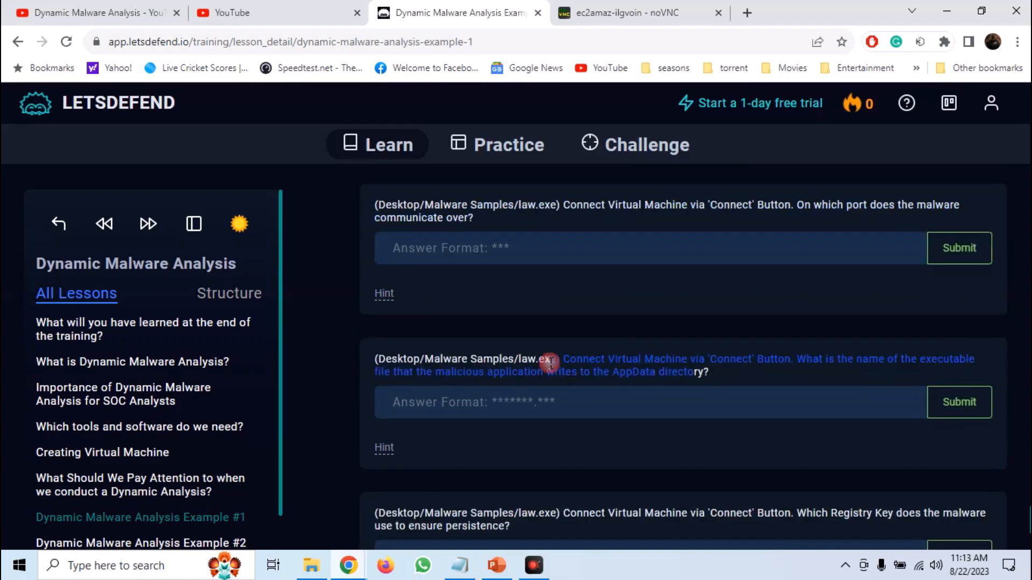
scroll(down, 3)
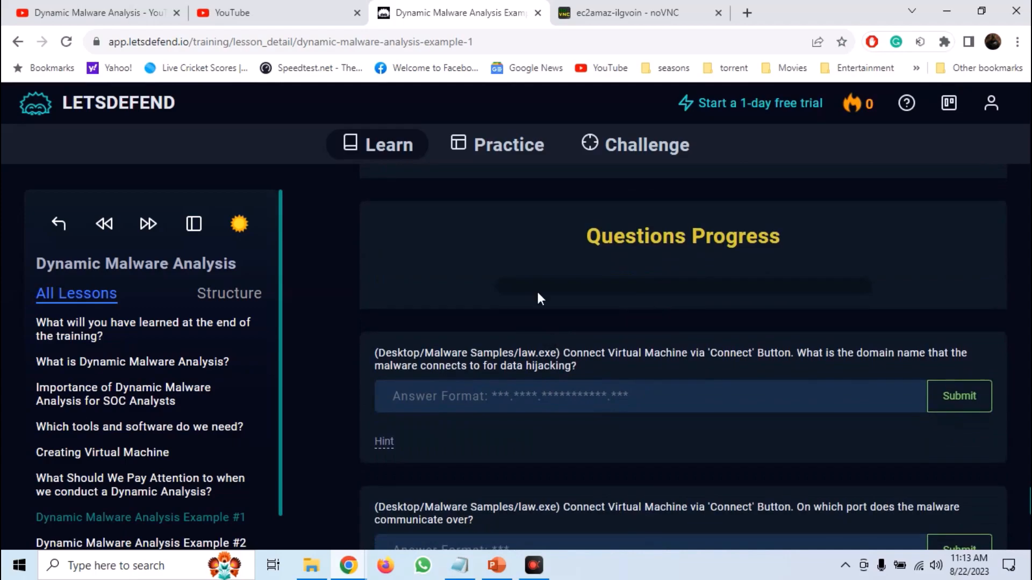
click(632, 14)
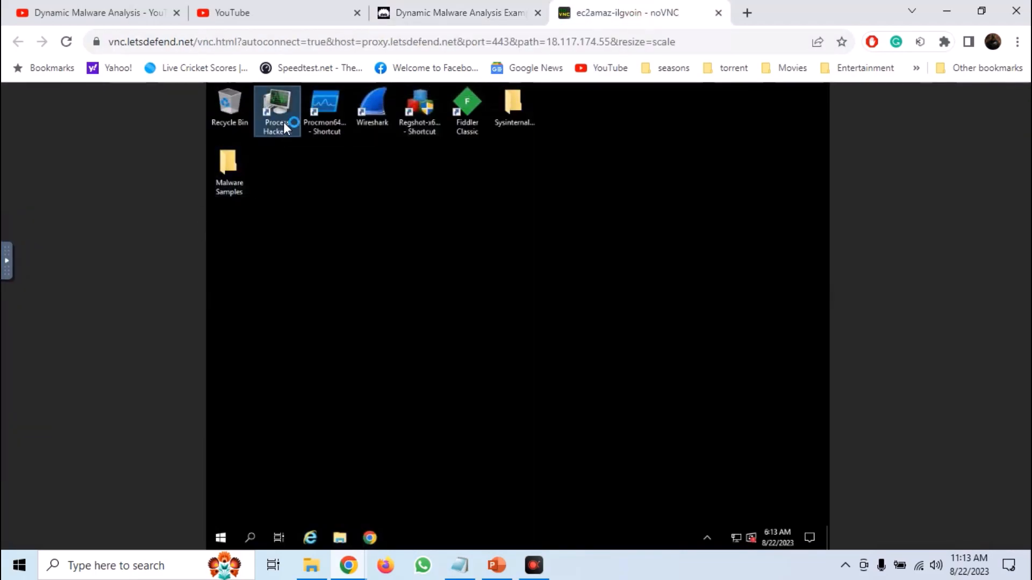
- Launch Process Hacker 2, Wireshark capturing on Ethernet, and Fiddler Classic on the VM
double_click(276, 108)
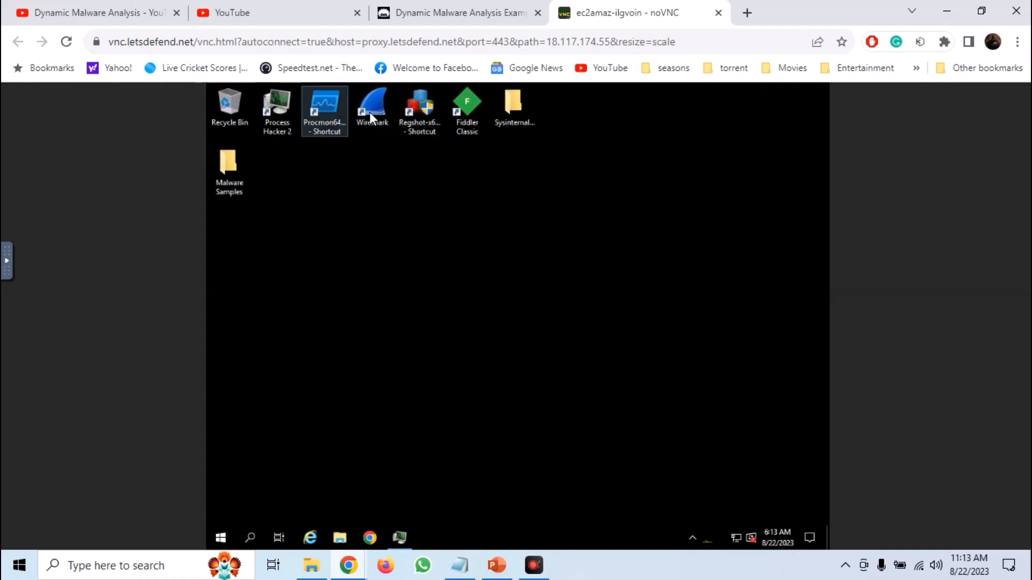
mouse_move(411, 105)
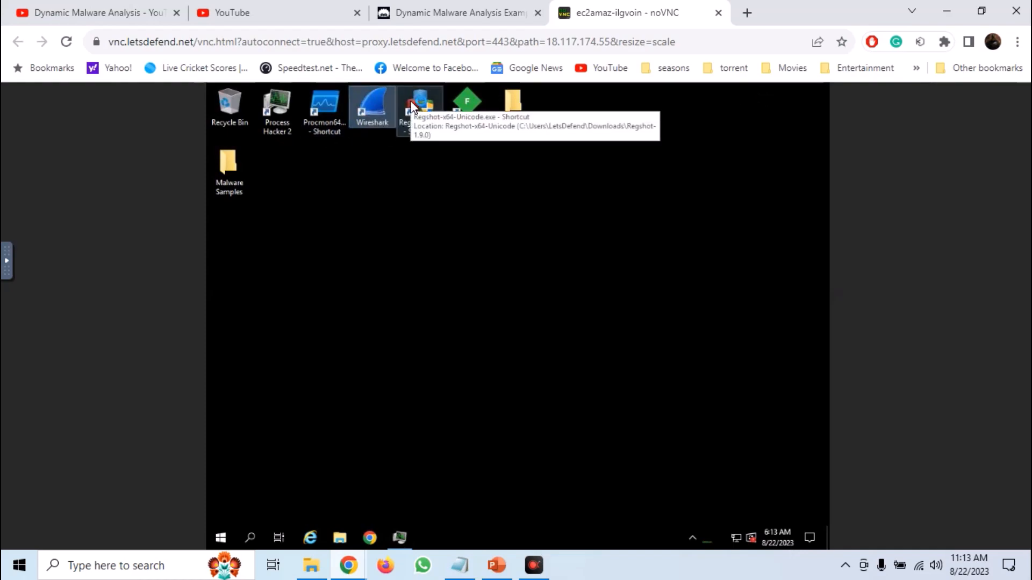
double_click(372, 102)
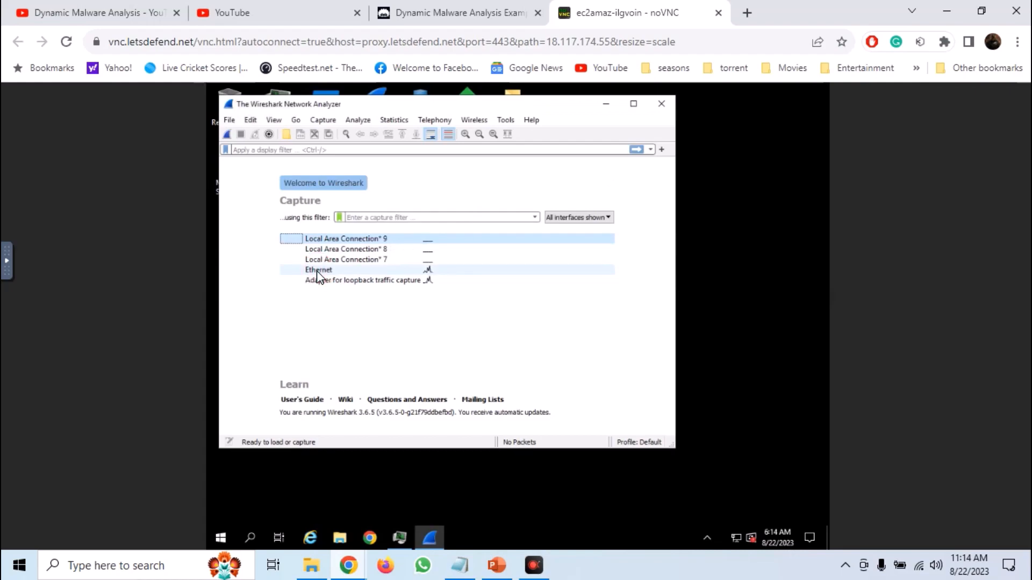
double_click(318, 270)
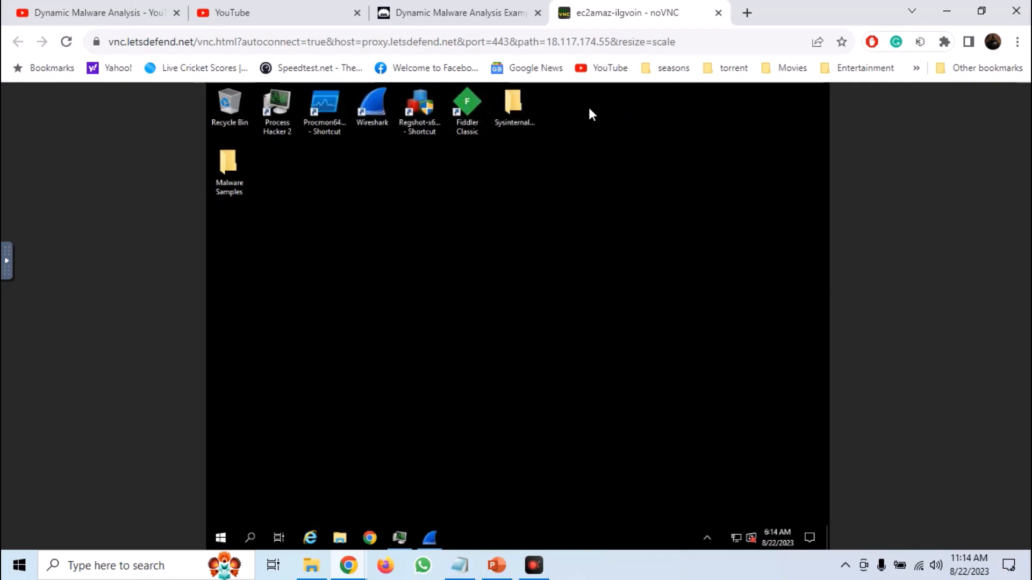
click(466, 103)
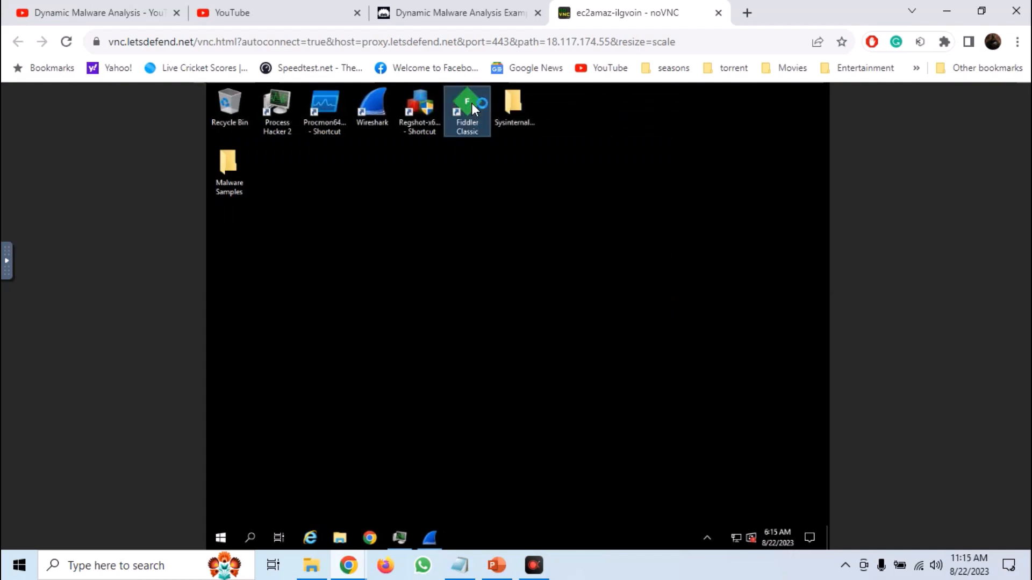
double_click(466, 106)
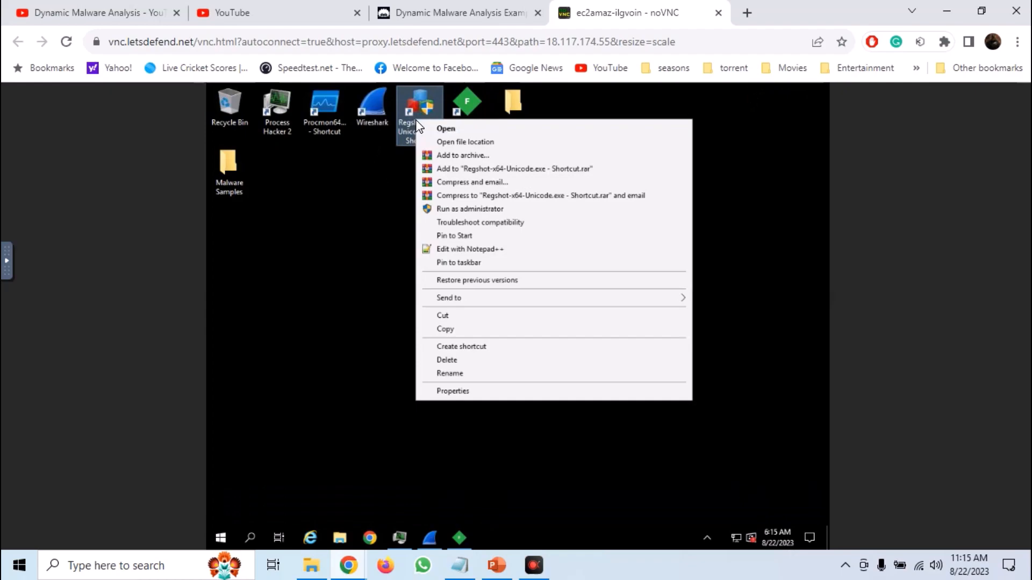
- Take Regshot's 1st shot with Scan dir1 on C:\Windows;C:\, then open law.exe archive options
click(445, 128)
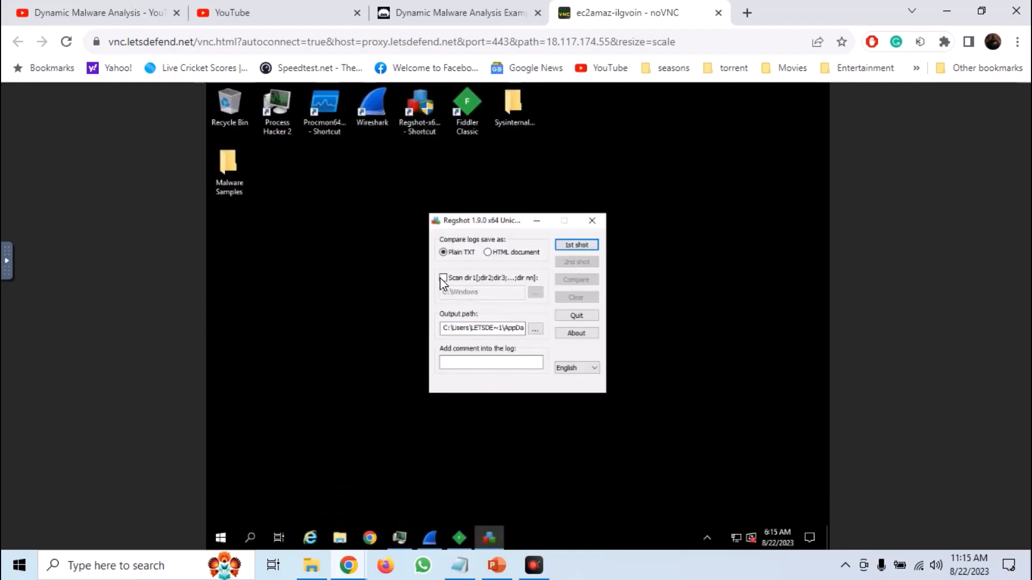
click(443, 278)
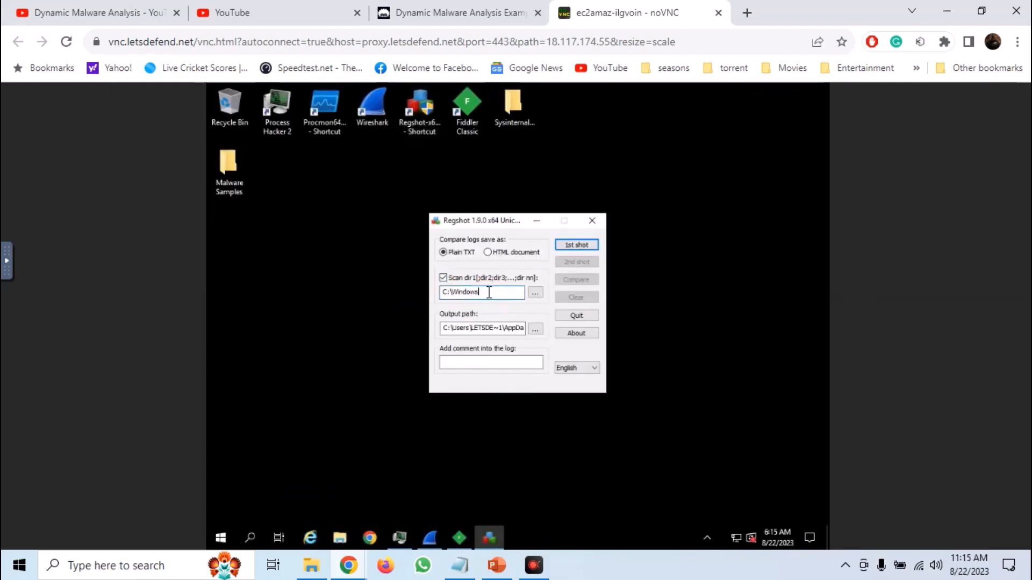
text(;C:\)
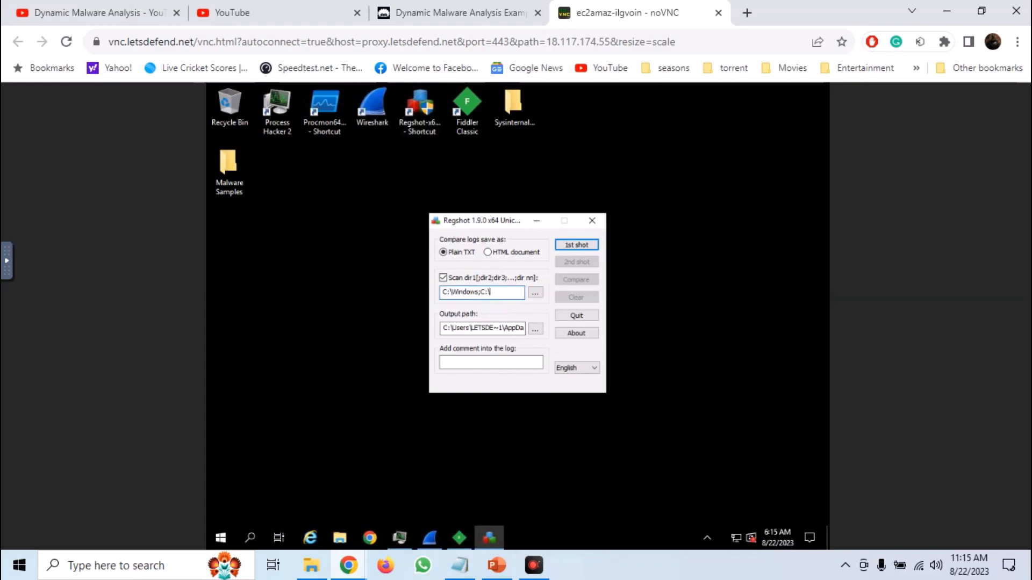
click(576, 245)
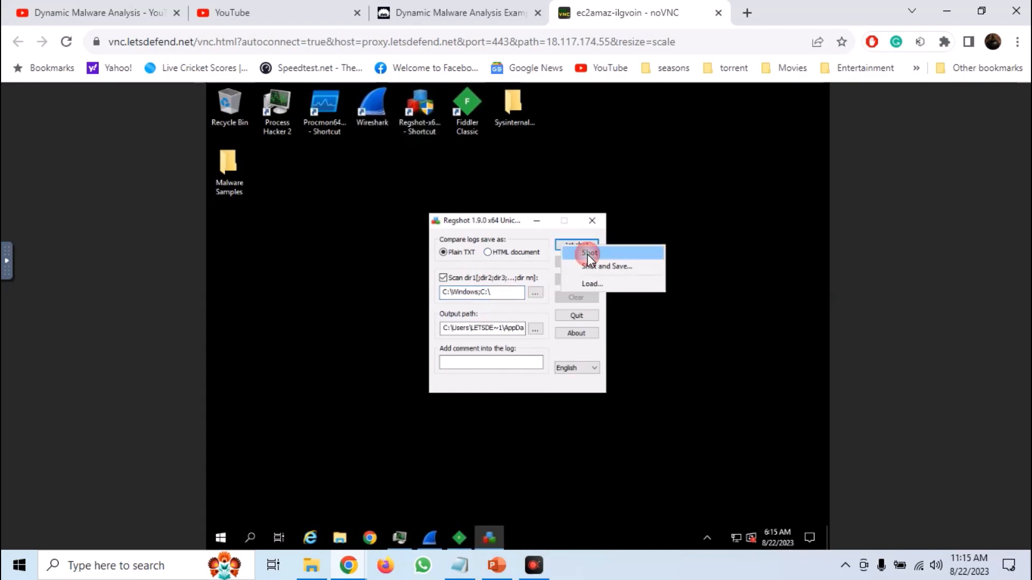
click(589, 253)
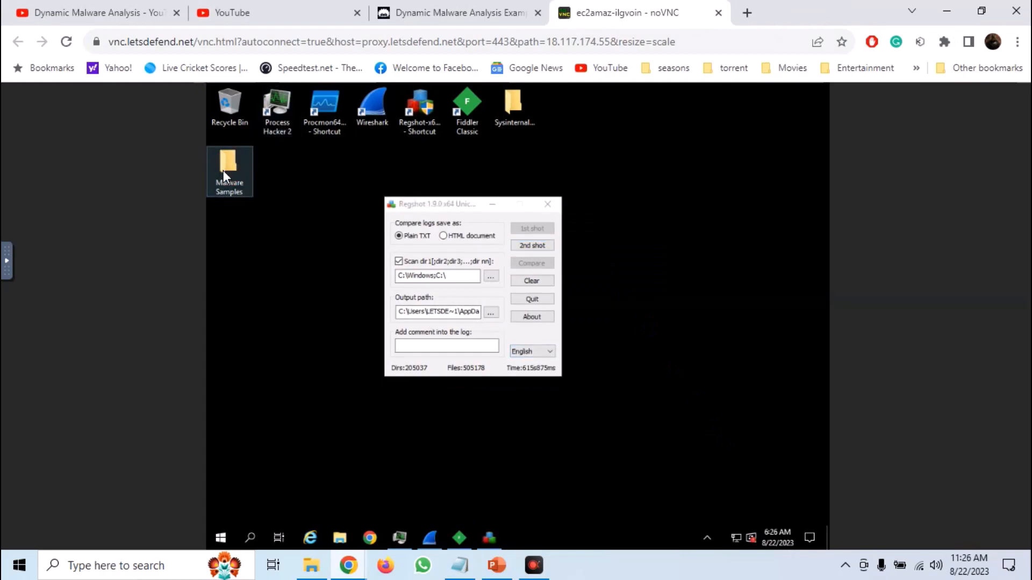
right_click(409, 232)
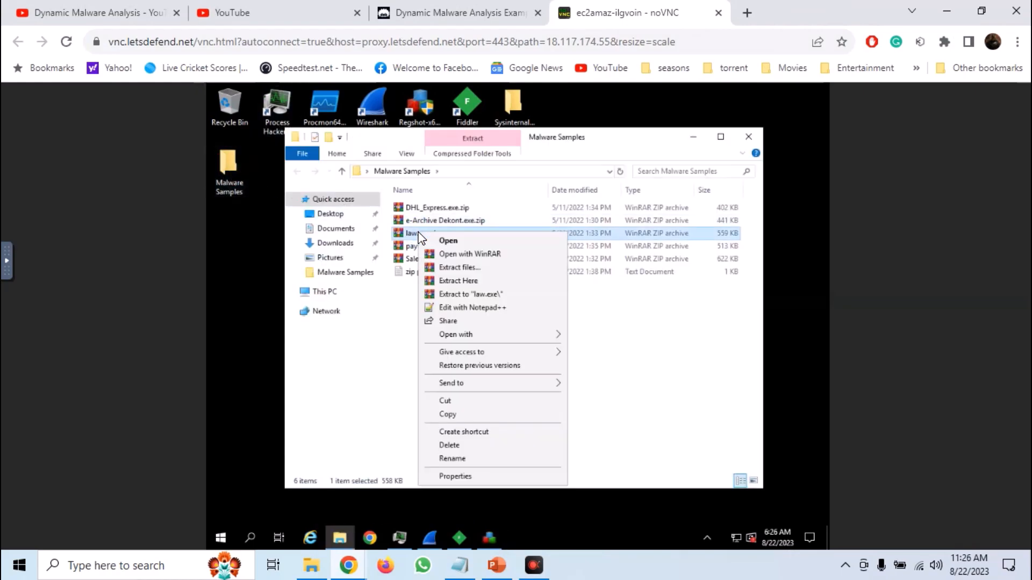
- Extract law.exe.zip here with its password and run the extracted hash-named executable
click(459, 266)
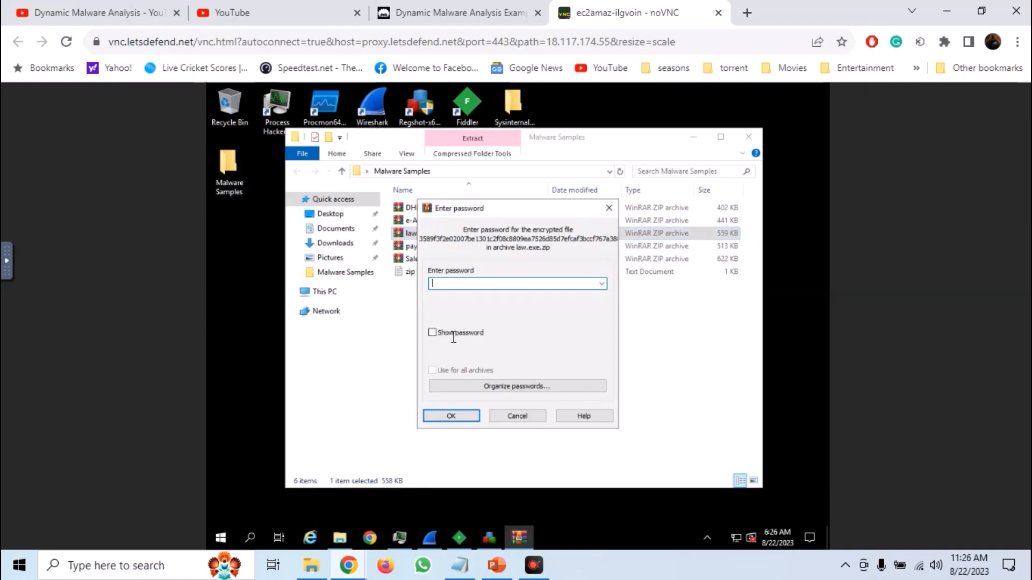
click(452, 416)
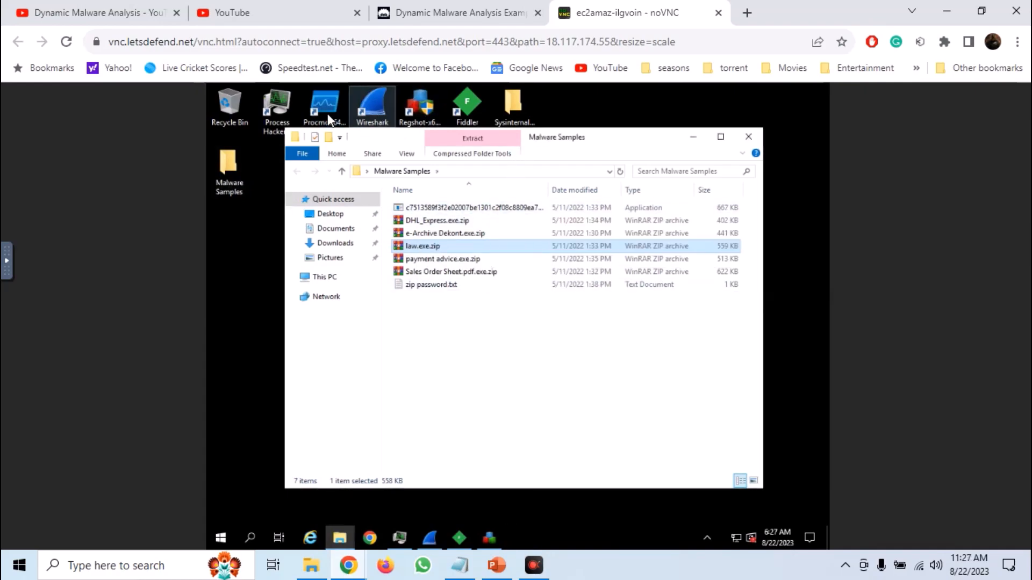
right_click(324, 102)
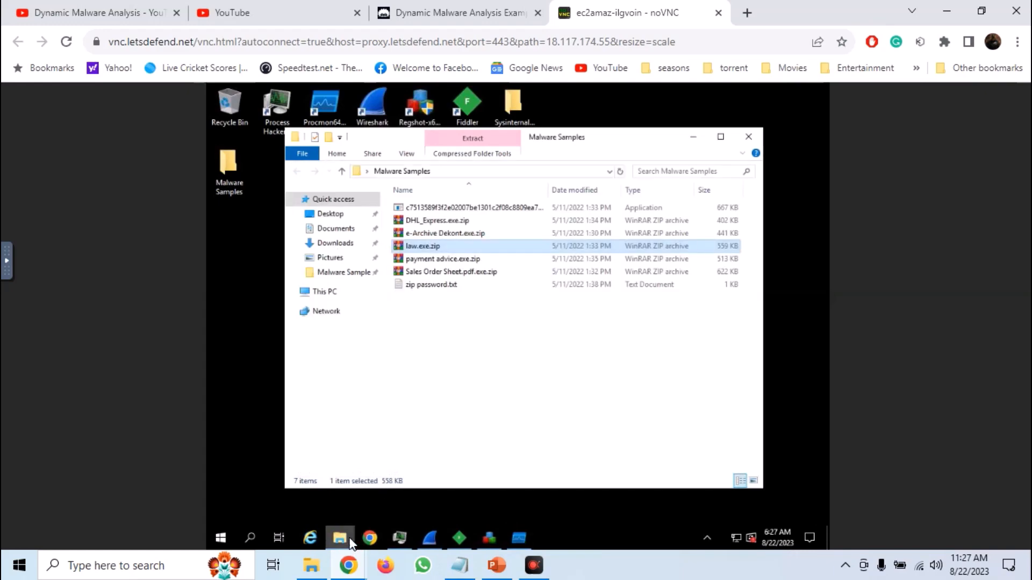
right_click(460, 207)
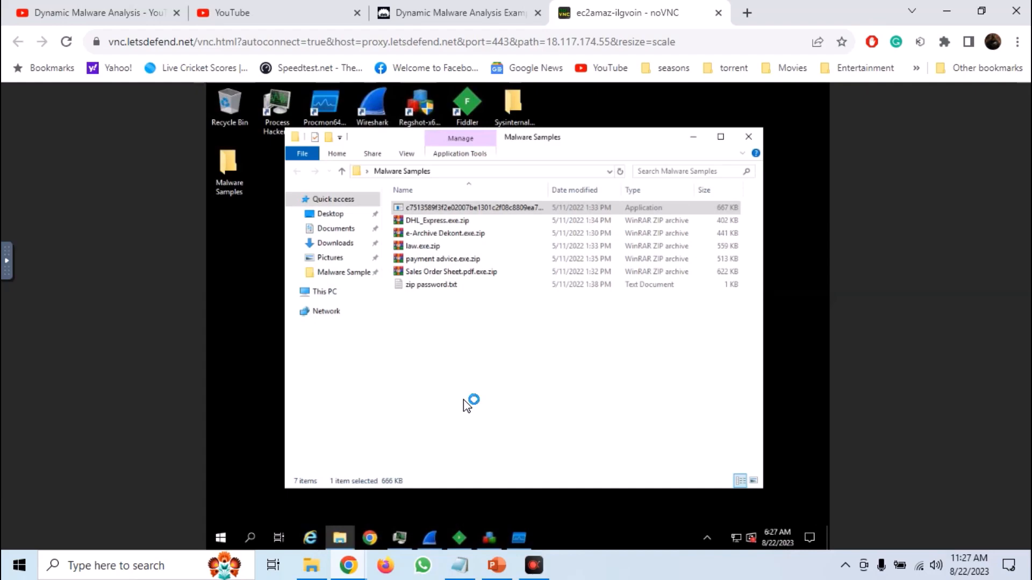
mouse_move(469, 511)
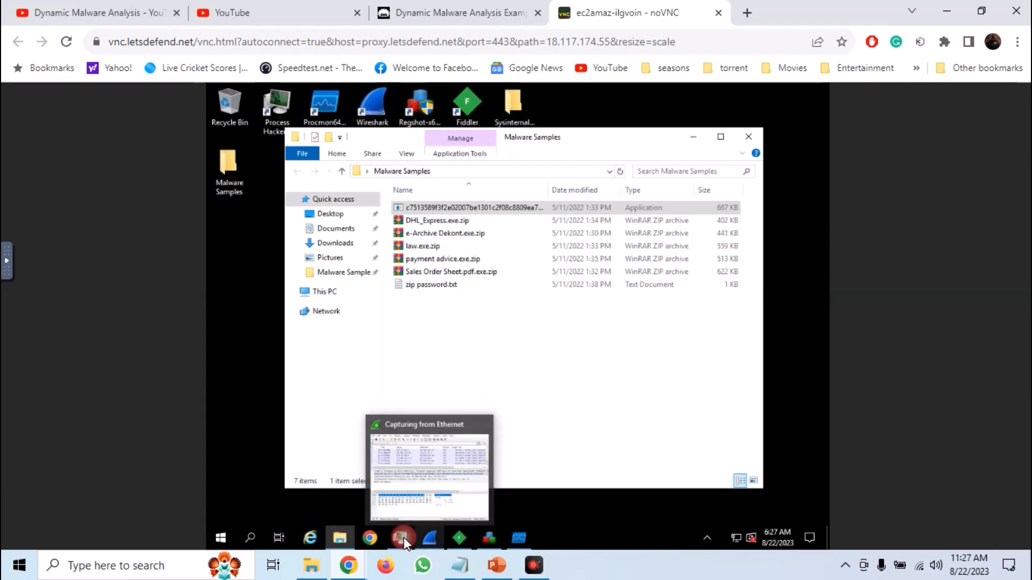
click(400, 538)
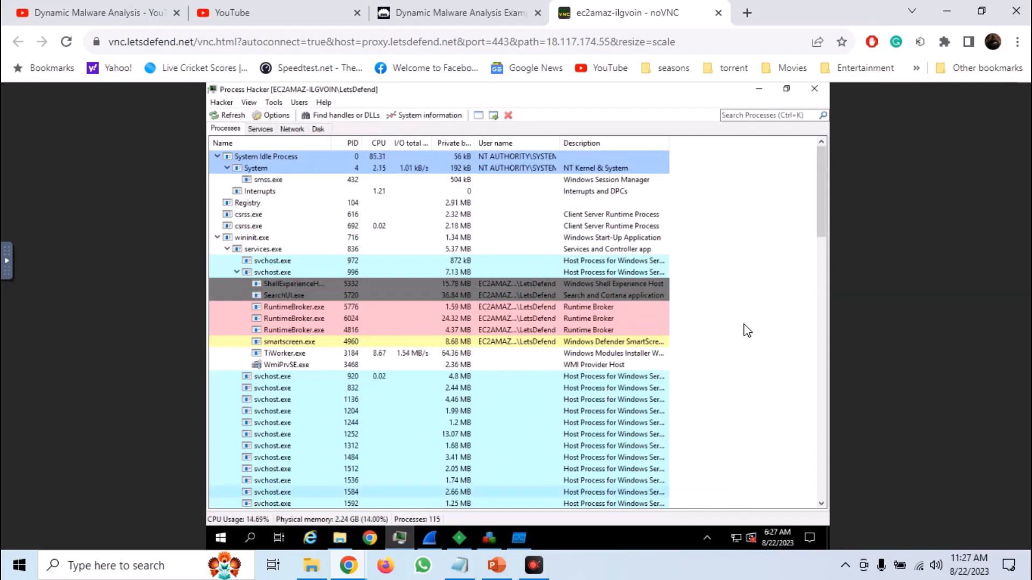
- Scroll to explorer.exe's children to locate the running c7513589… sample process
scroll(down, 3)
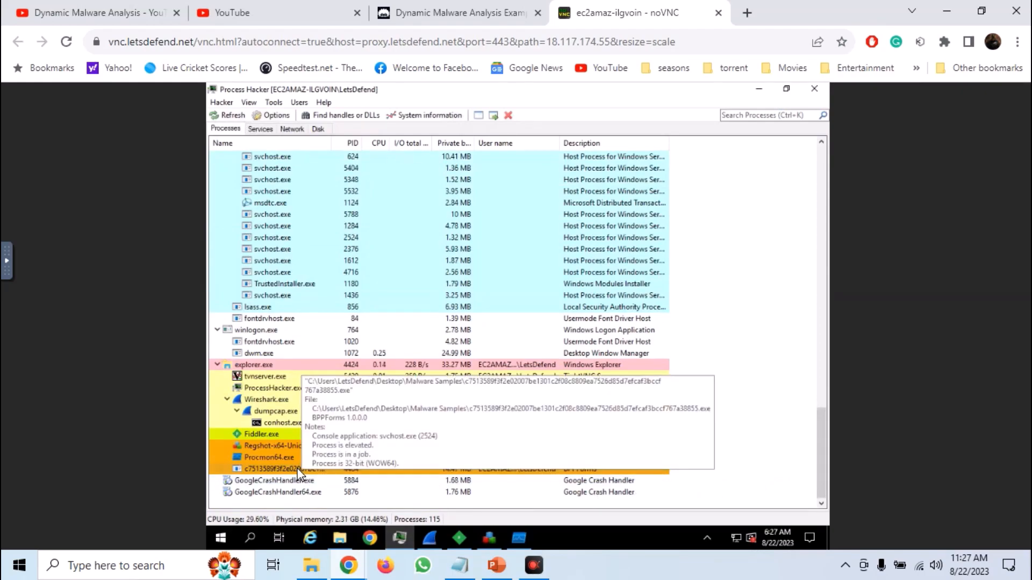
mouse_move(720, 384)
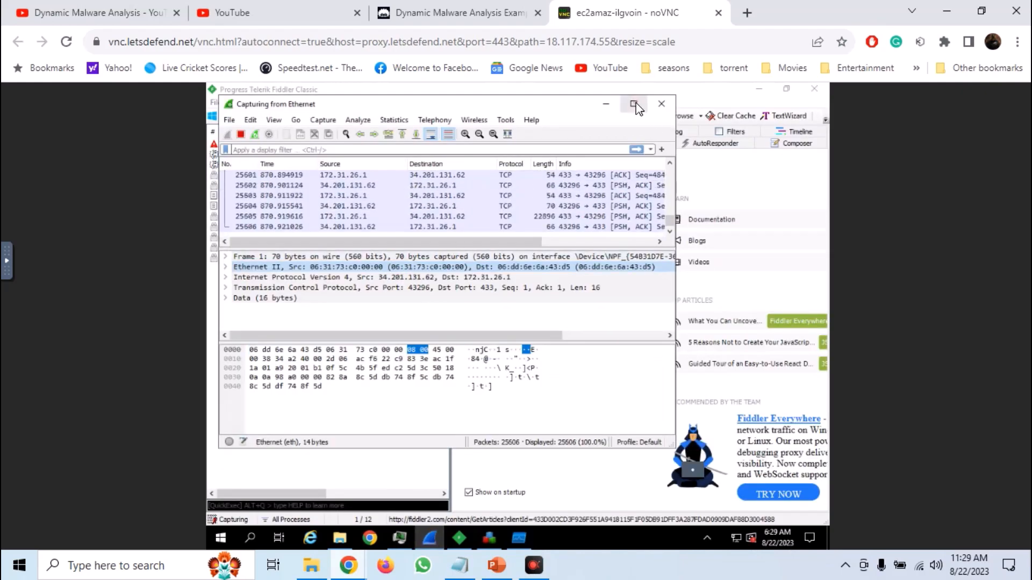
- Maximize Wireshark and filter the capture to smtp, revealing traffic to us2.outbound.mailhostbox.com
click(634, 103)
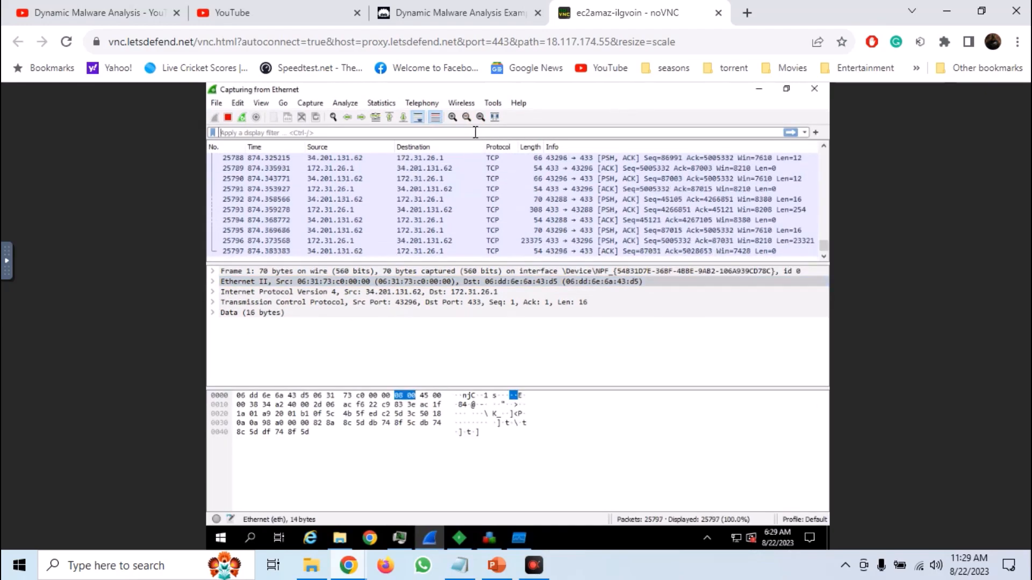
text(smtp)
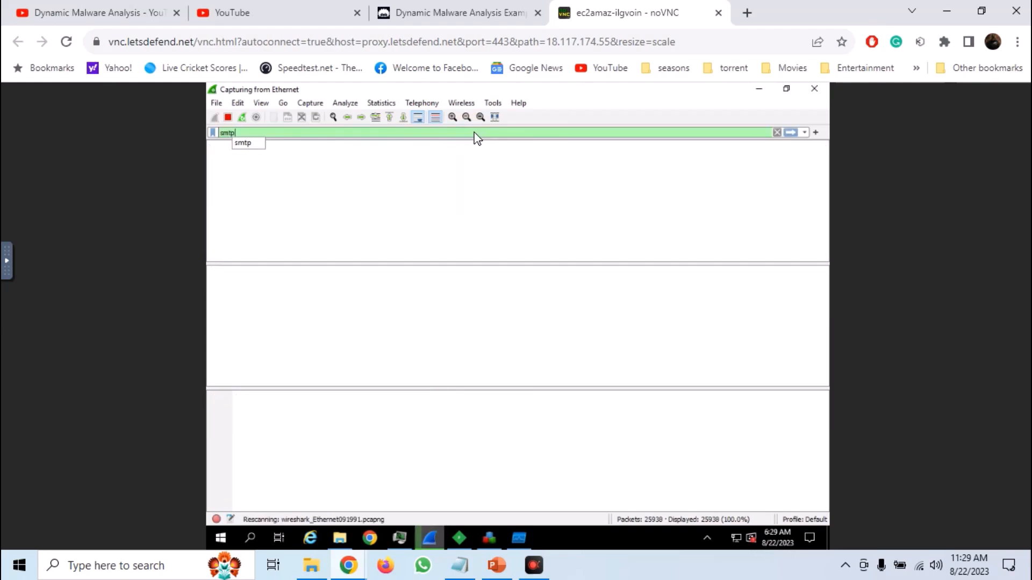
key(Enter)
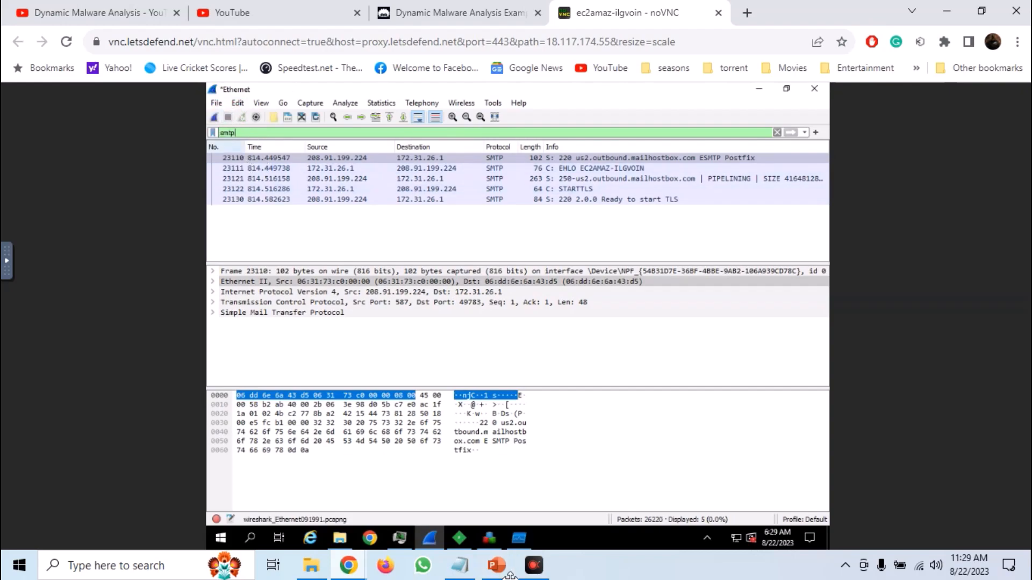
click(520, 537)
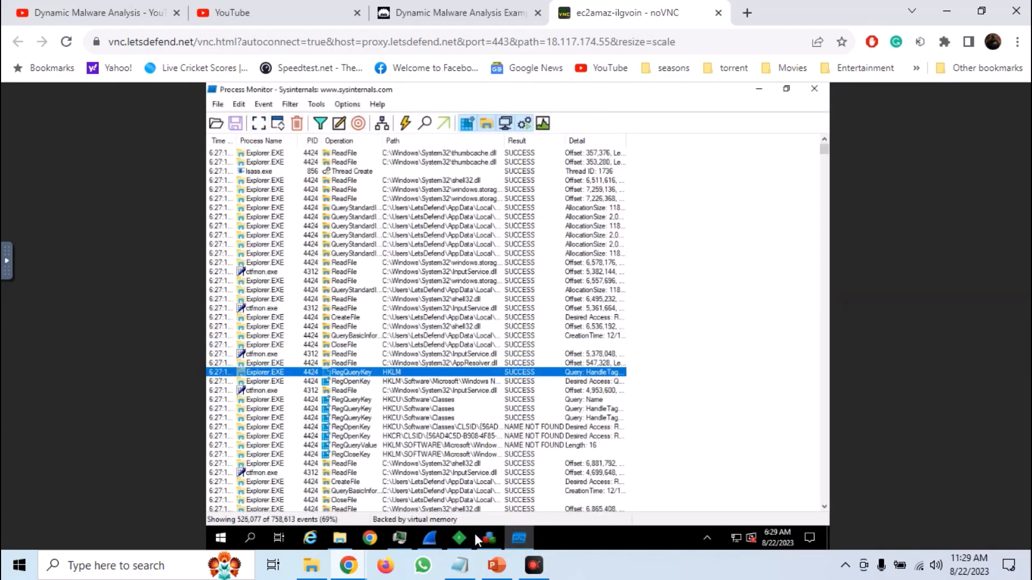
- Take Regshot's 2nd shot after infection, then return to the Wireshark capture
click(488, 538)
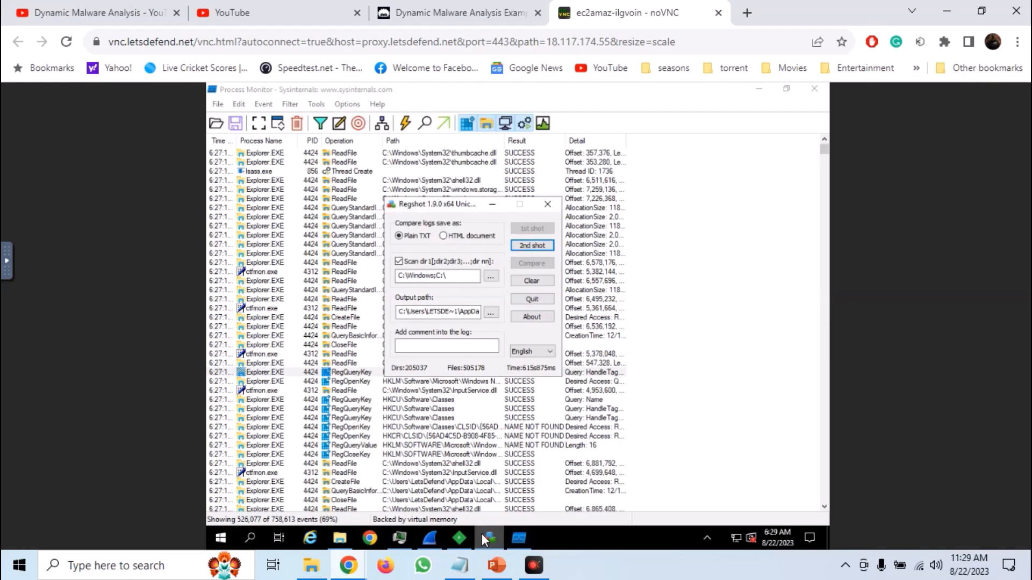
click(531, 245)
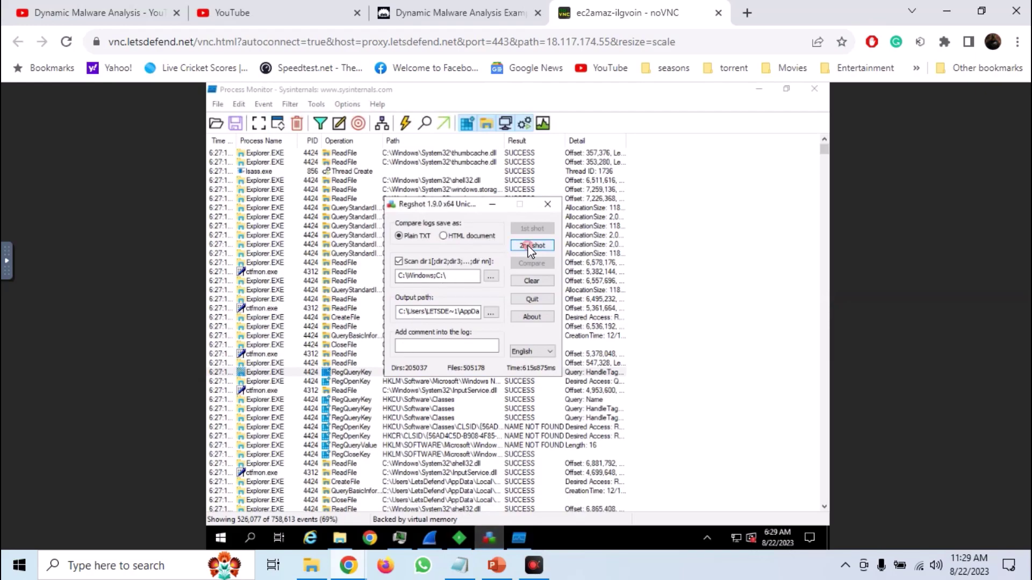
click(531, 245)
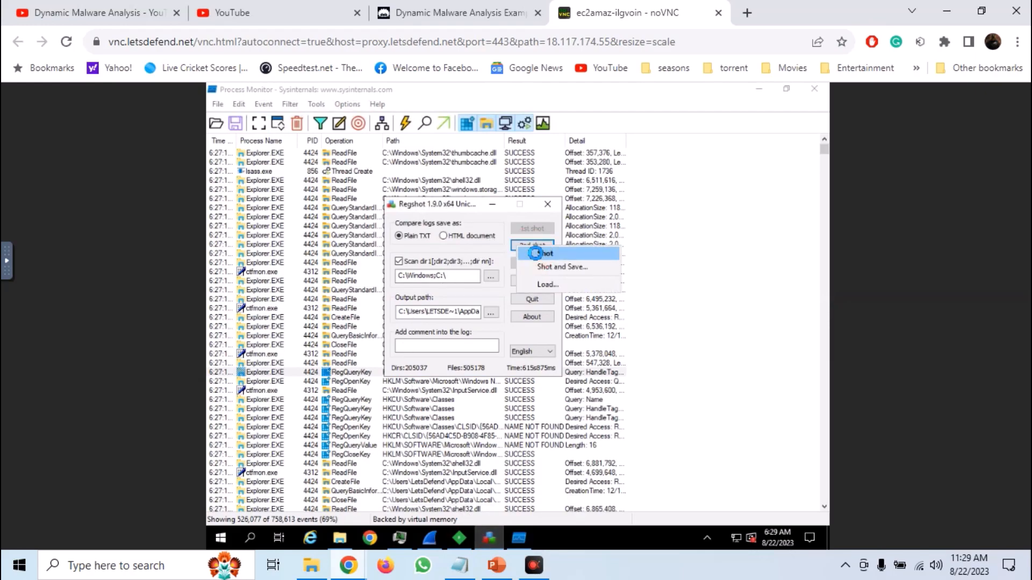
click(541, 254)
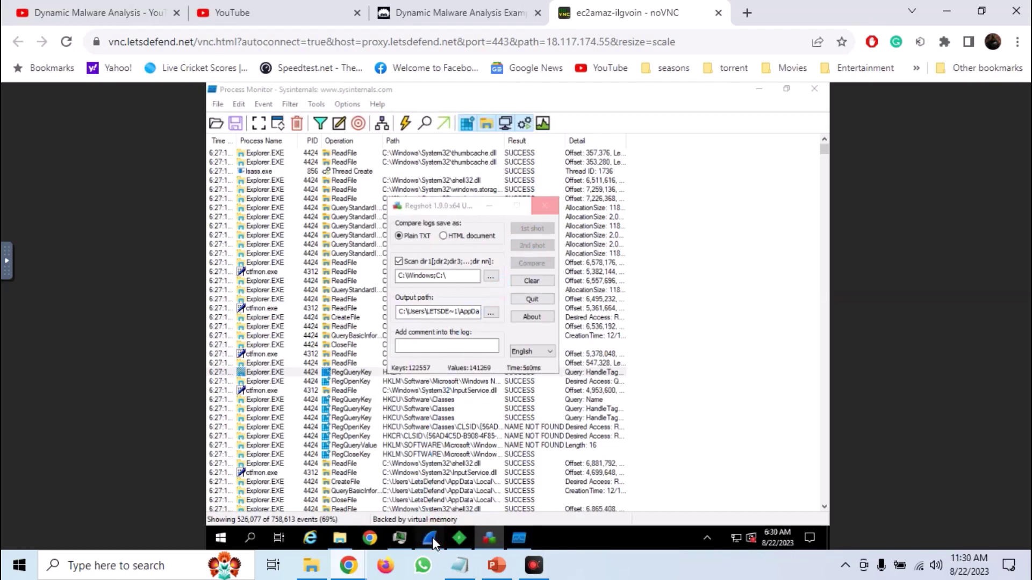
click(429, 540)
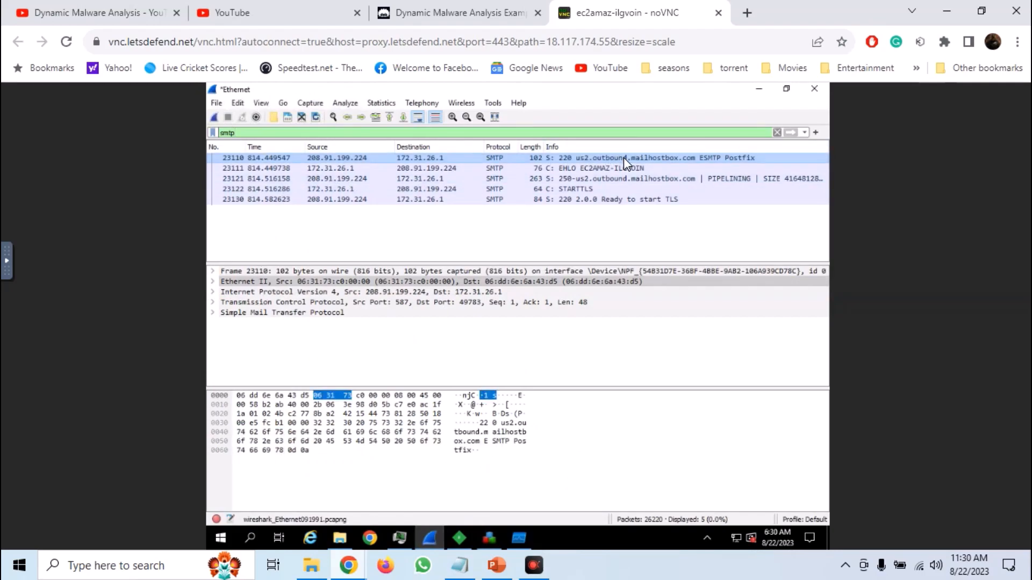
mouse_move(618, 170)
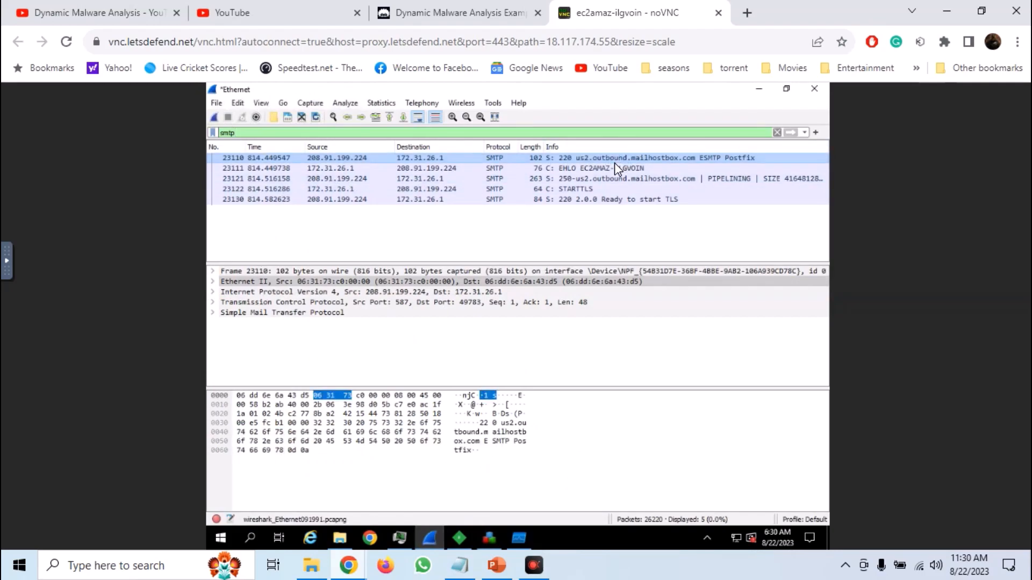
- Follow the first SMTP packet's TCP stream showing the us2.smtp.mailhostbox.com session
right_click(420, 158)
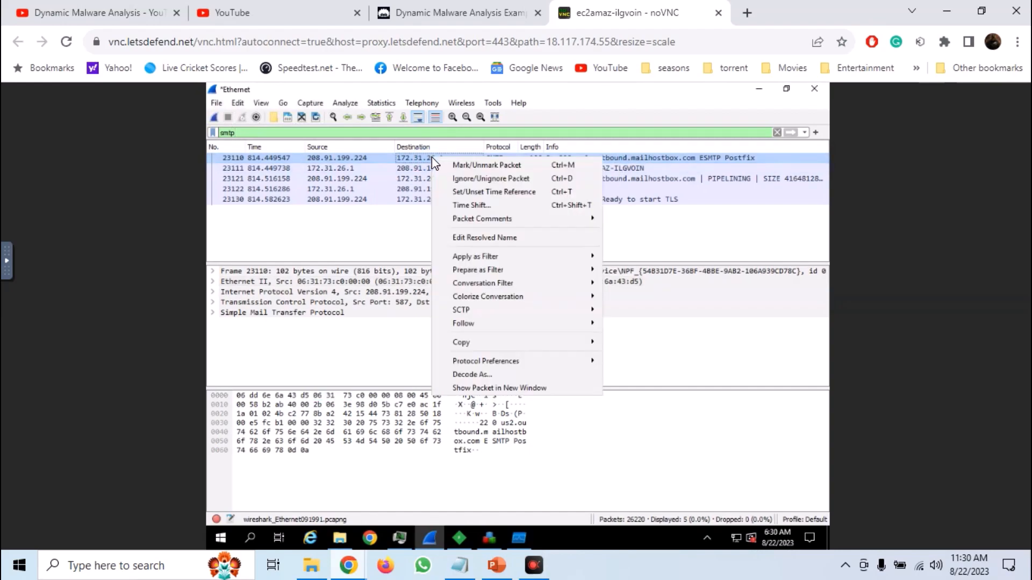
mouse_move(419, 302)
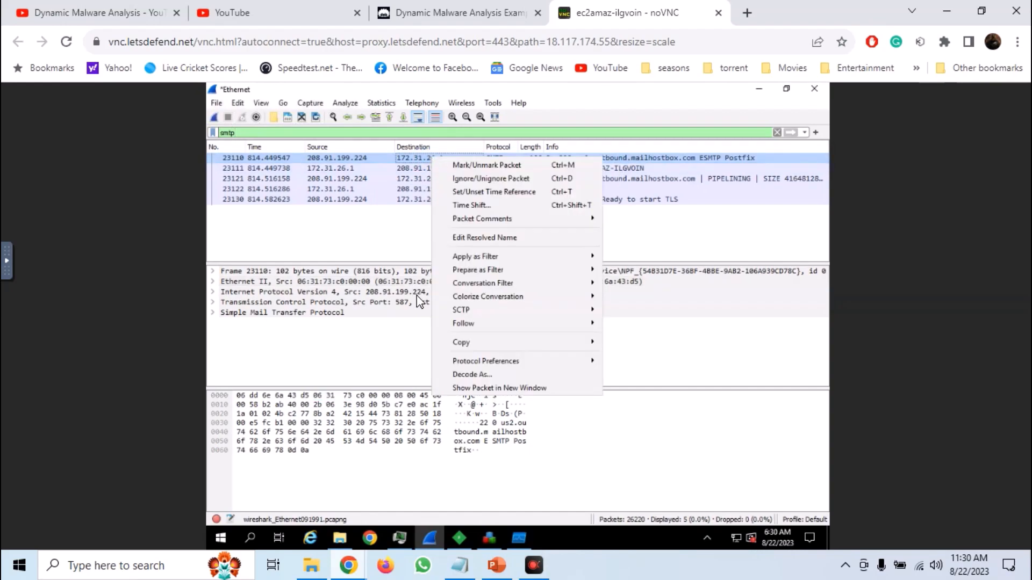
mouse_move(462, 309)
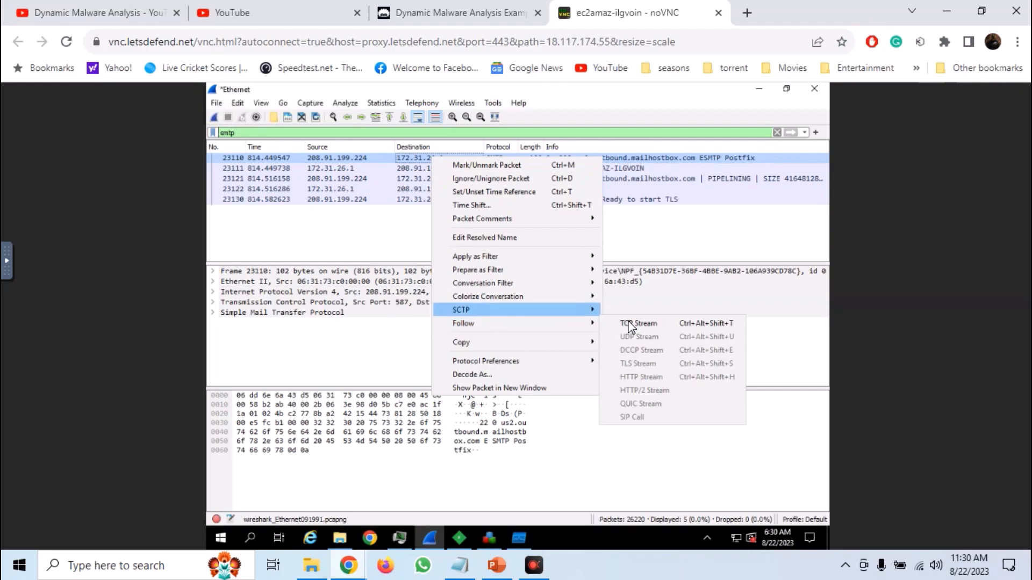
click(638, 323)
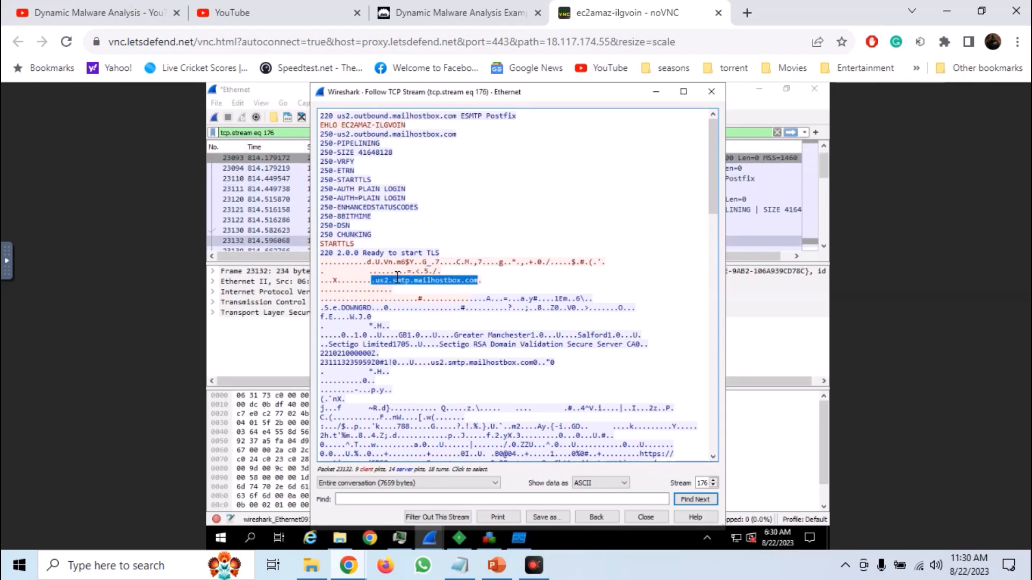
click(458, 13)
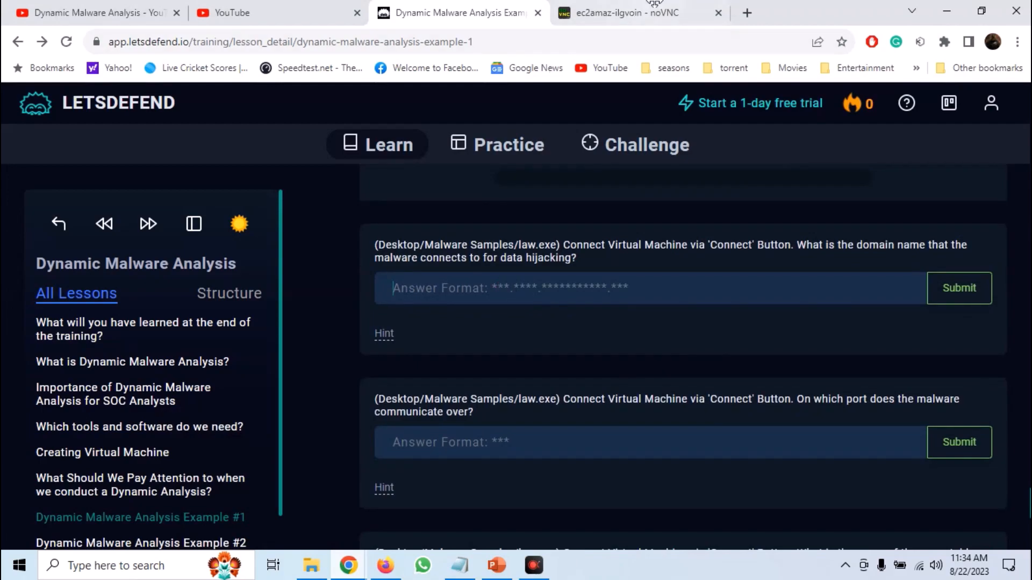
- Submit us2.smtp.mailhostbox.com as the data-hijacking domain and return to the VM session
text(us2.smtp.mailhostboc)
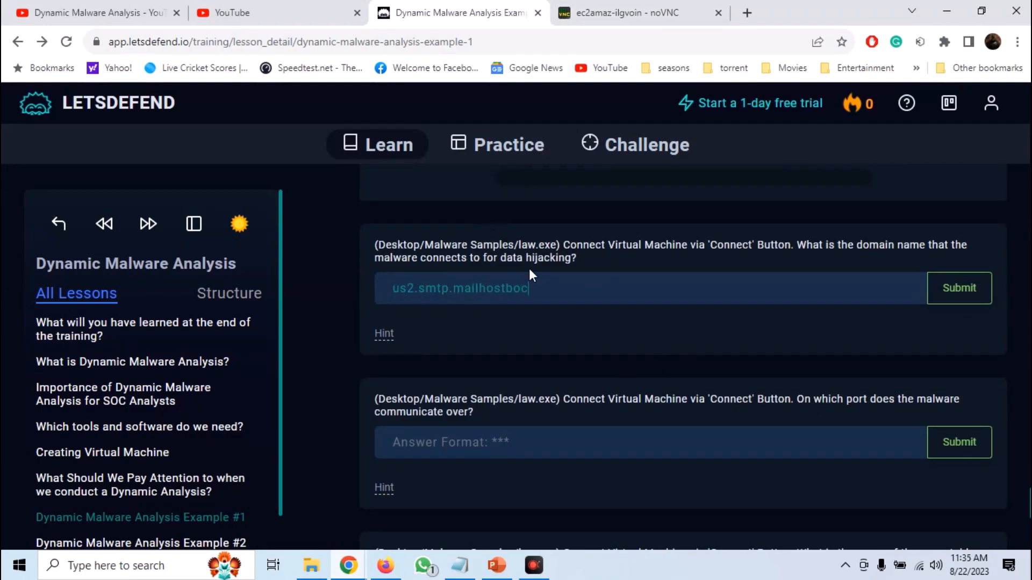
click(959, 288)
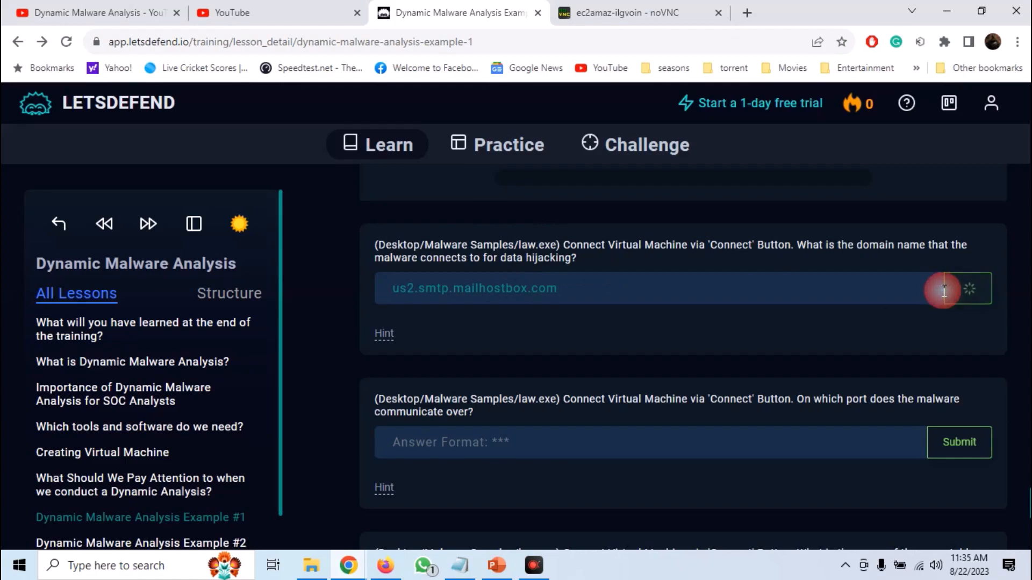
click(620, 17)
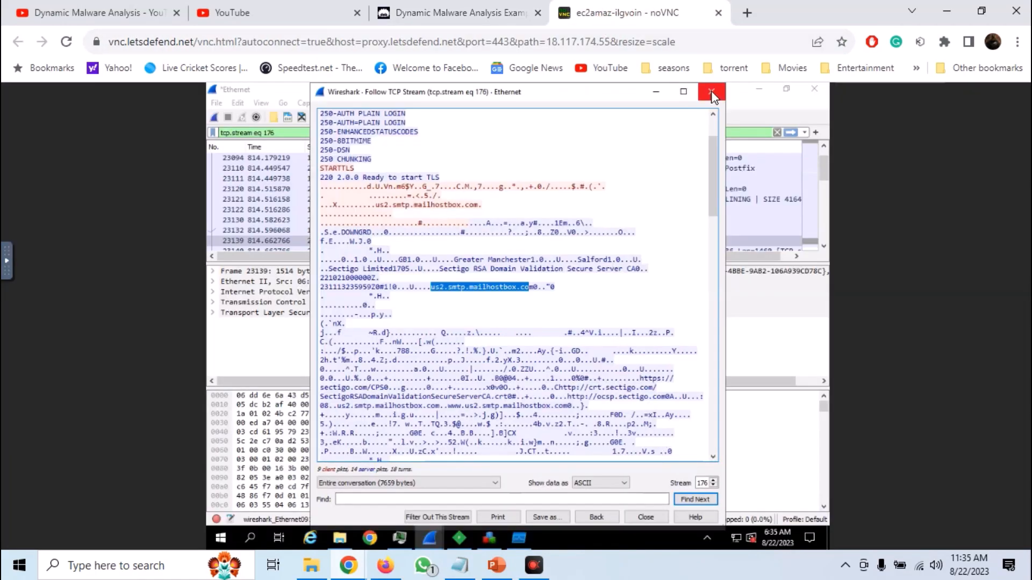
- Close the followed TCP stream back to the port 587 SMTP packets, then return to the lesson
click(712, 93)
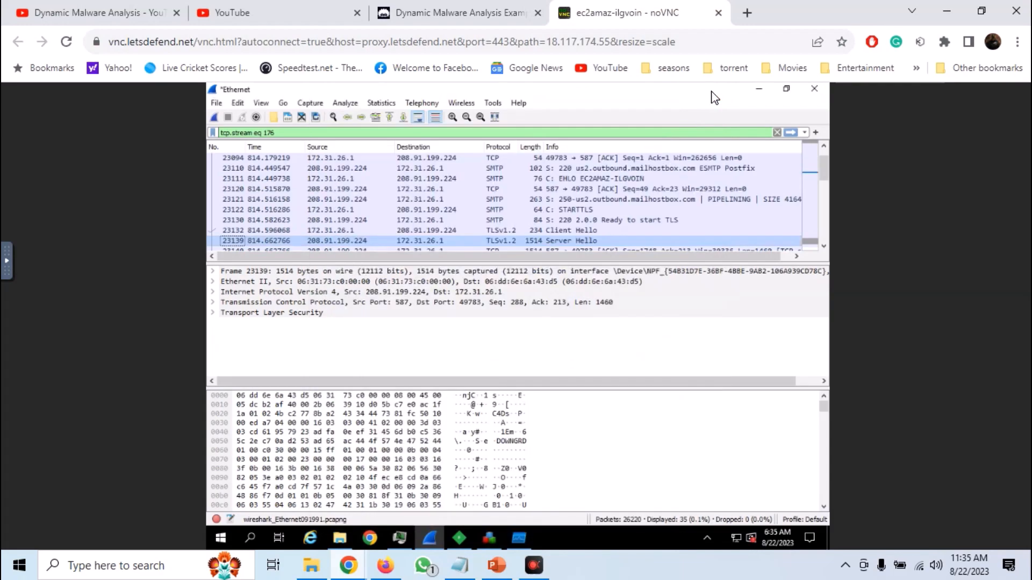
mouse_move(576, 176)
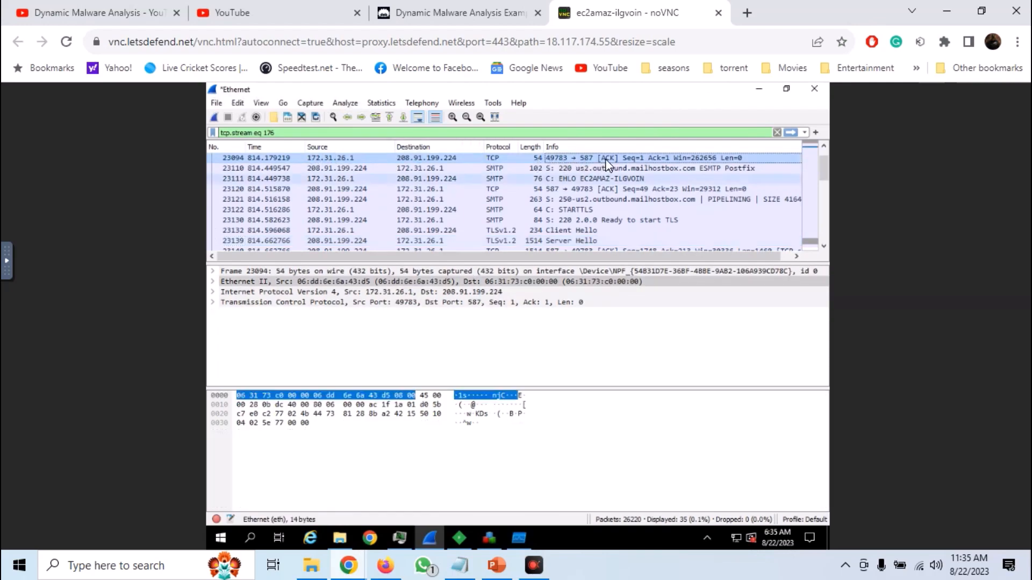
click(458, 13)
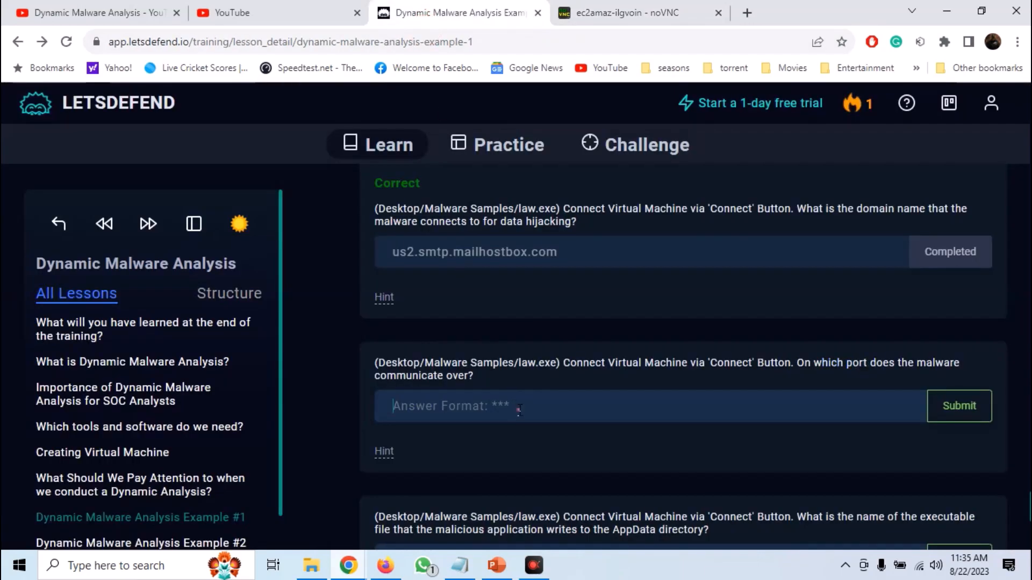
- Submit 587 as the communication port answer so it is marked Correct
text(587)
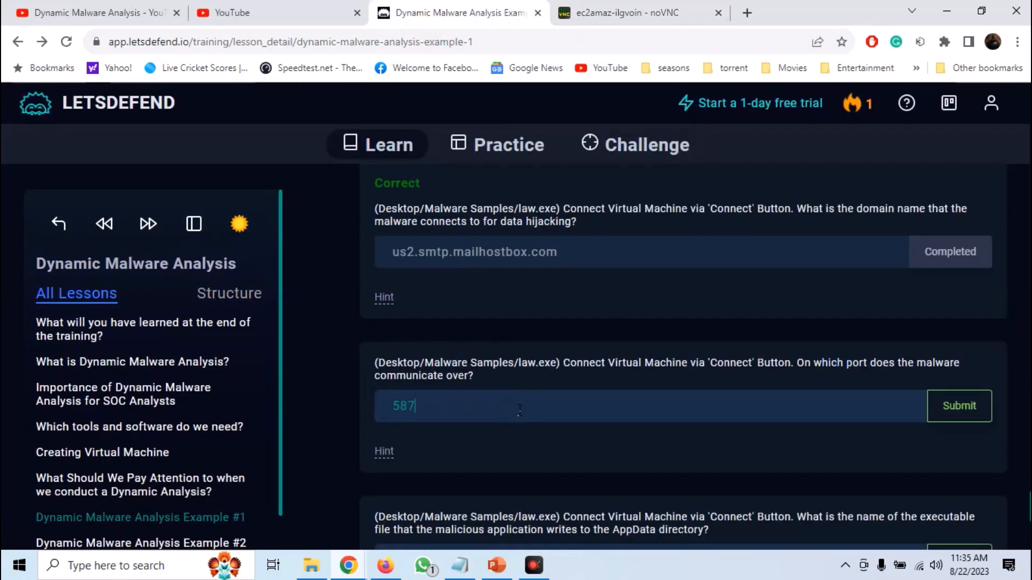
click(959, 406)
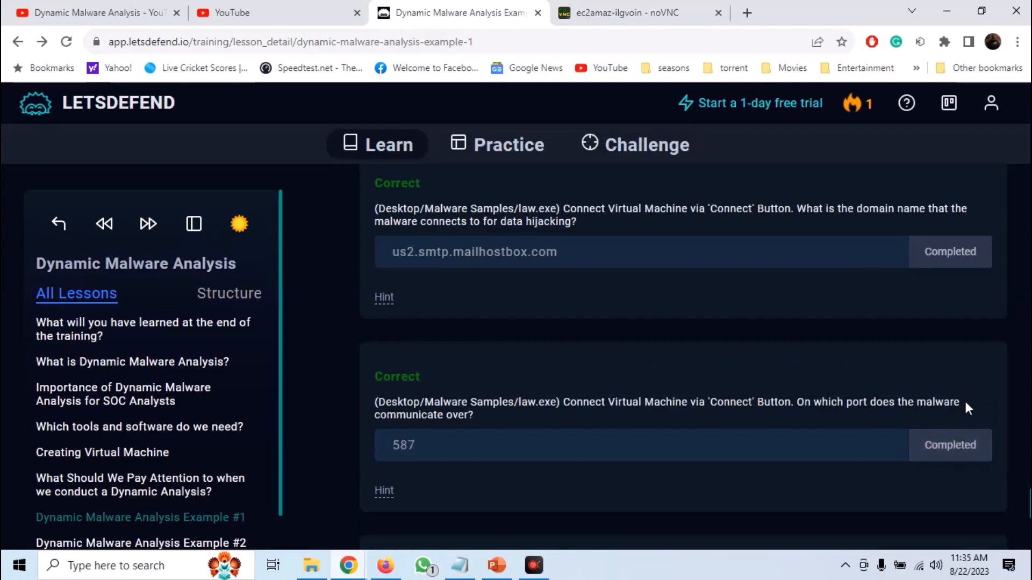
scroll(down, 3)
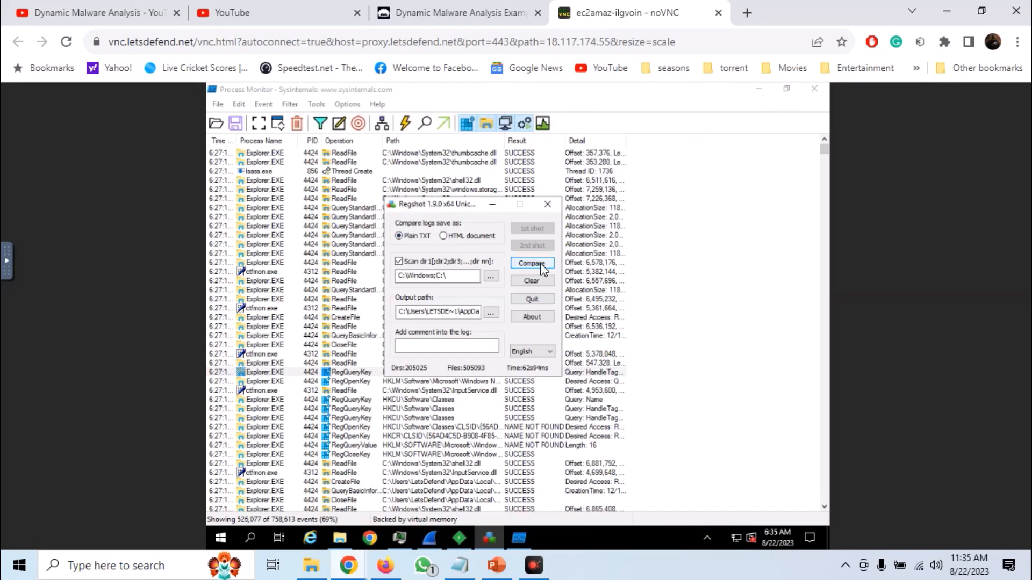
- Compare the two Regshot snapshots and bring up Process Monitor's process tree
click(530, 263)
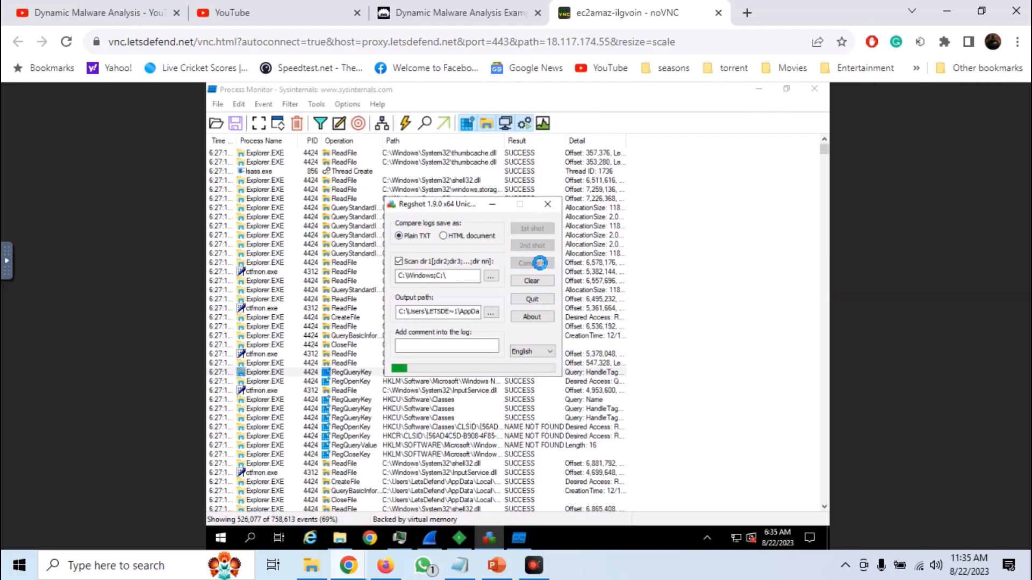
click(547, 204)
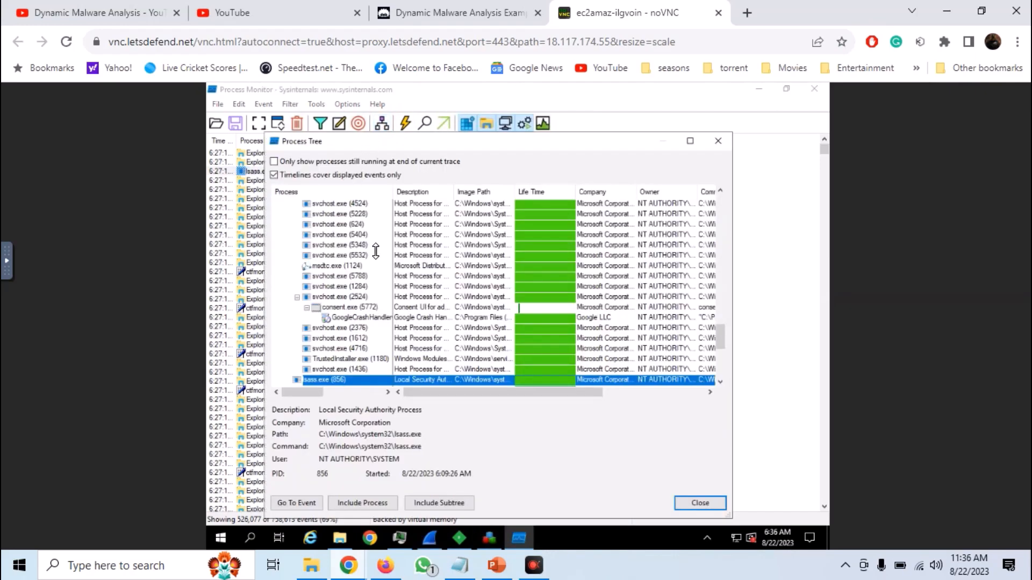
- Add the c7513589 process and its children to Process Monitor's Include filter
scroll(down, 3)
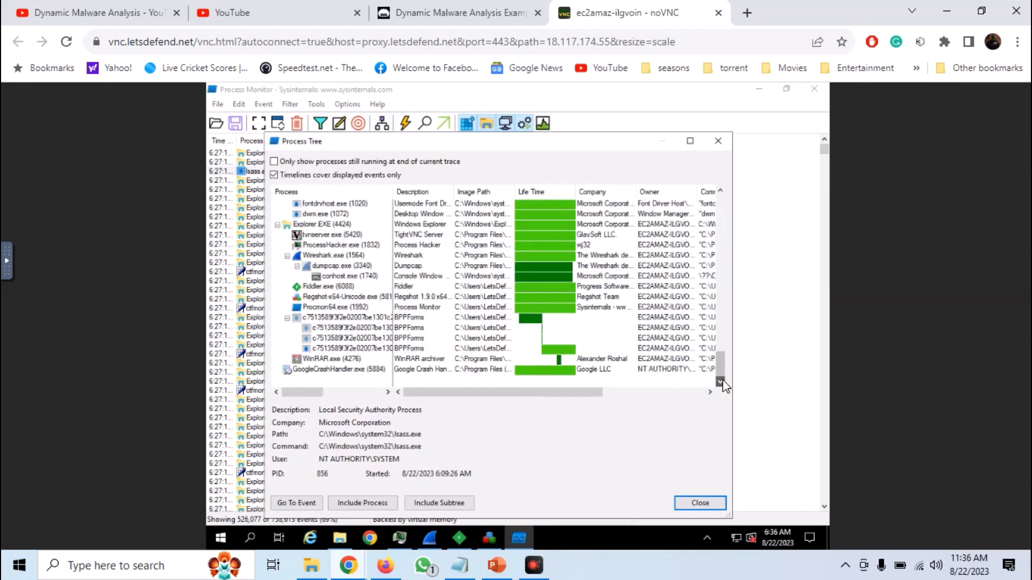
right_click(343, 317)
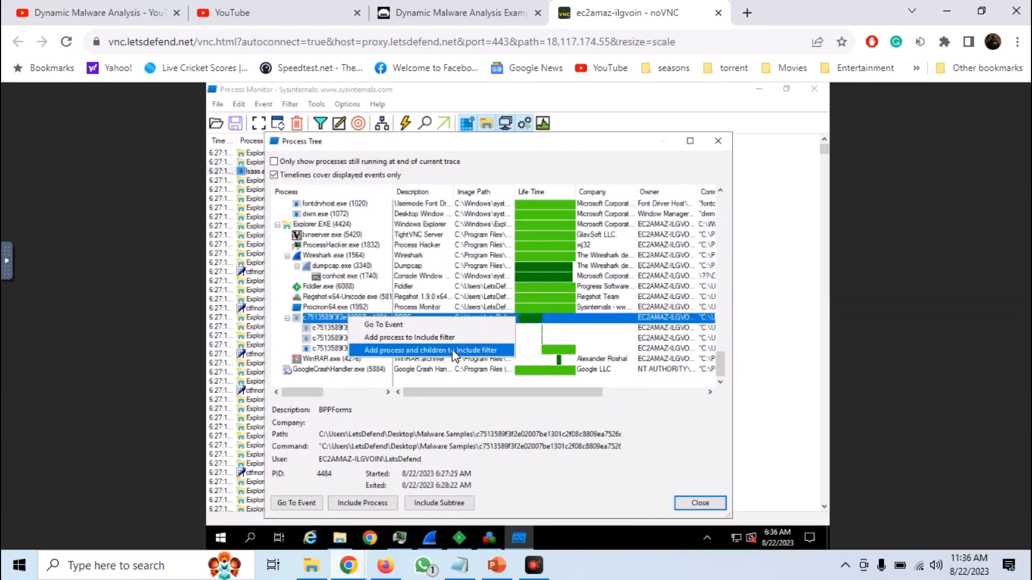
click(434, 351)
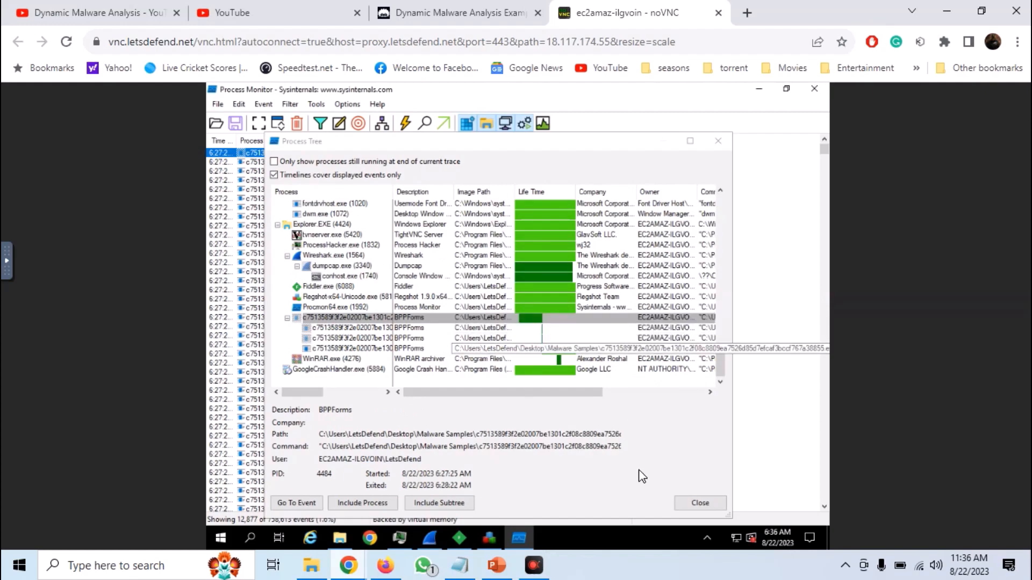
click(701, 503)
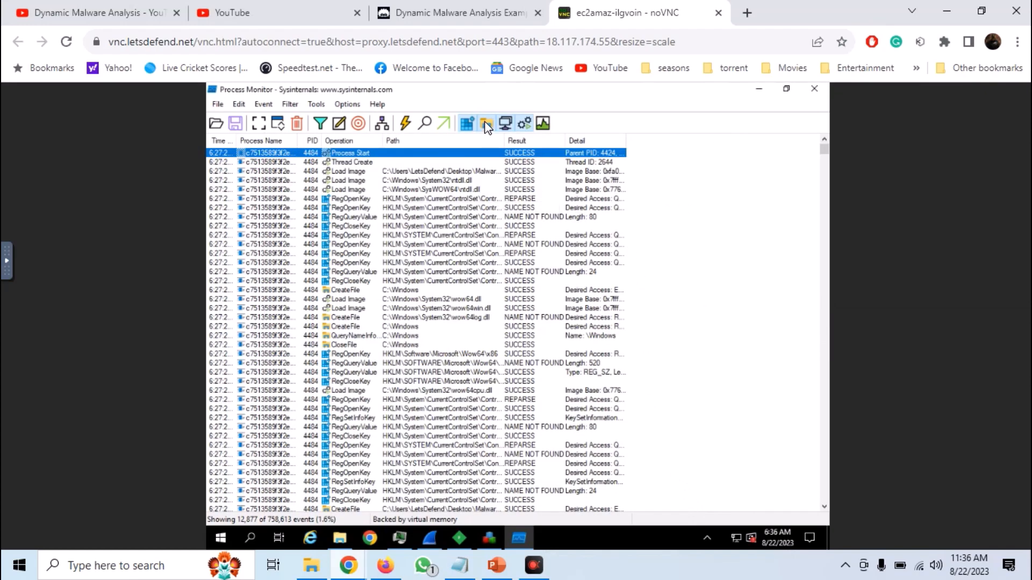
click(487, 123)
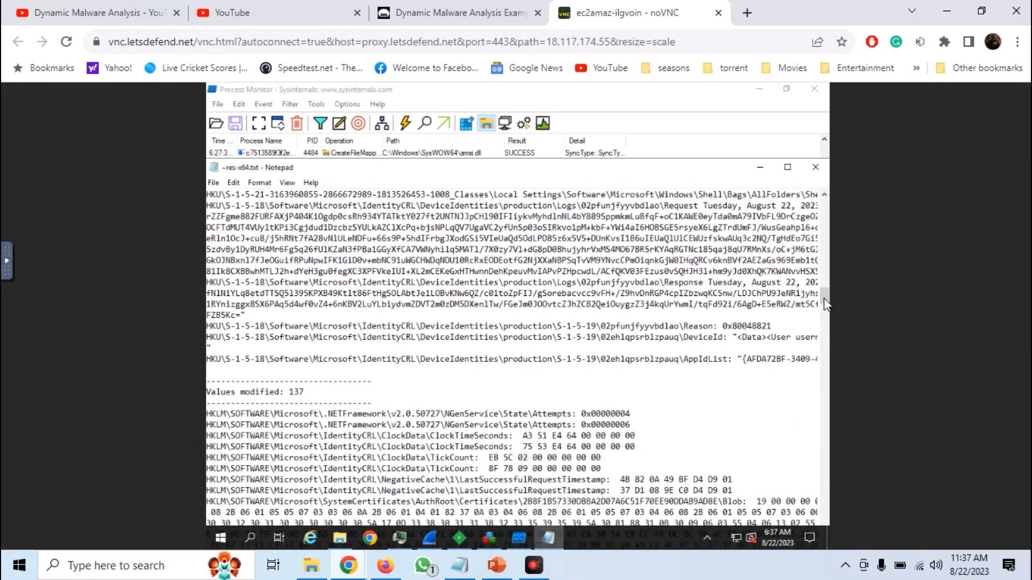
- Find AheGmkp.exe under AppData\Roaming among the Regshot report's added files
scroll(down, 3)
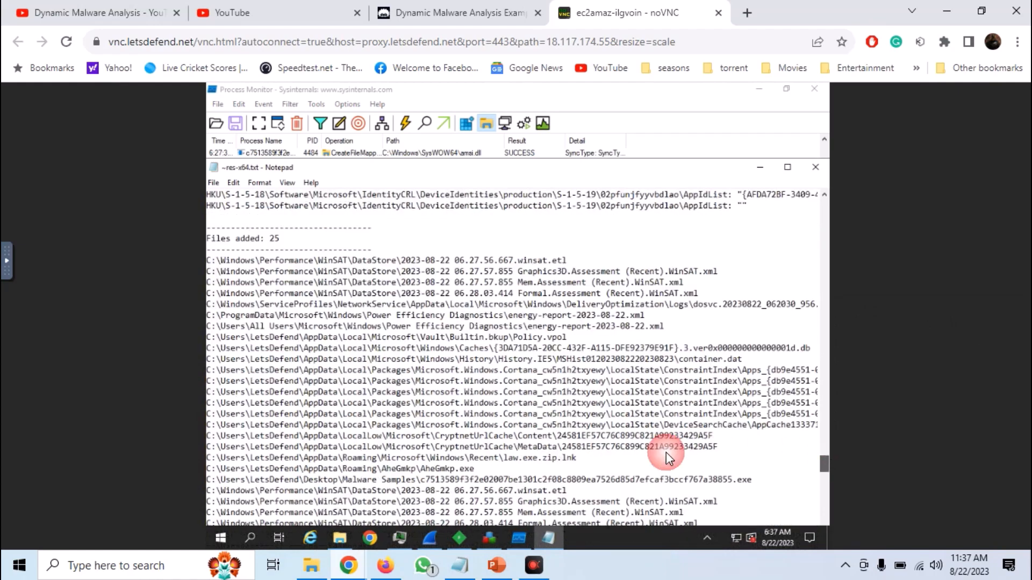
mouse_move(451, 350)
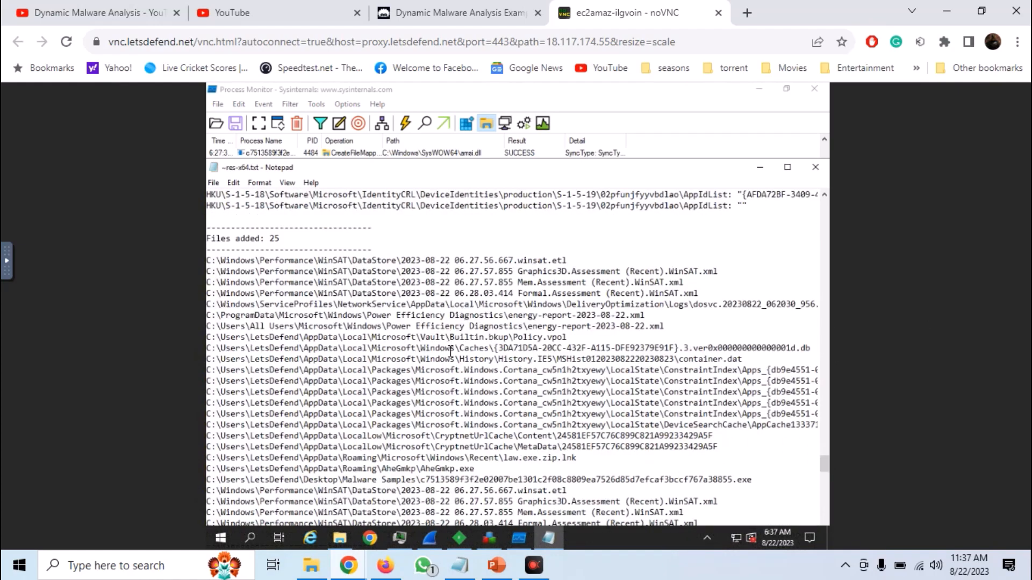
mouse_move(448, 436)
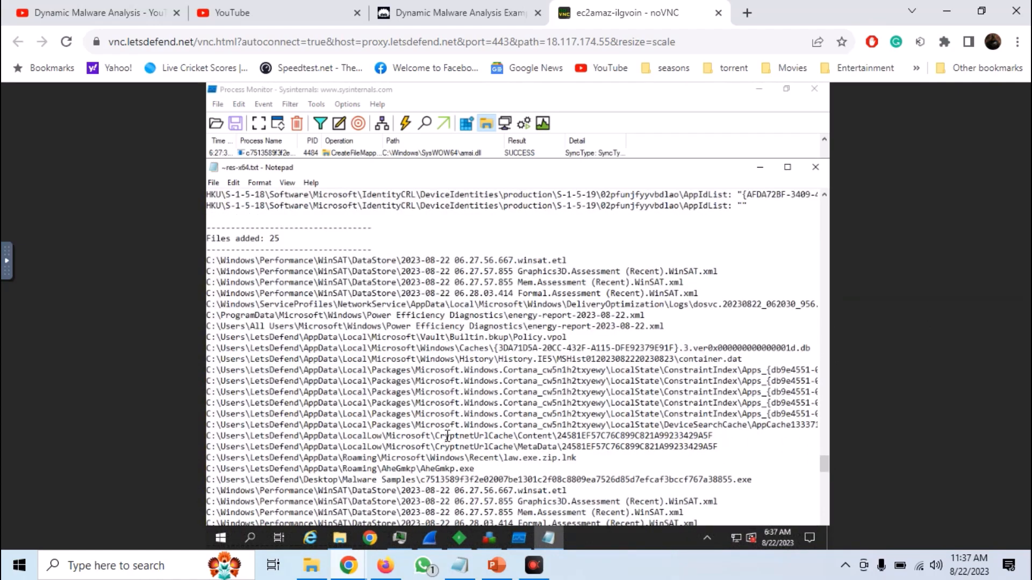
scroll(down, 3)
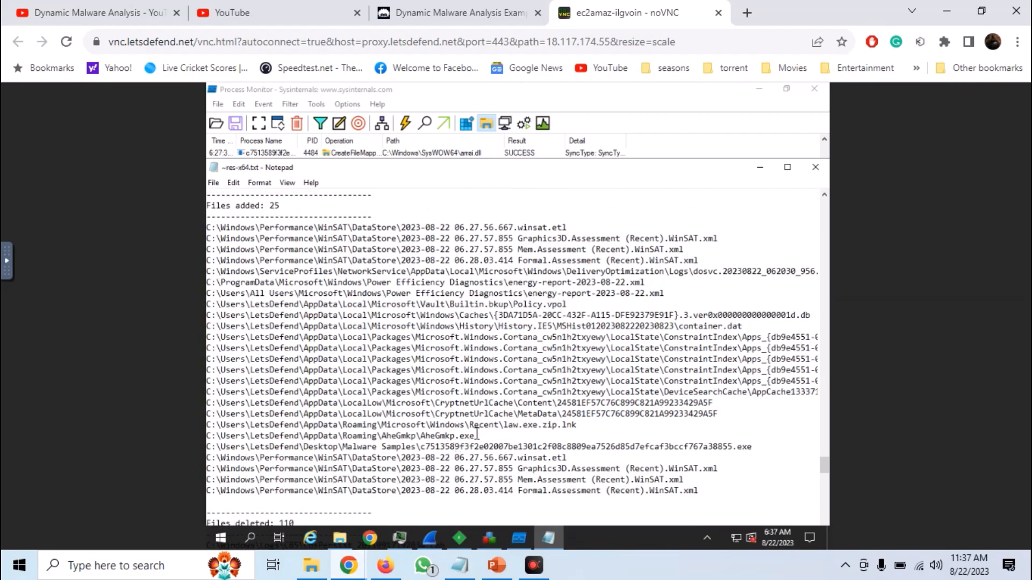
drag(319, 435, 473, 435)
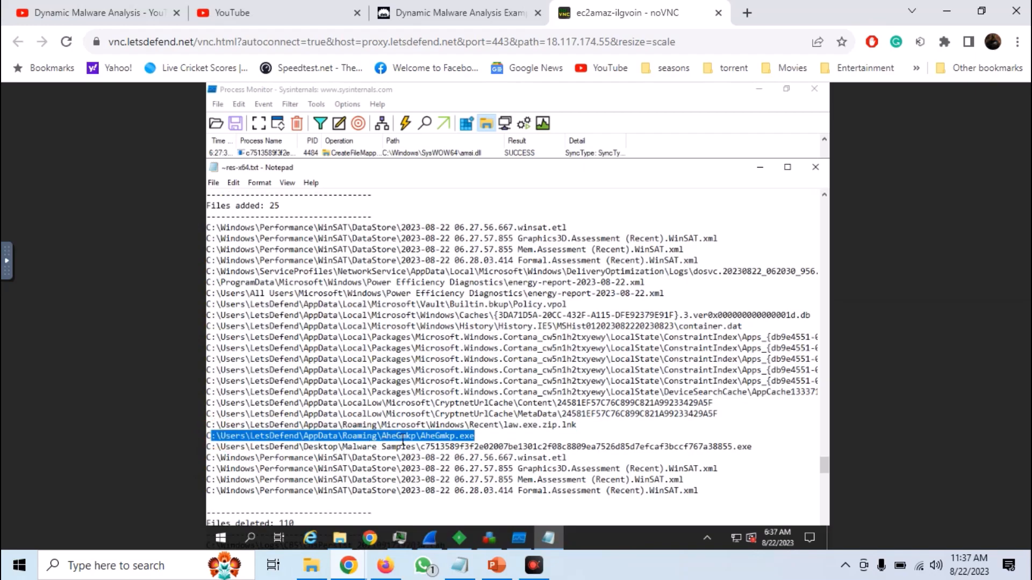
click(473, 451)
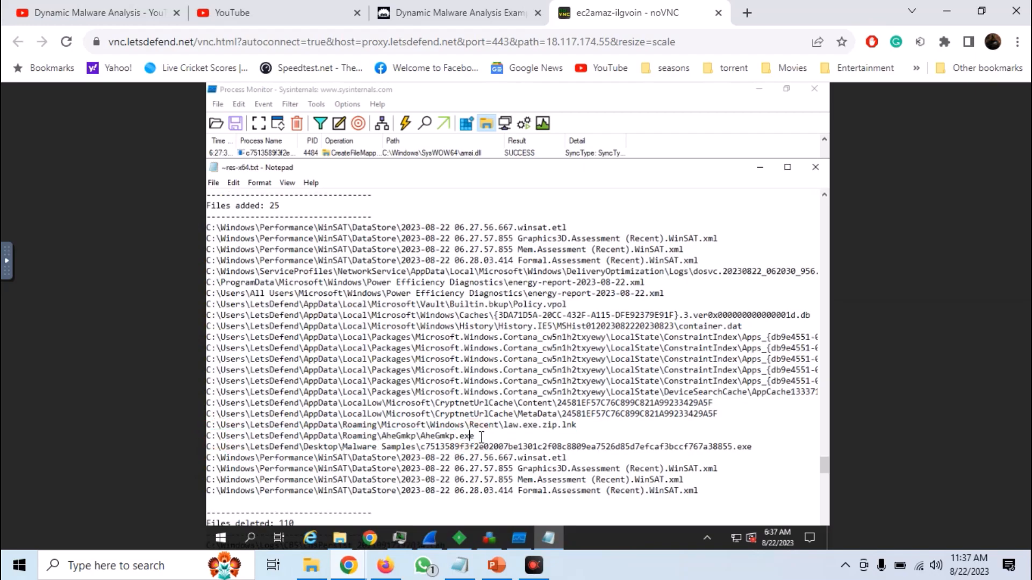
click(458, 13)
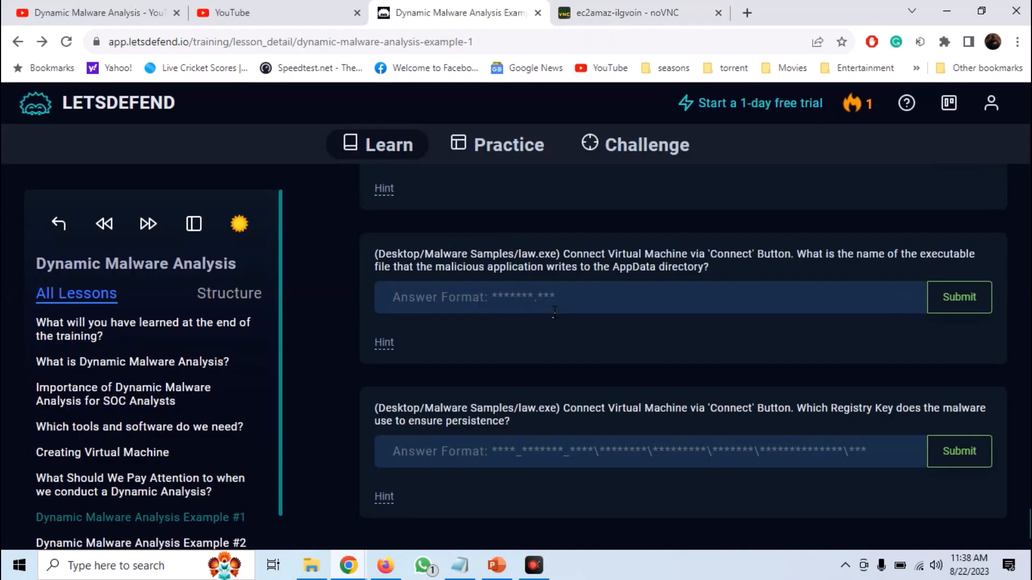
- Submit AheGmkp.exe as the AppData executable answer so it is marked Correct
text(akheg)
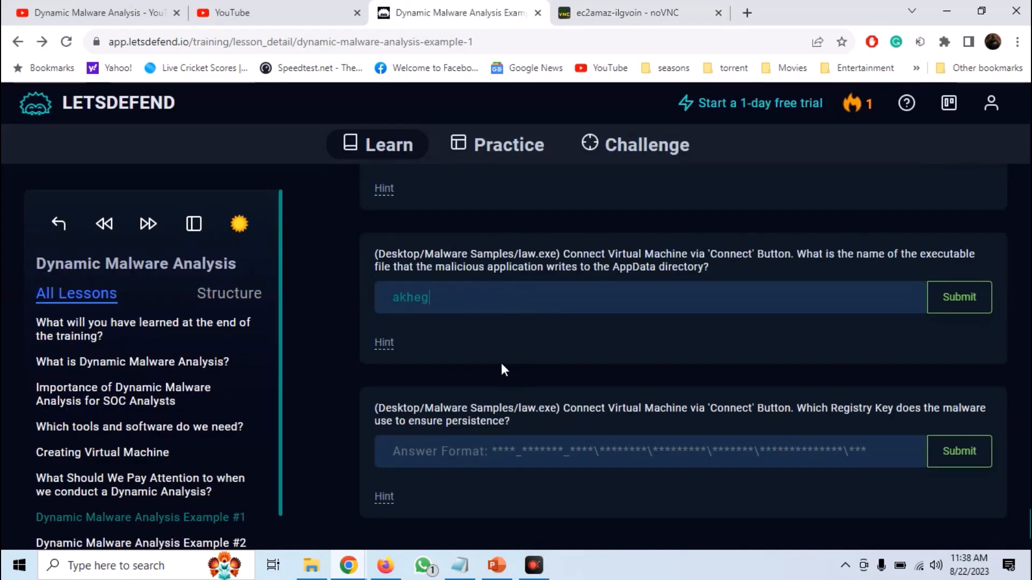
click(958, 296)
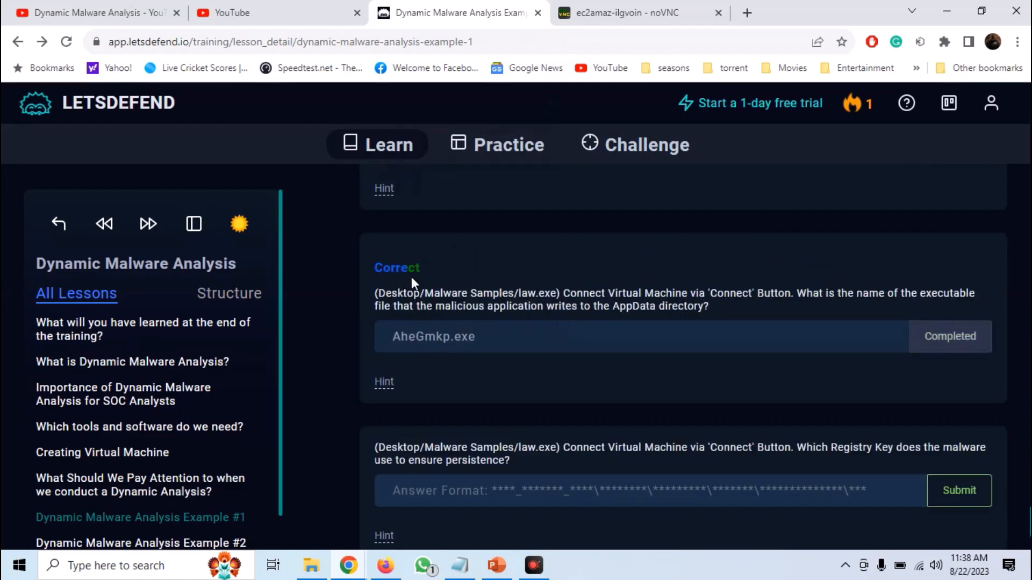
scroll(down, 3)
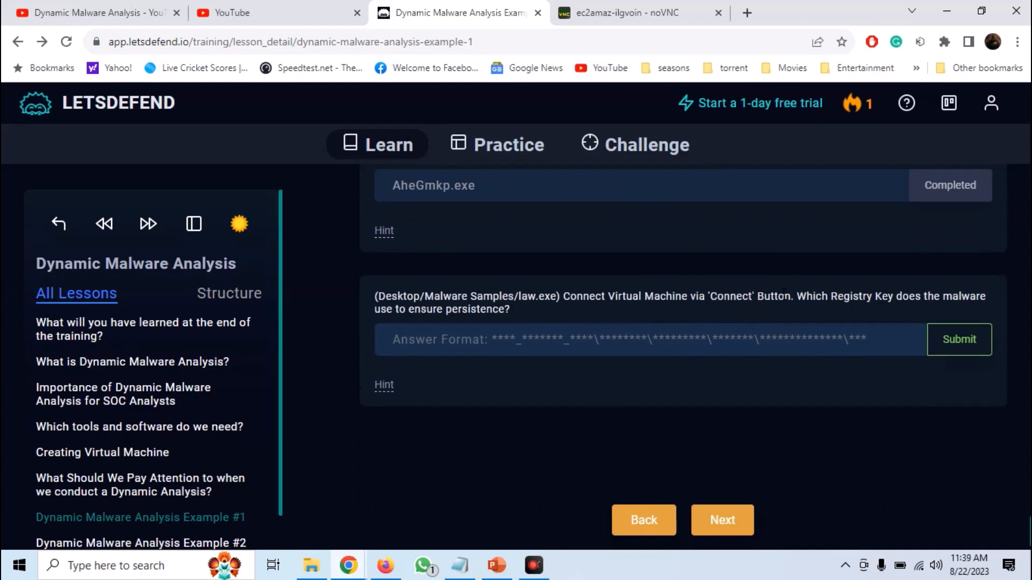
click(639, 14)
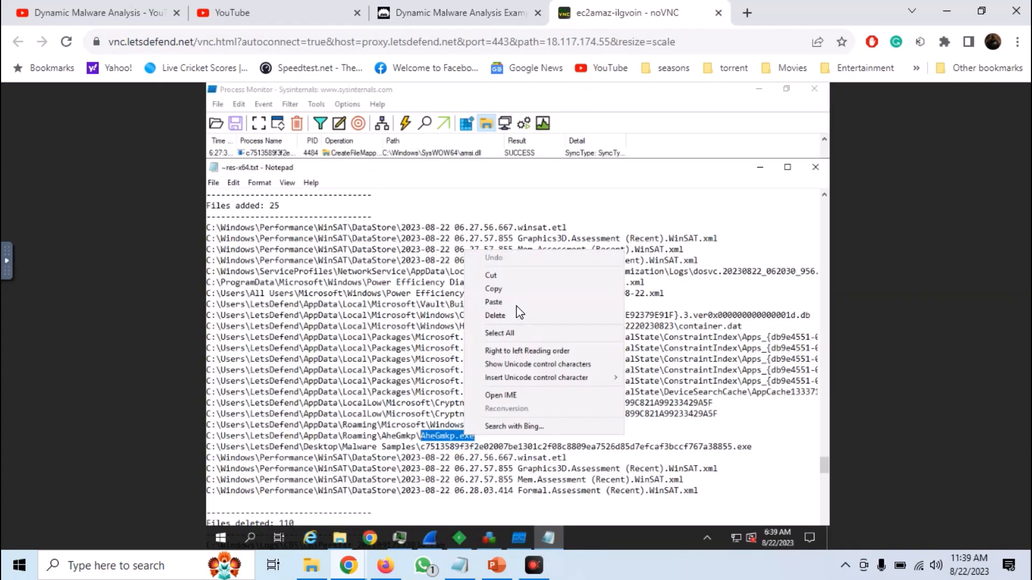
- Search the Regshot report for AheGmkp.exe to reach the CurrentVersion\Run\AheGmkp added value
click(521, 313)
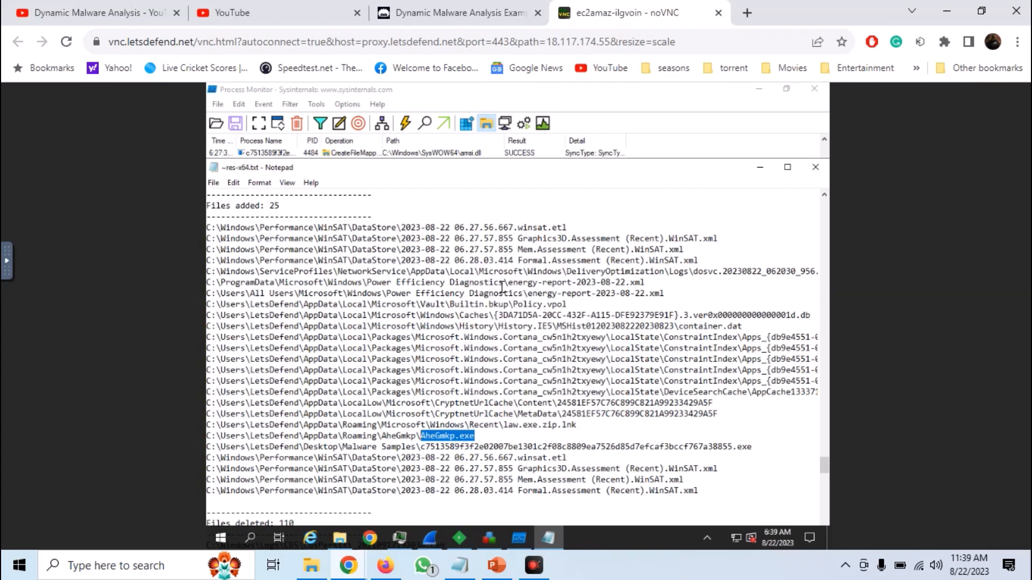
scroll(down, 3)
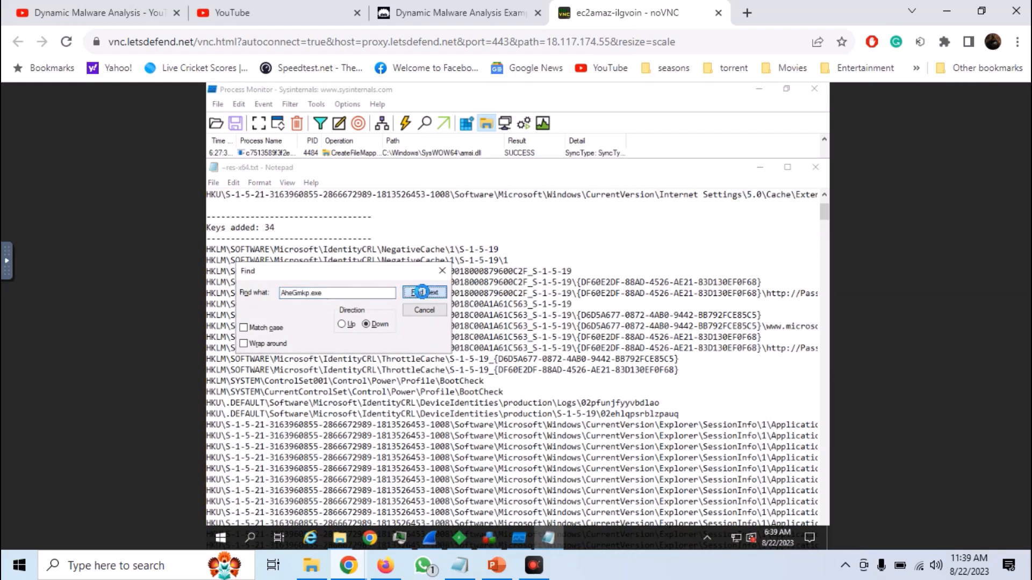
click(423, 292)
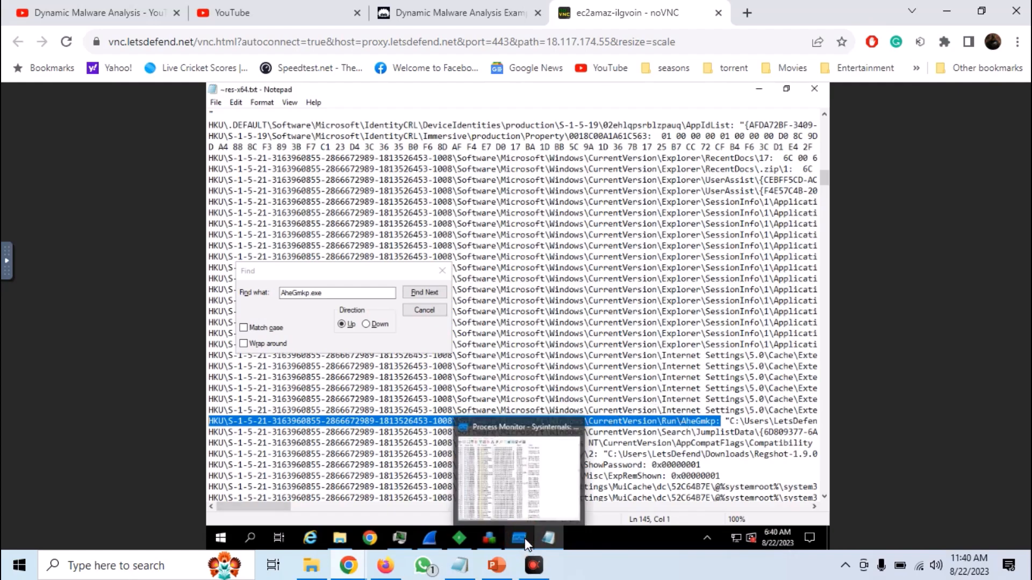
click(519, 537)
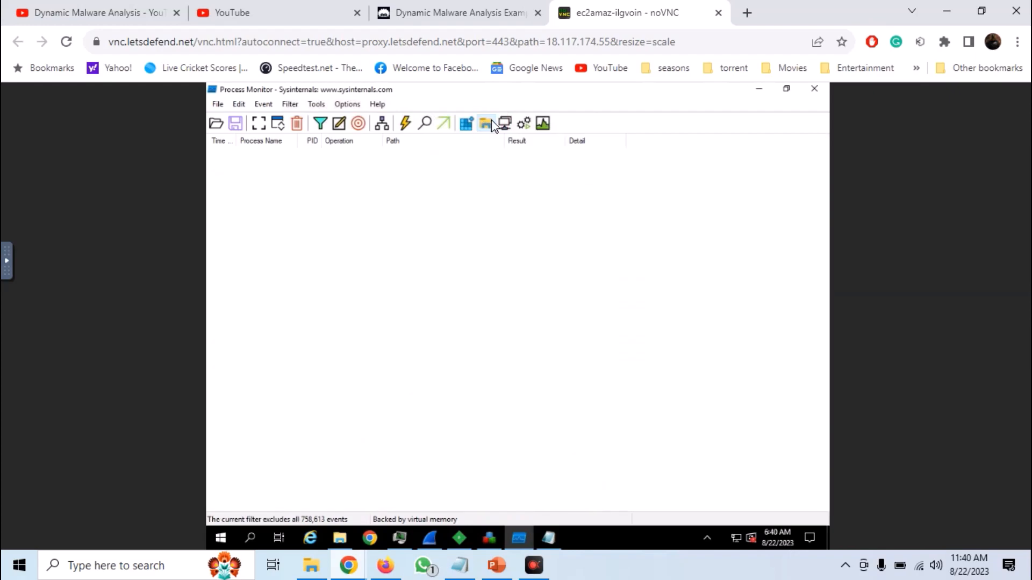
- Filter Process Monitor by Operation is CreateFile and show file system activity for the sample
click(320, 122)
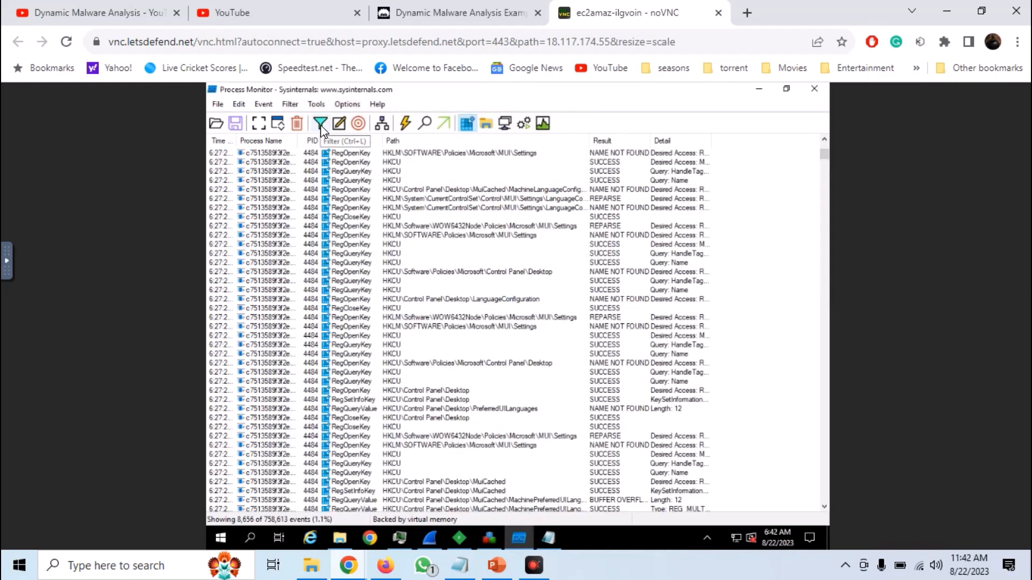
click(321, 123)
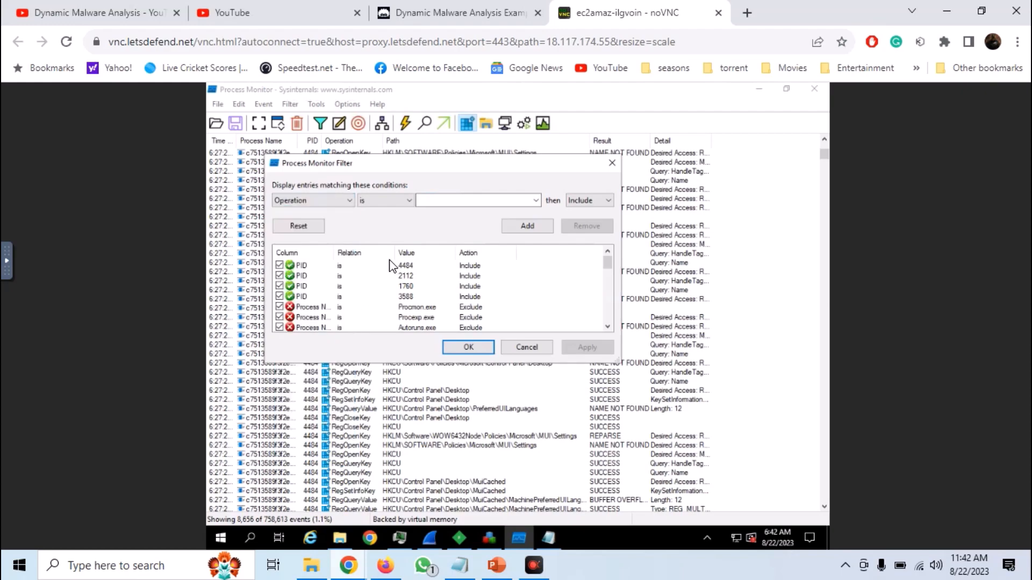
text(CreateFile)
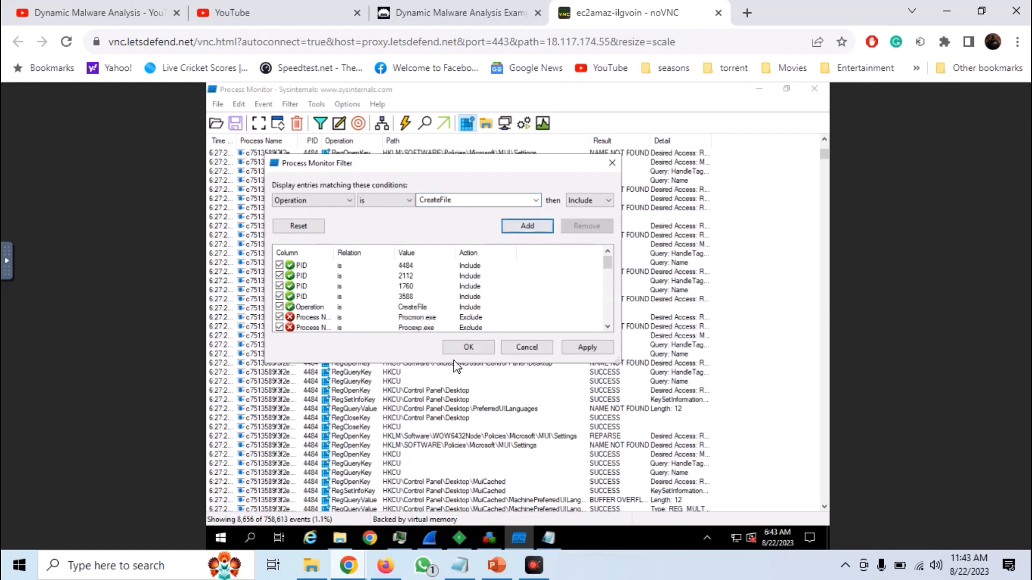
click(469, 347)
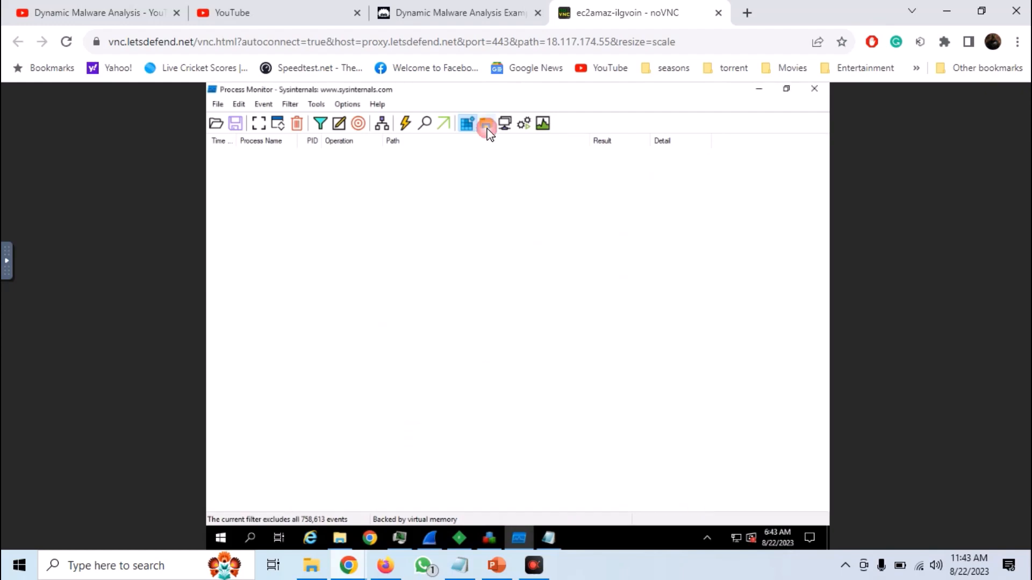
click(486, 122)
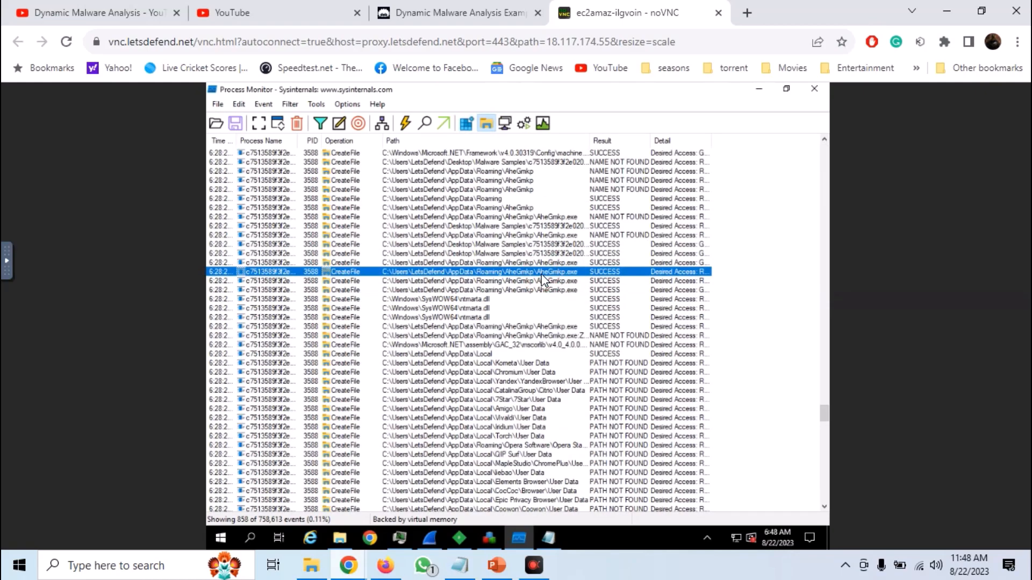
mouse_move(499, 283)
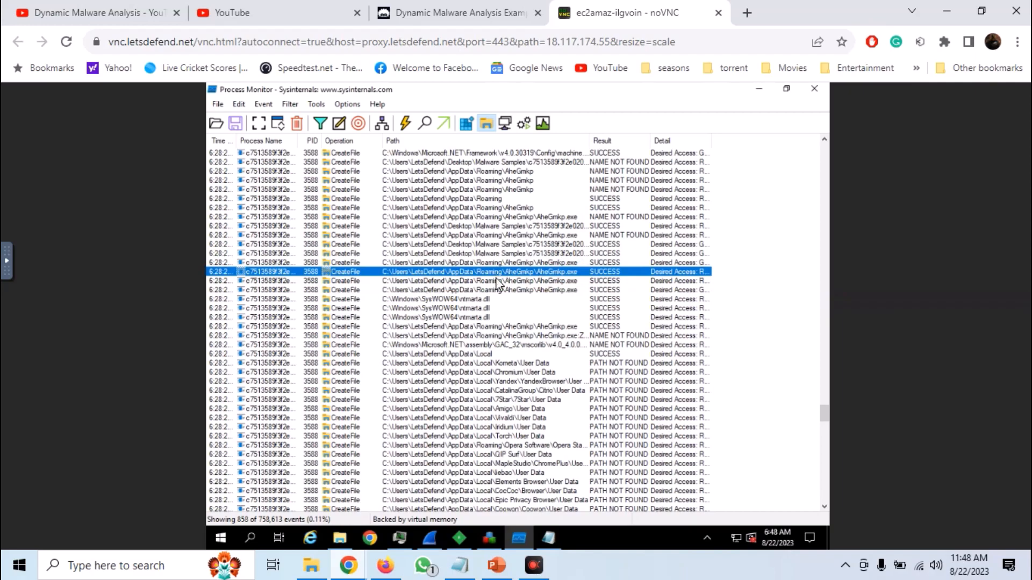
mouse_move(516, 272)
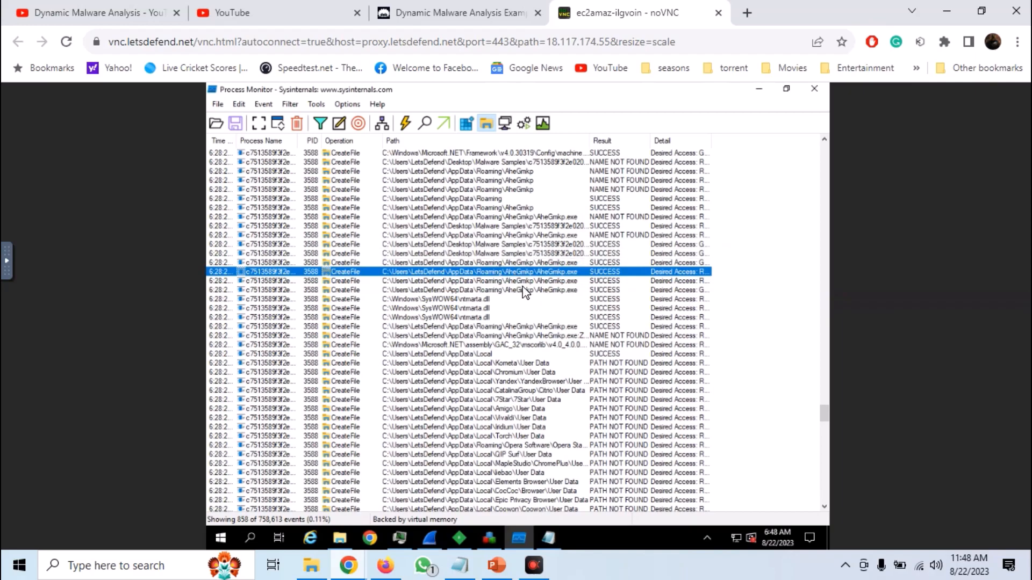
mouse_move(485, 123)
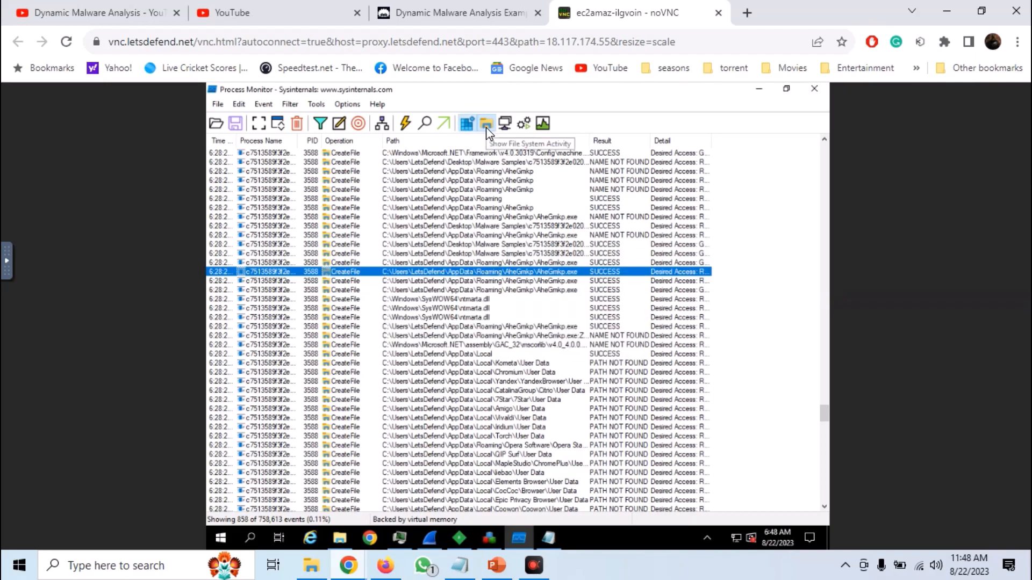
- Hide file system events and reapply the filter to show only registry activity
click(485, 123)
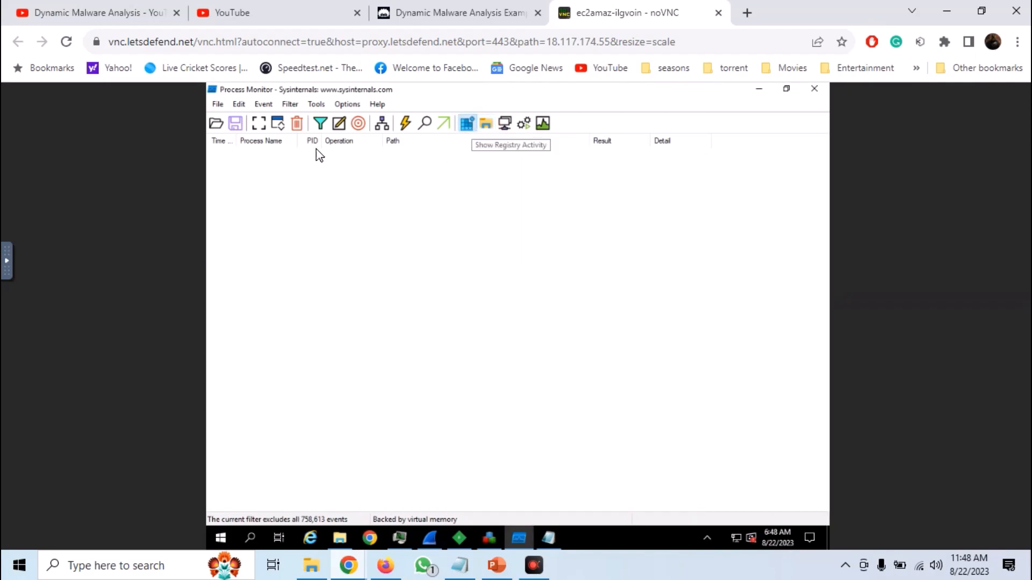
mouse_move(255, 325)
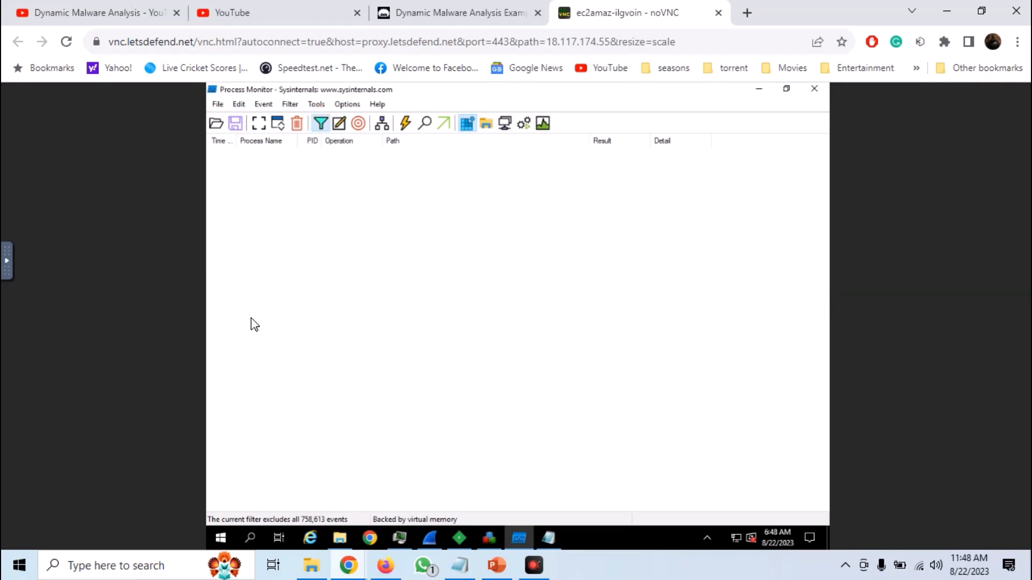
click(320, 123)
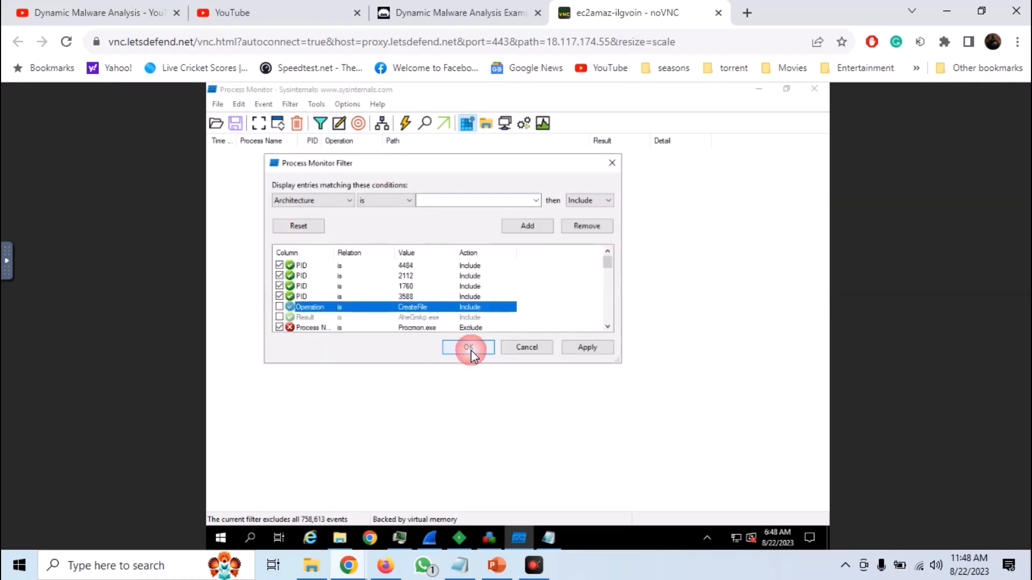
click(469, 348)
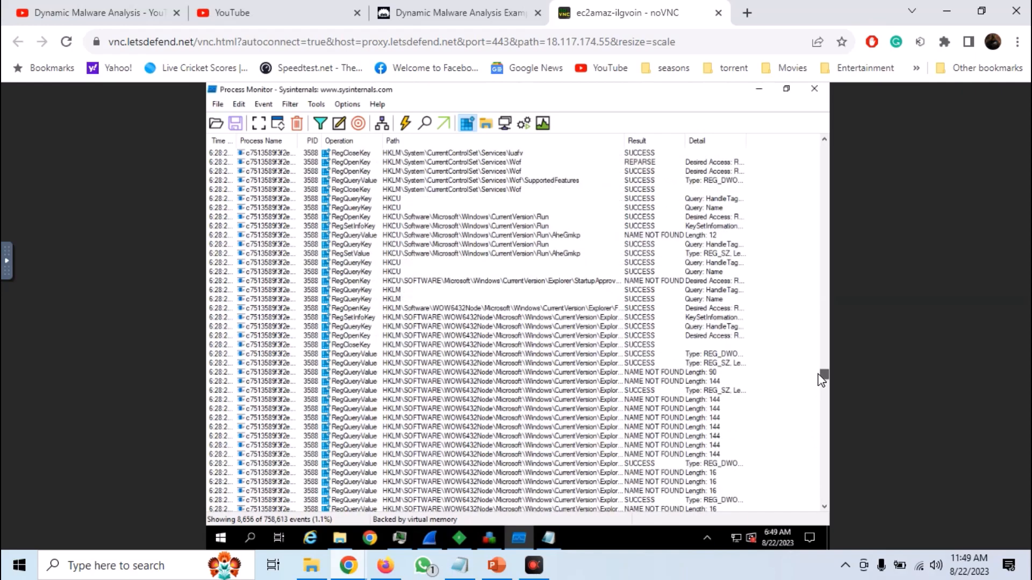
mouse_move(461, 261)
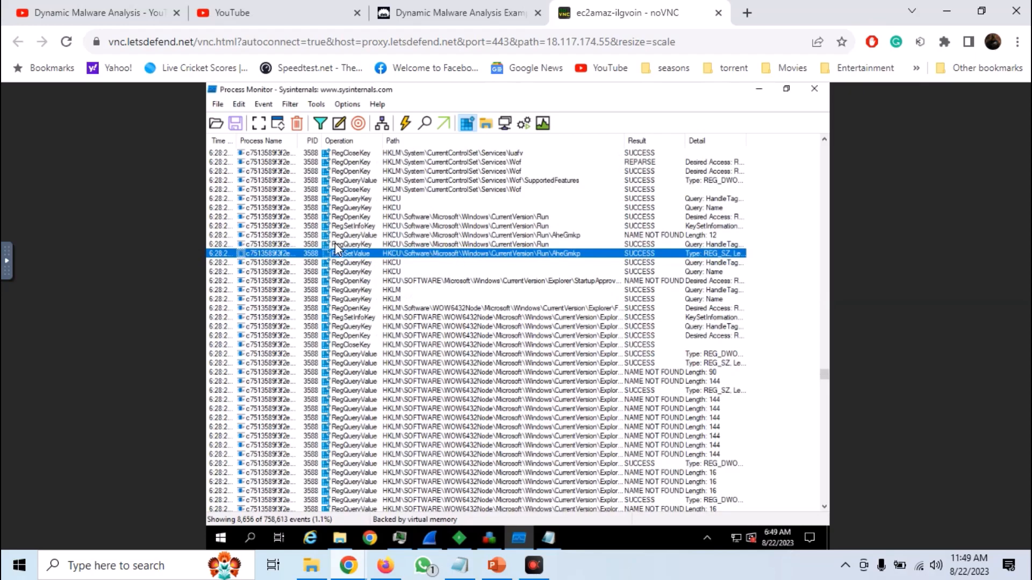
mouse_move(505, 260)
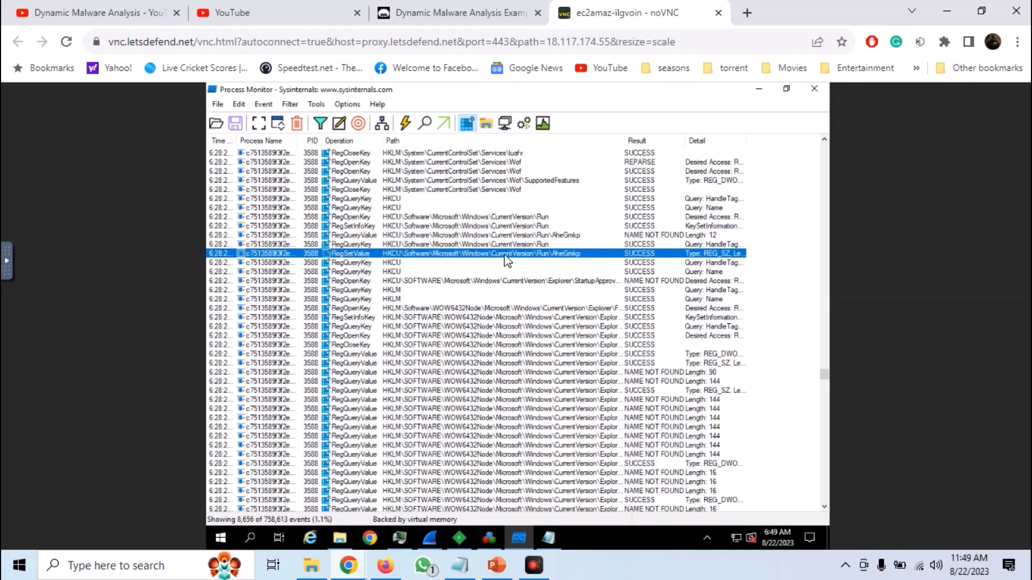
- View the RegSetValue Run\AheGmkp event's properties and copy its registry path
right_click(508, 253)
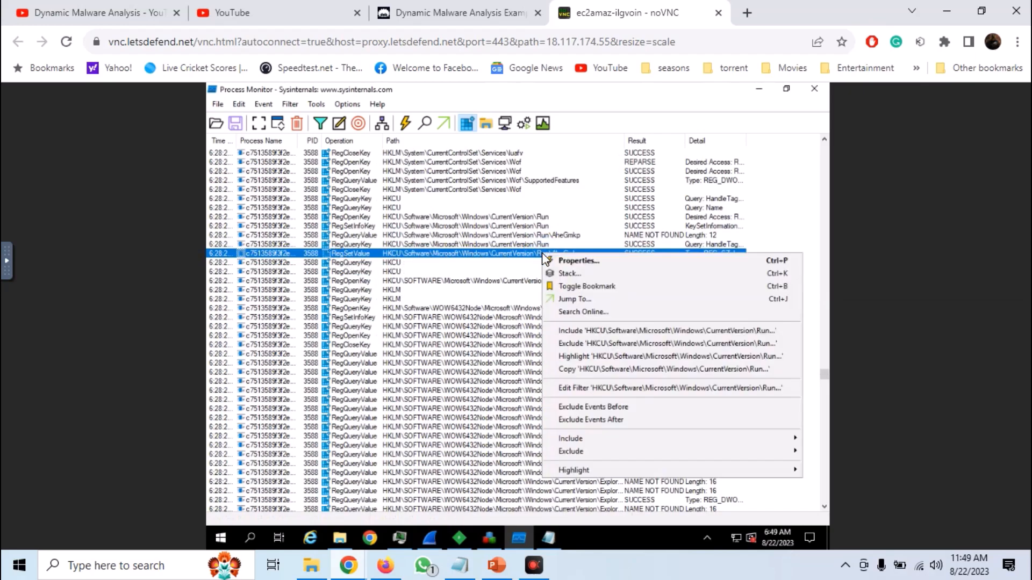
click(579, 260)
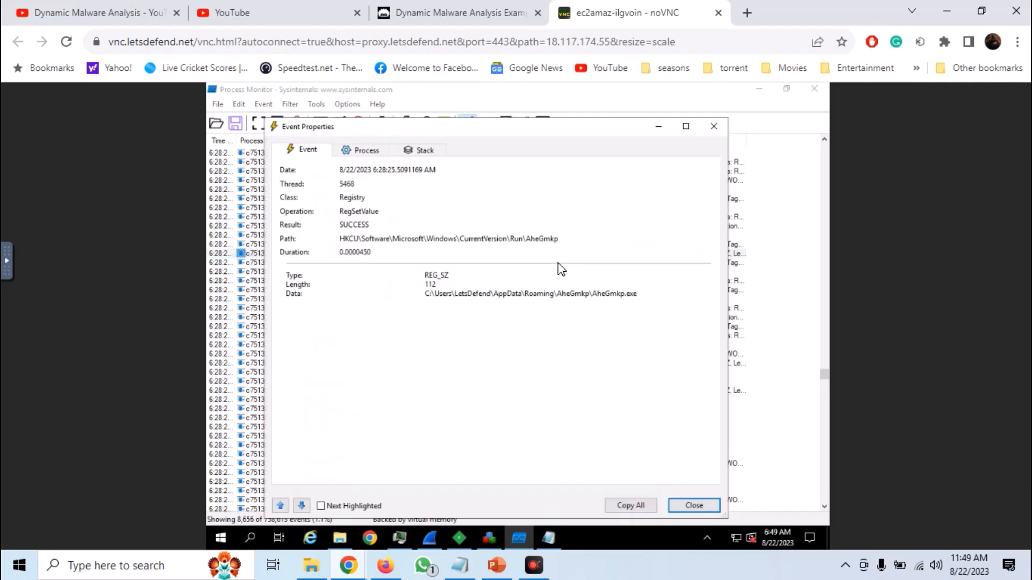
click(479, 239)
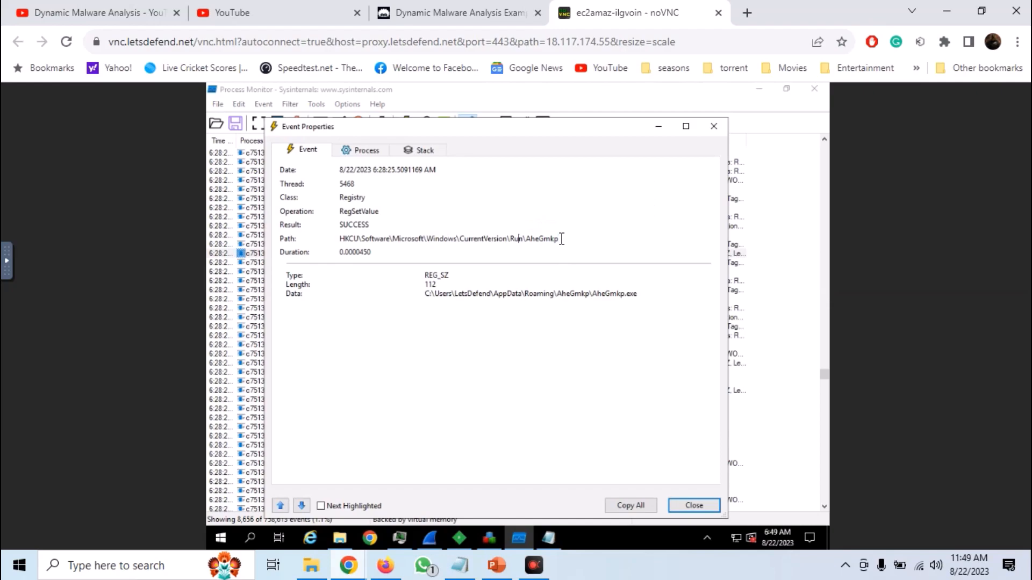
right_click(447, 239)
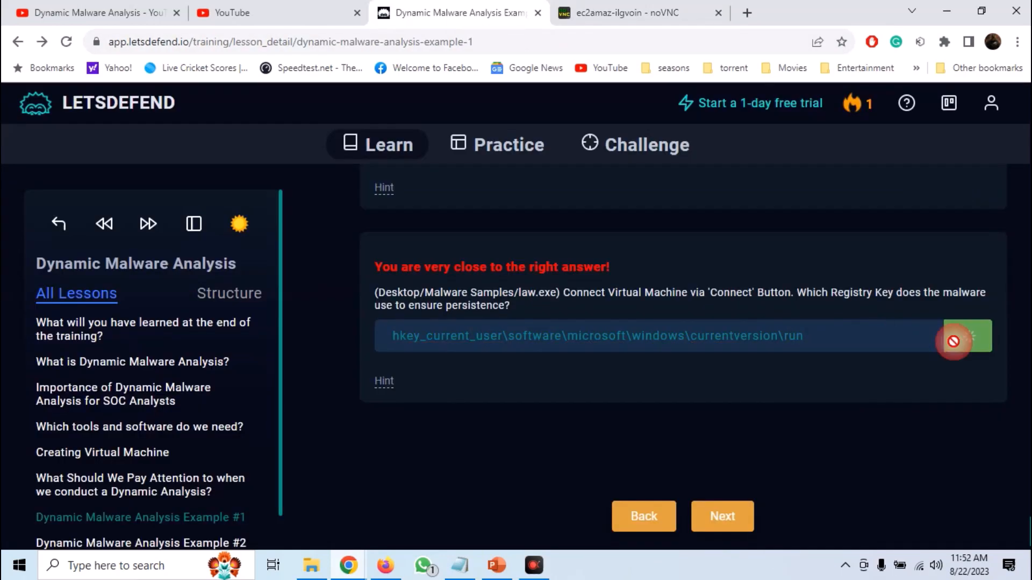
- Submit the persistence Run registry key answer and confirm all four questions show Correct
click(967, 337)
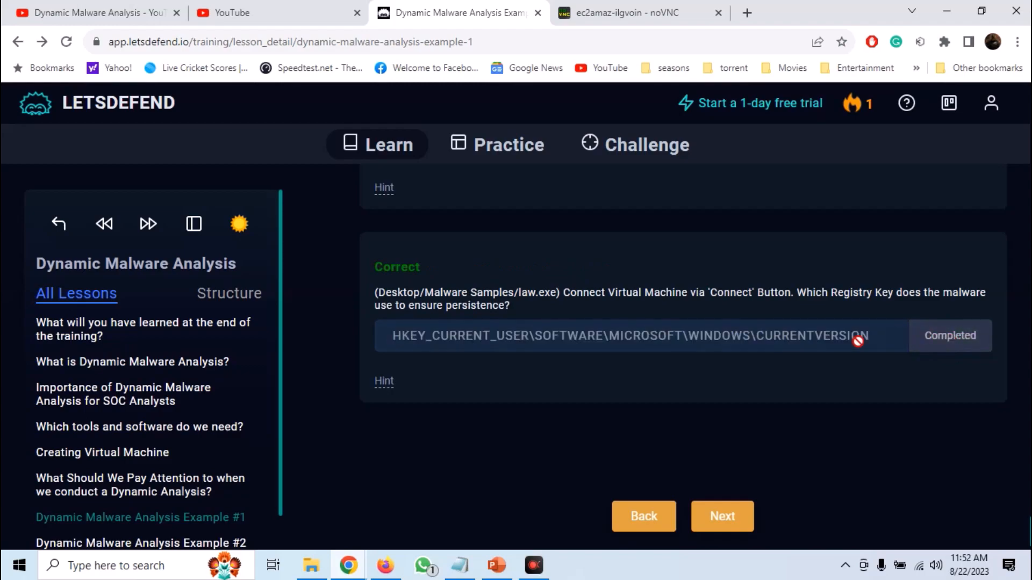
mouse_move(804, 369)
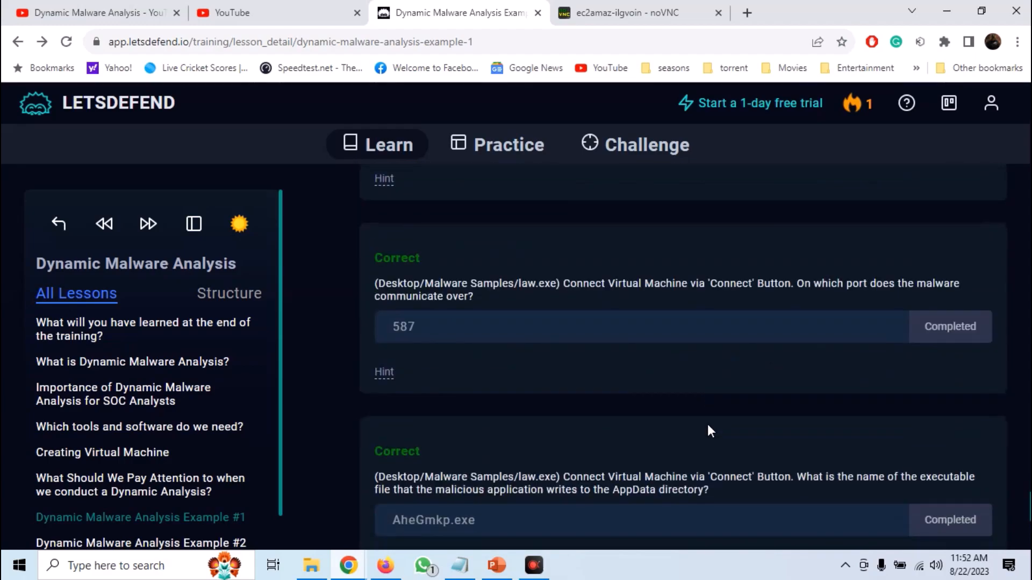
scroll(down, 3)
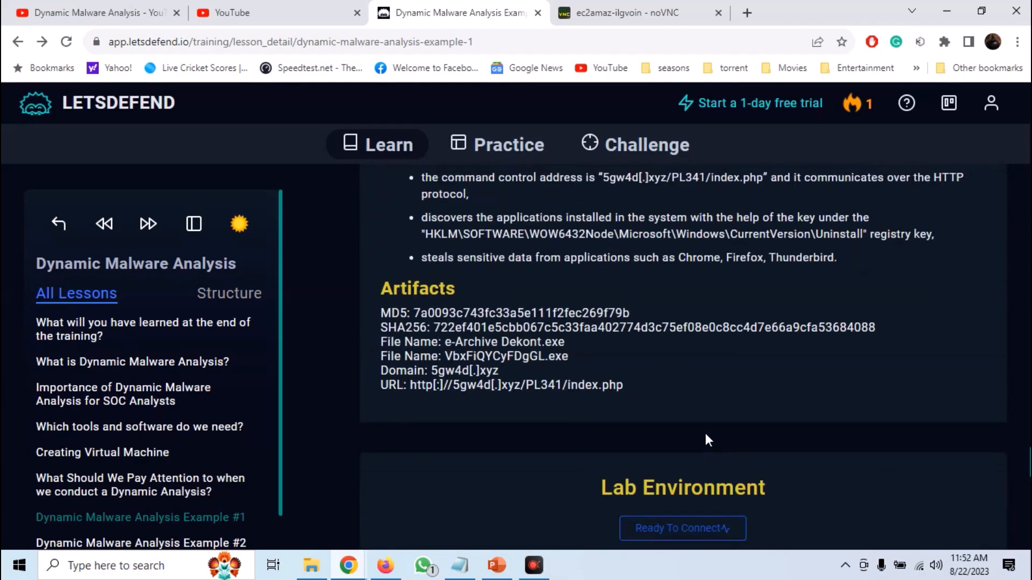
scroll(down, 3)
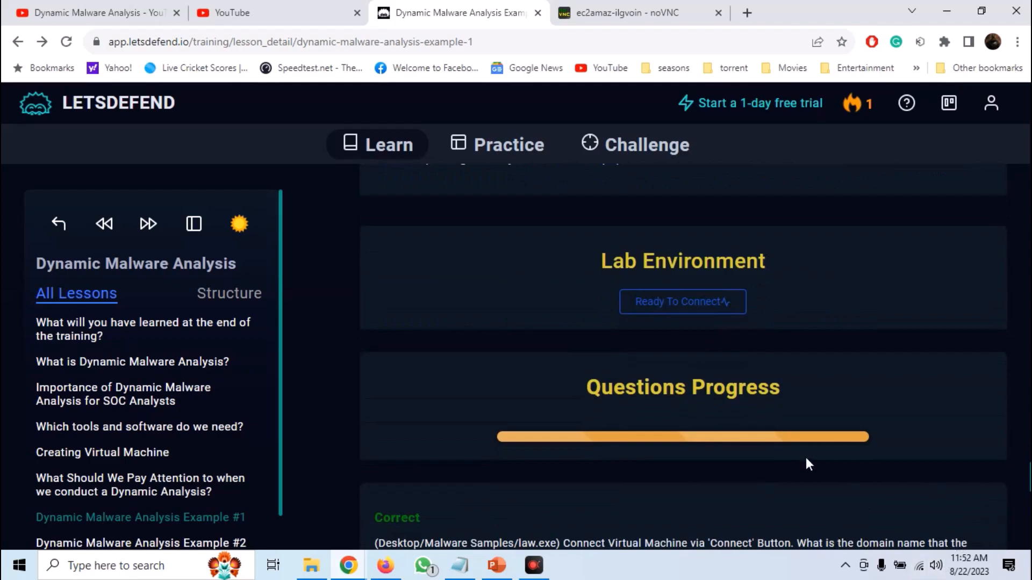
scroll(down, 3)
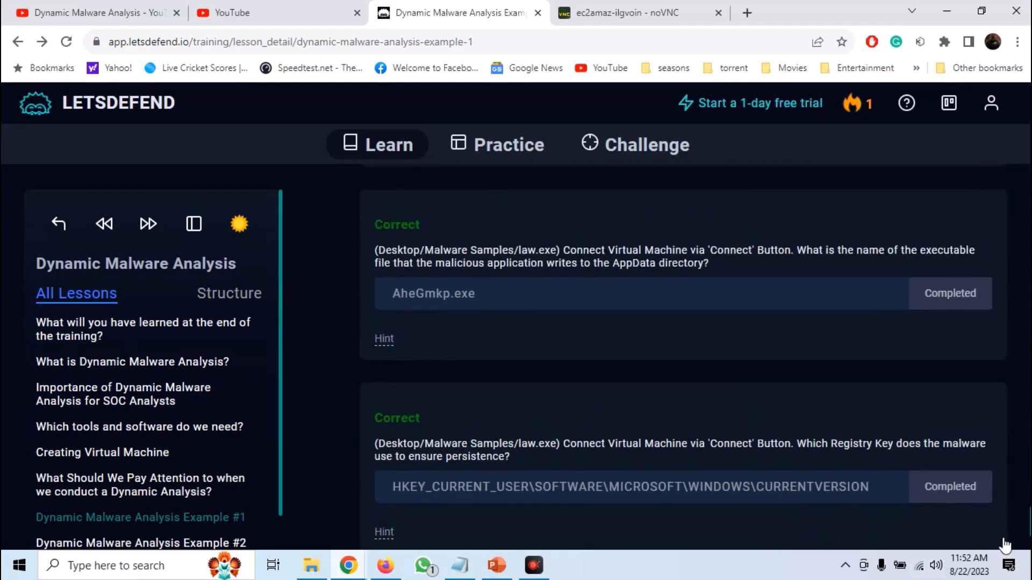